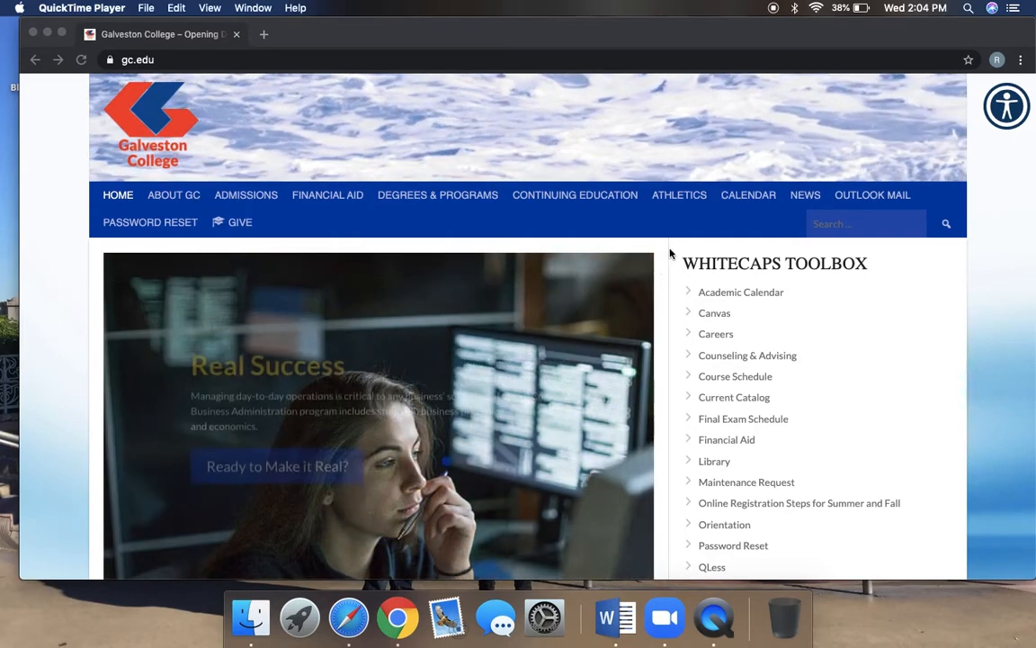
mouse_move(829, 198)
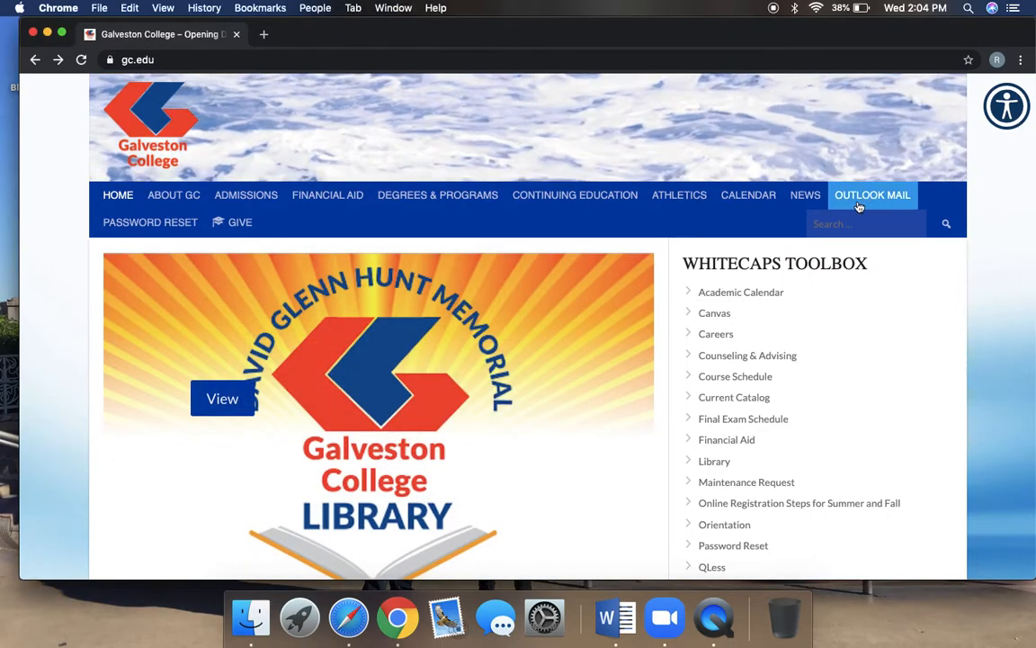
Reach the college's Office 365 home via Outlook Mail and launch a blank Excel workbook
left_click(871, 194)
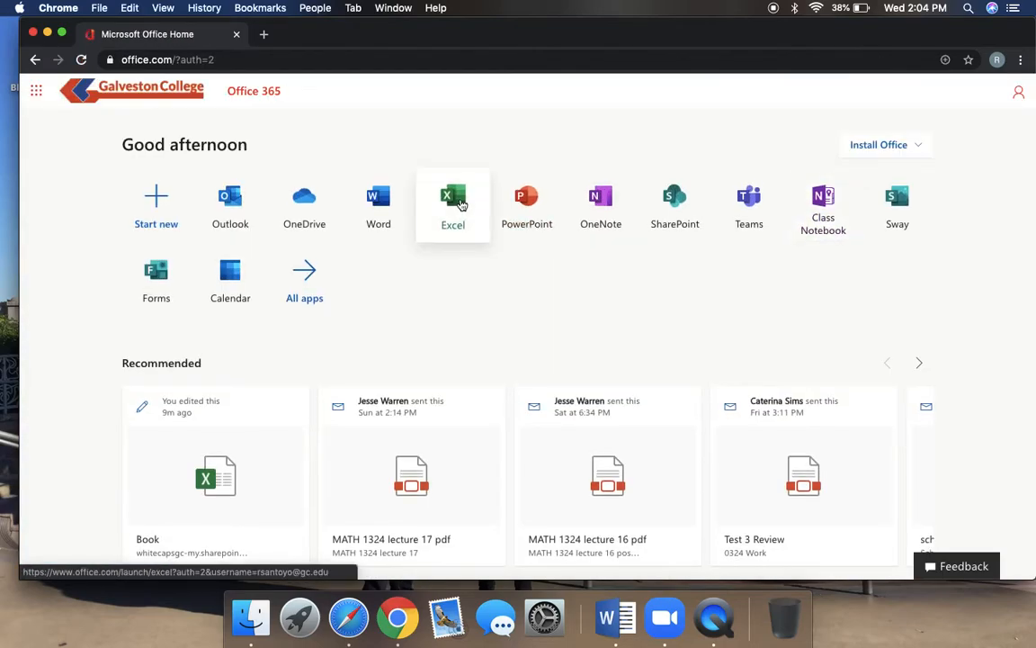
left_click(454, 195)
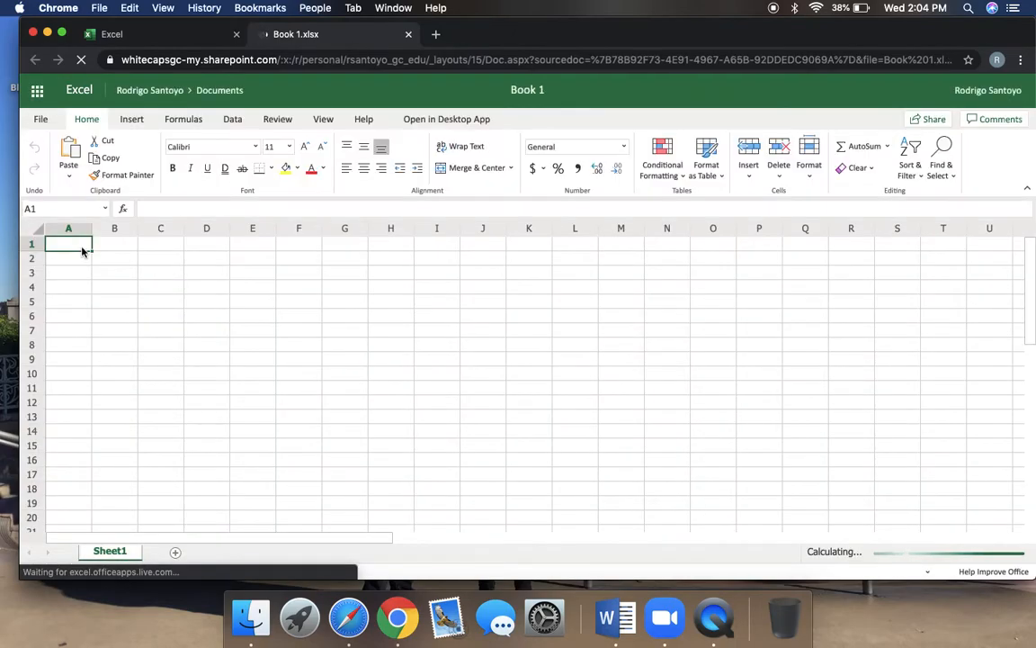
Enter the title EXCEL PROJECT 1 in A1 and the Data heading in A3
type("EXCE")
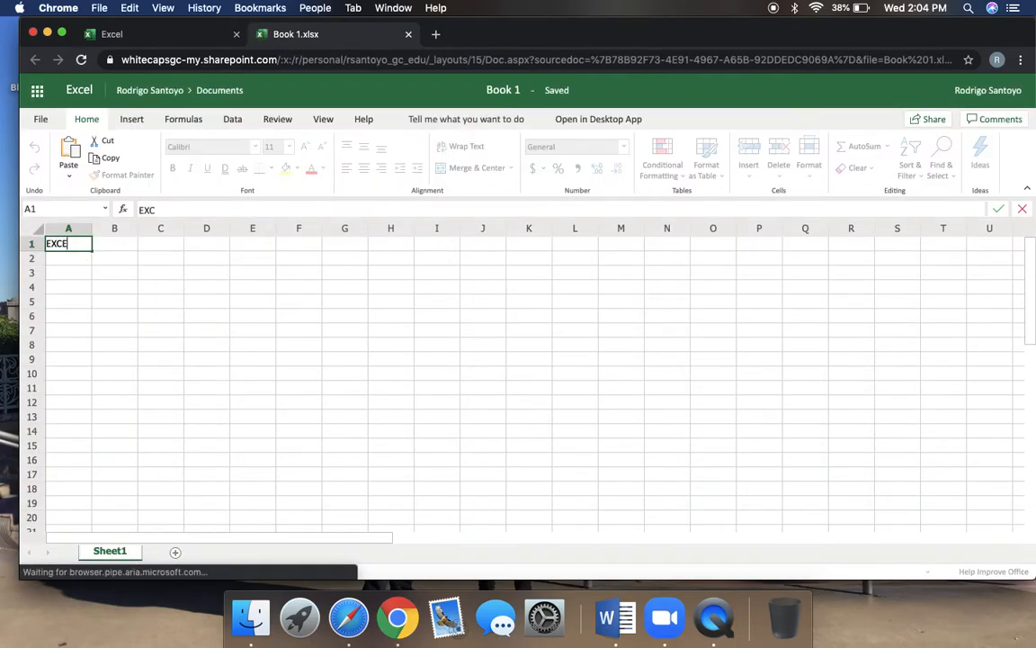
type("EL PROJECT 1")
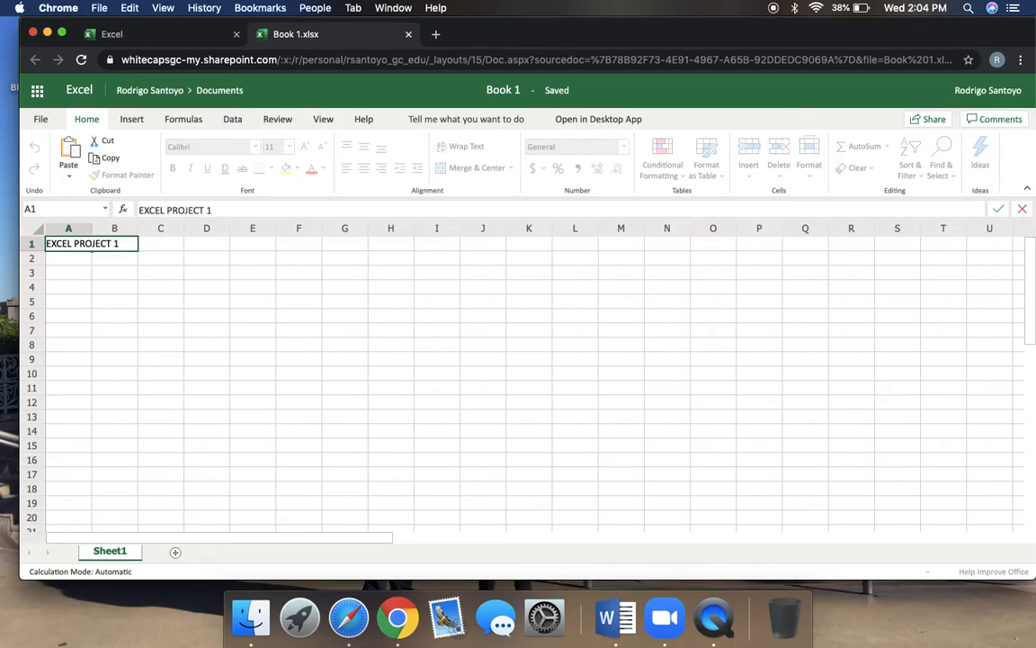
type("Da")
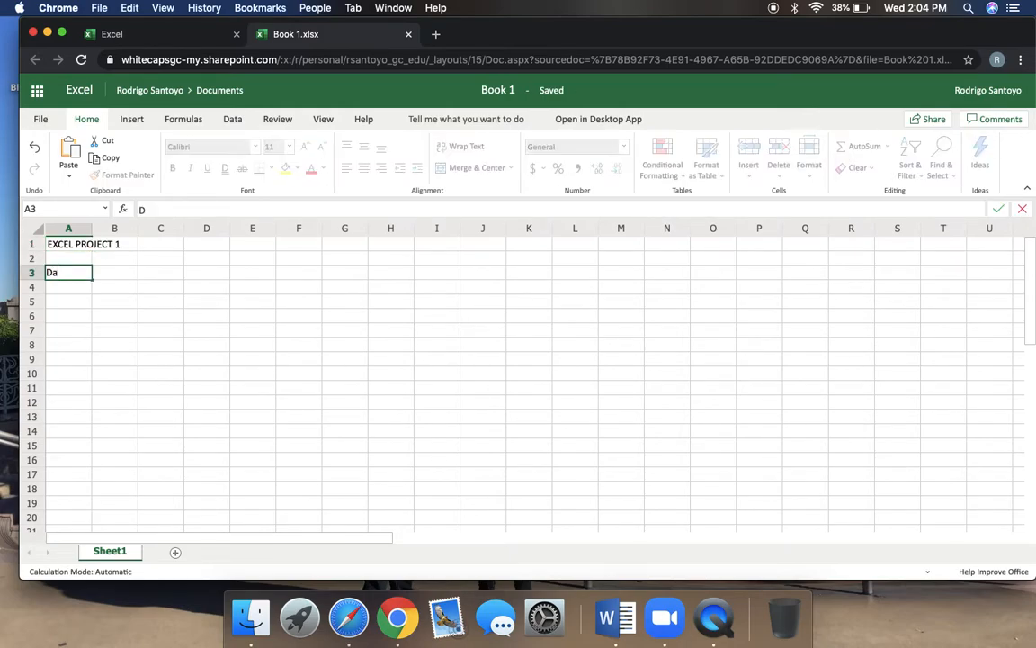
type("ta")
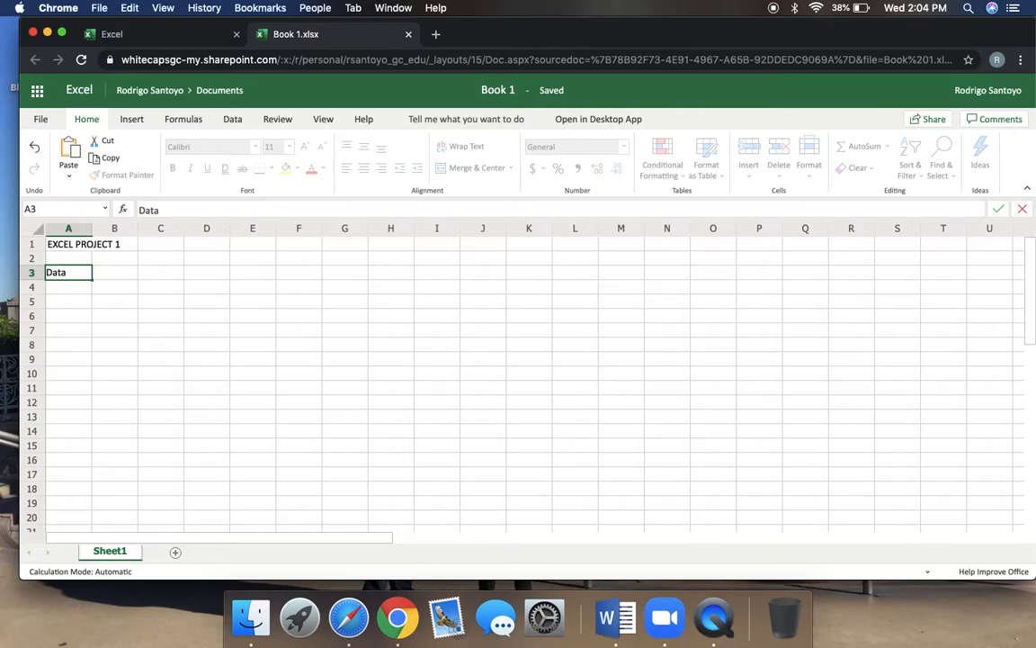
key("Return")
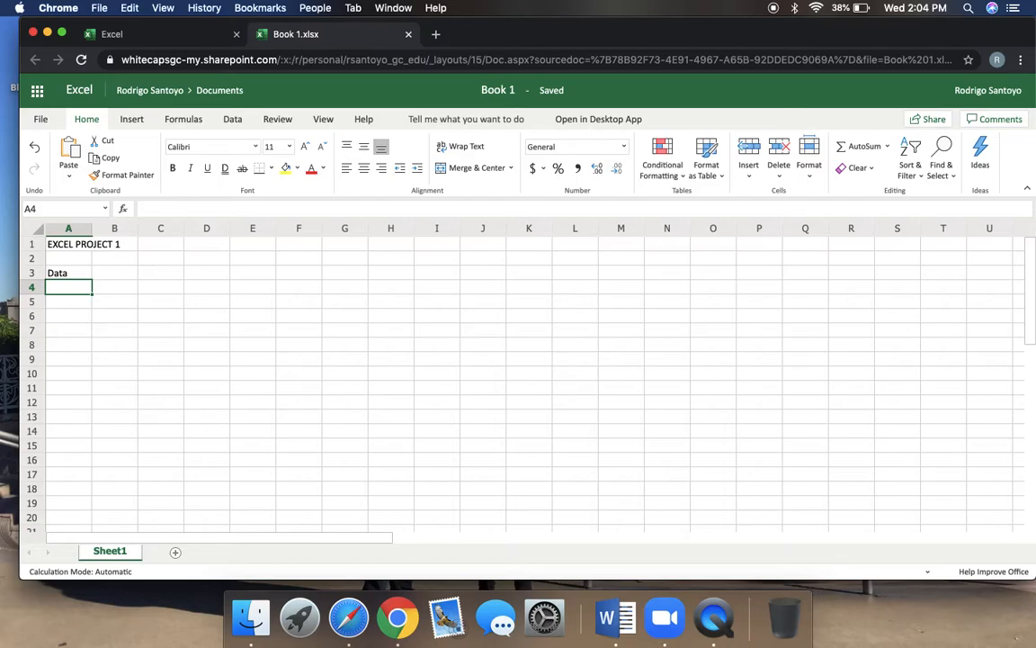
Enter the twenty single-digit data values down A4:A23
type("7")
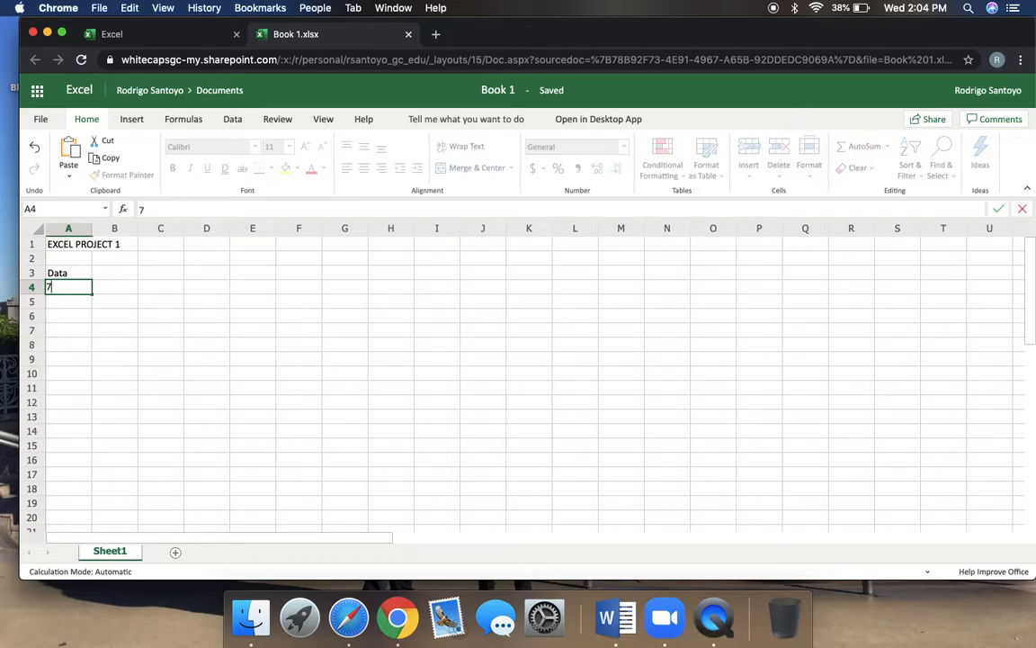
key("Return")
type("1")
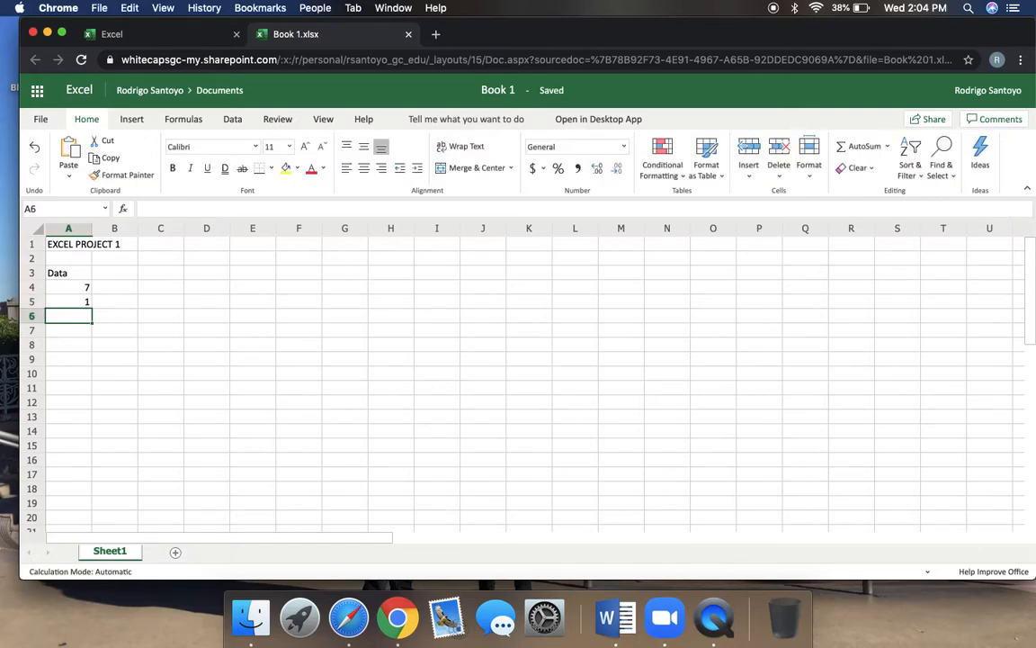
type("3")
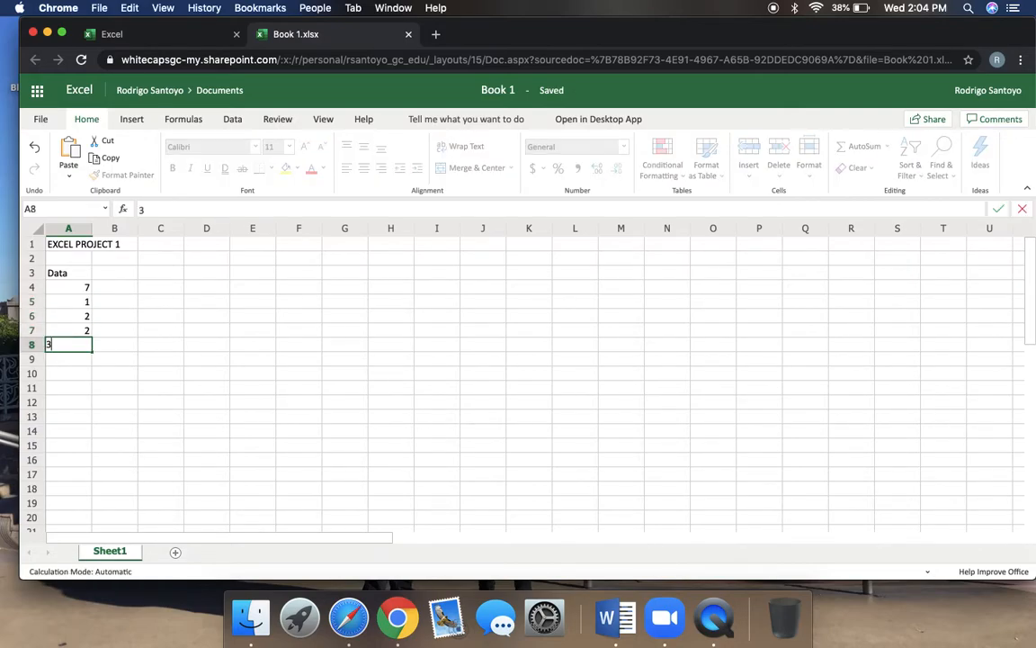
key("Return")
type("5")
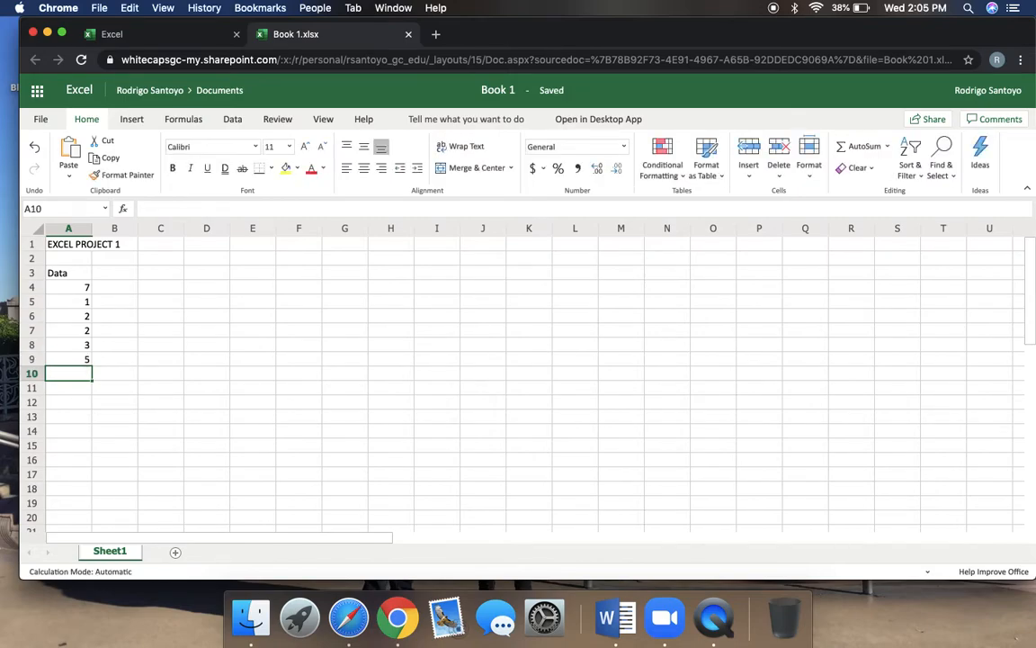
type("2")
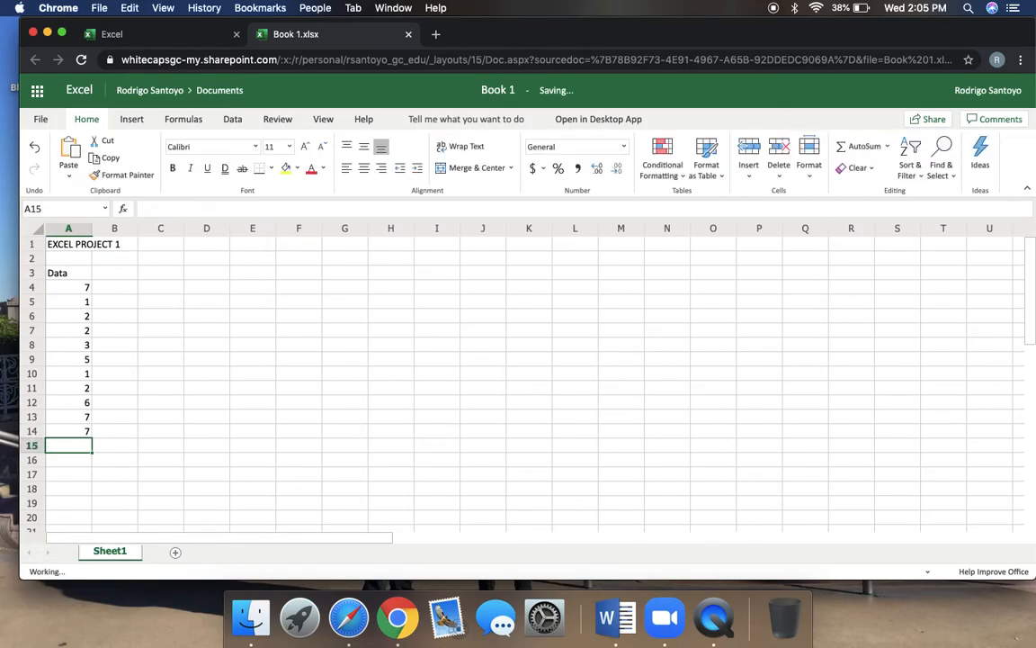
type("1")
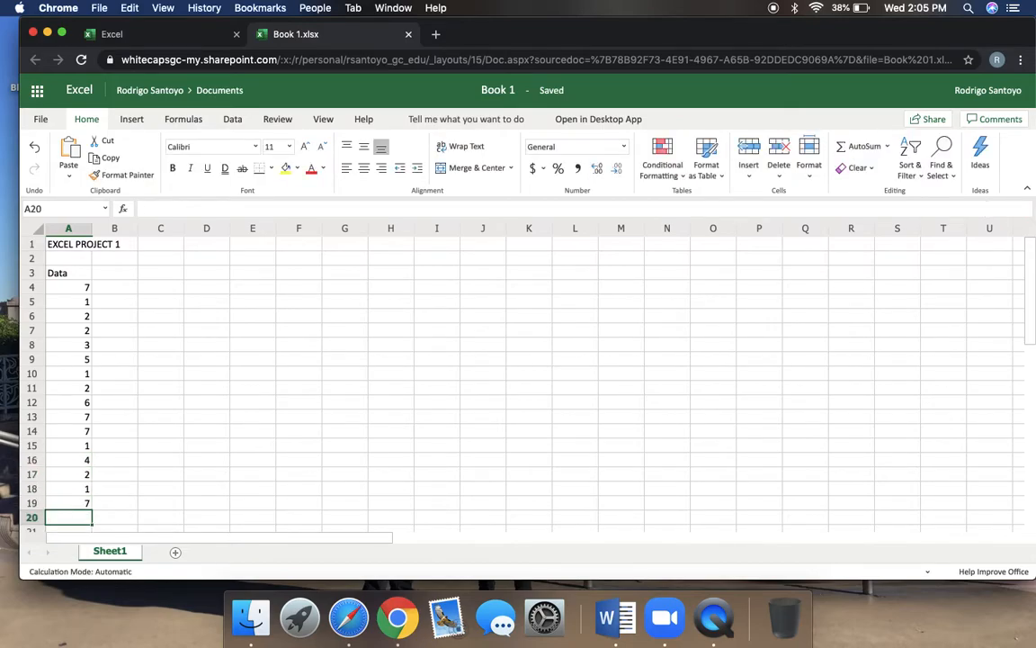
type("4")
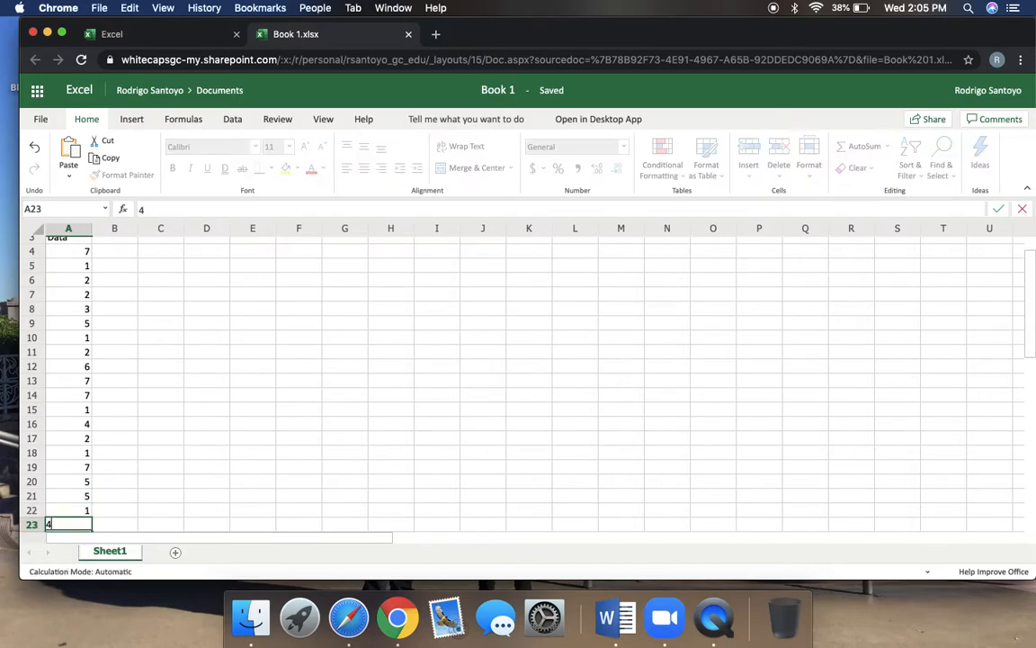
key("Return")
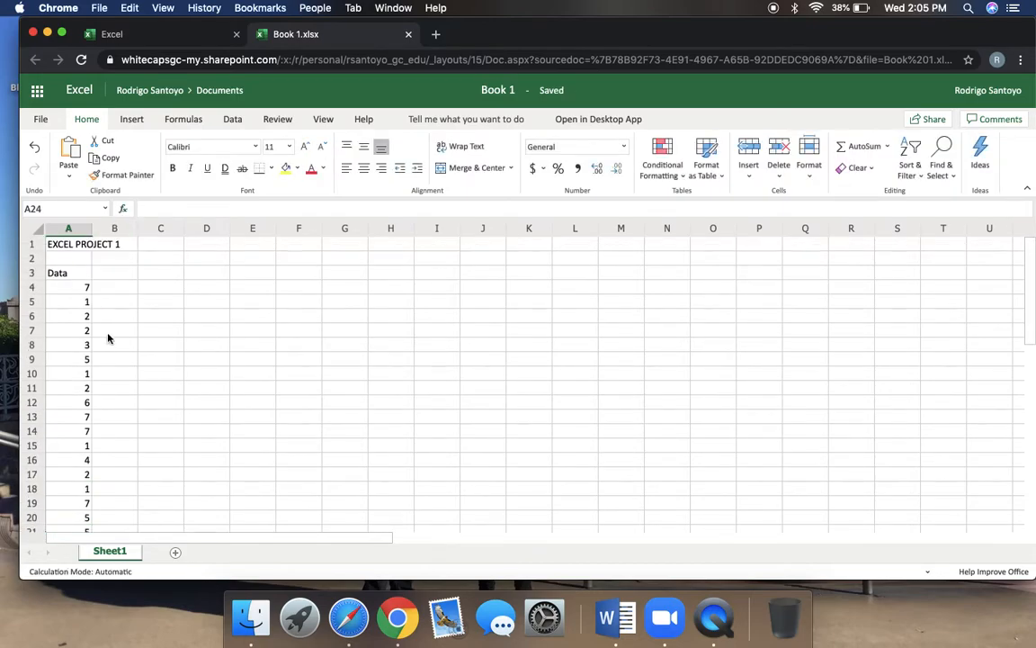
scroll("down", 3)
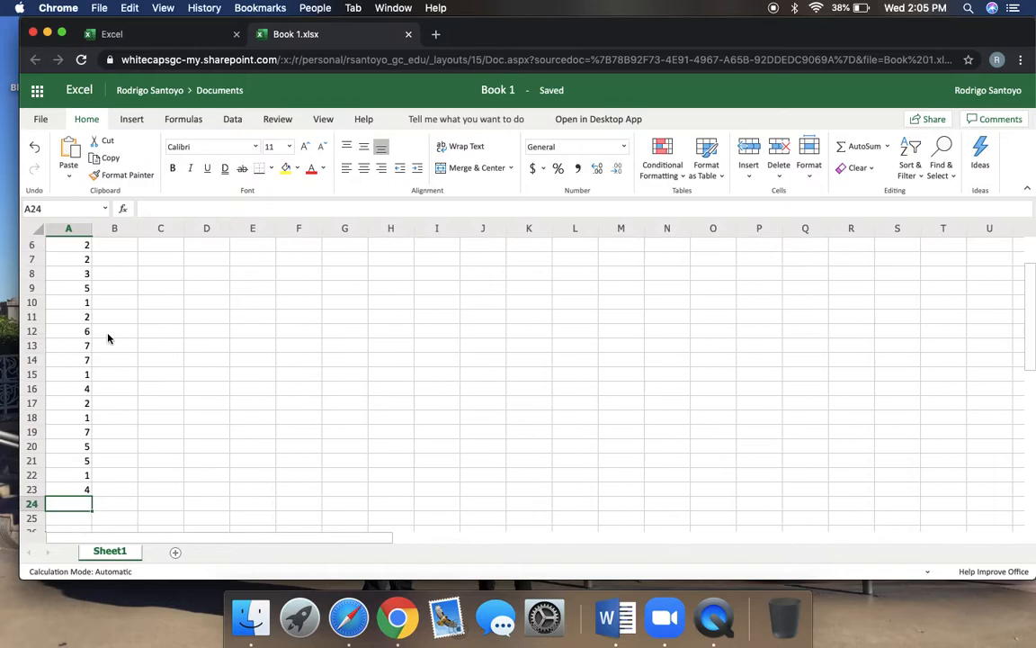
scroll("up", 3)
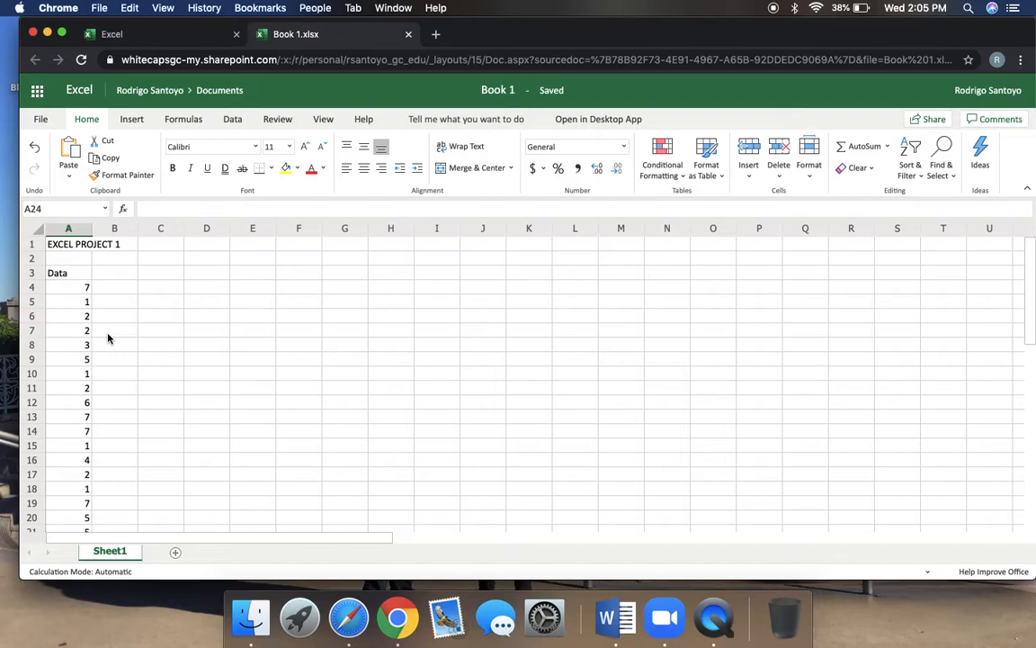
mouse_move(83, 424)
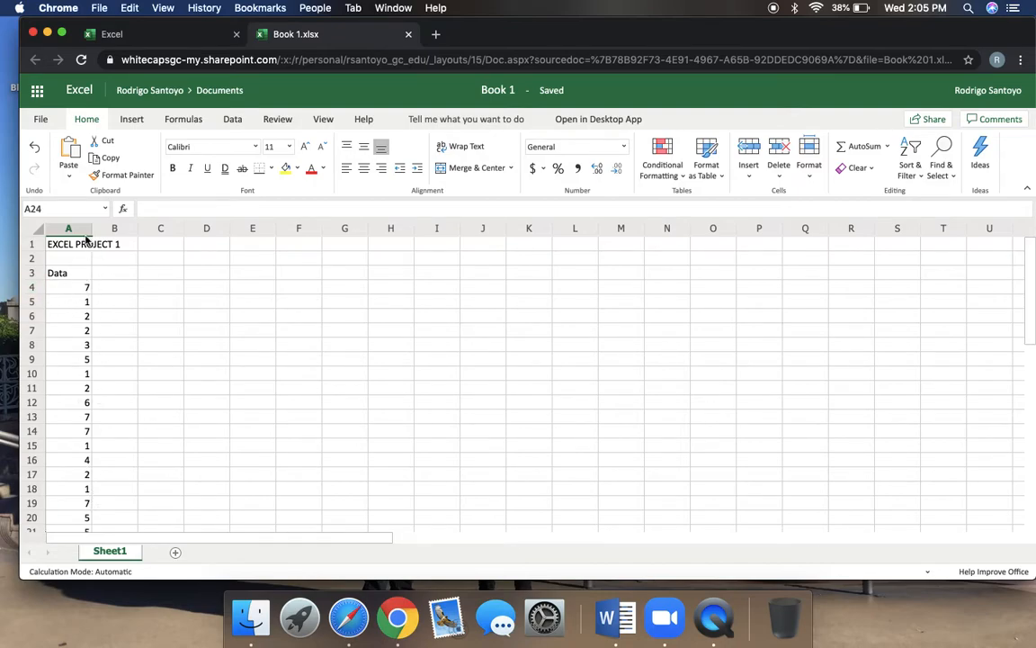
Sort column A ascending so the values 1–7 come first and the labels drop below
left_click(68, 227)
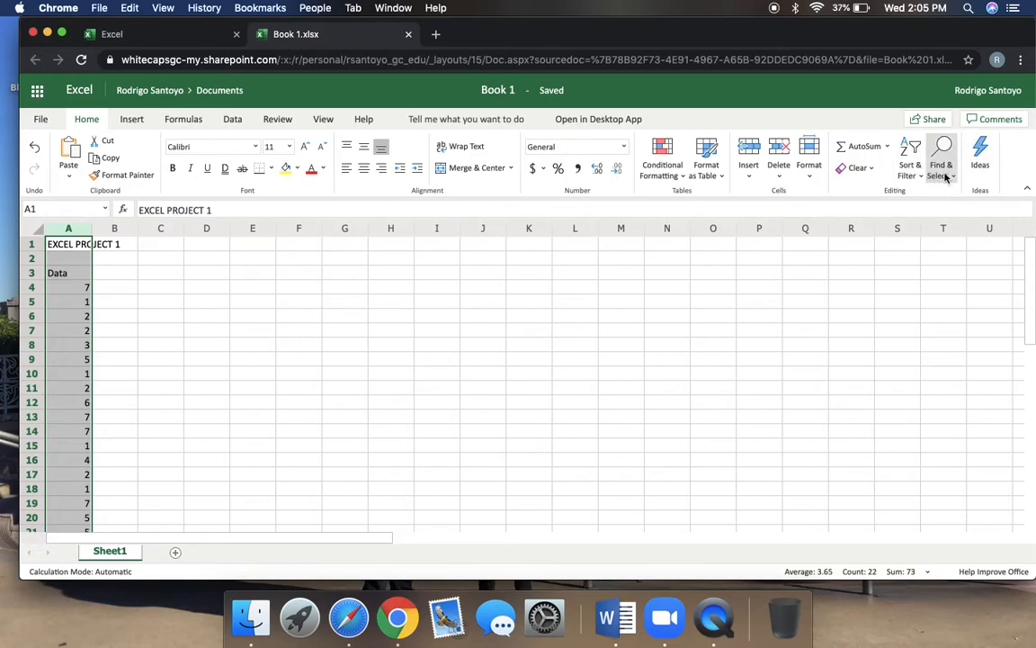
mouse_move(910, 162)
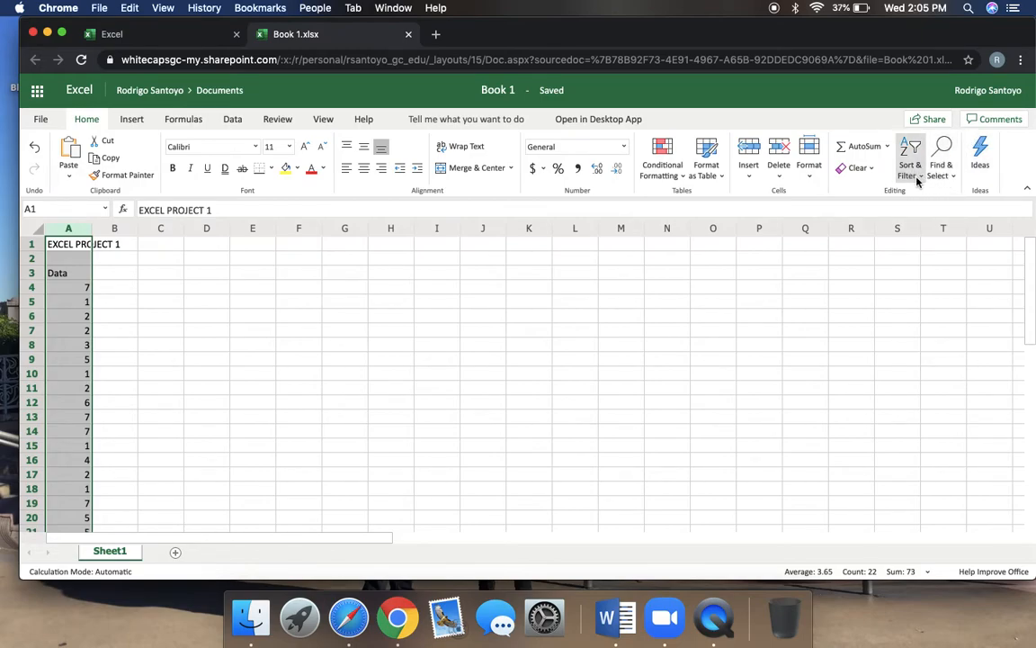
left_click(910, 158)
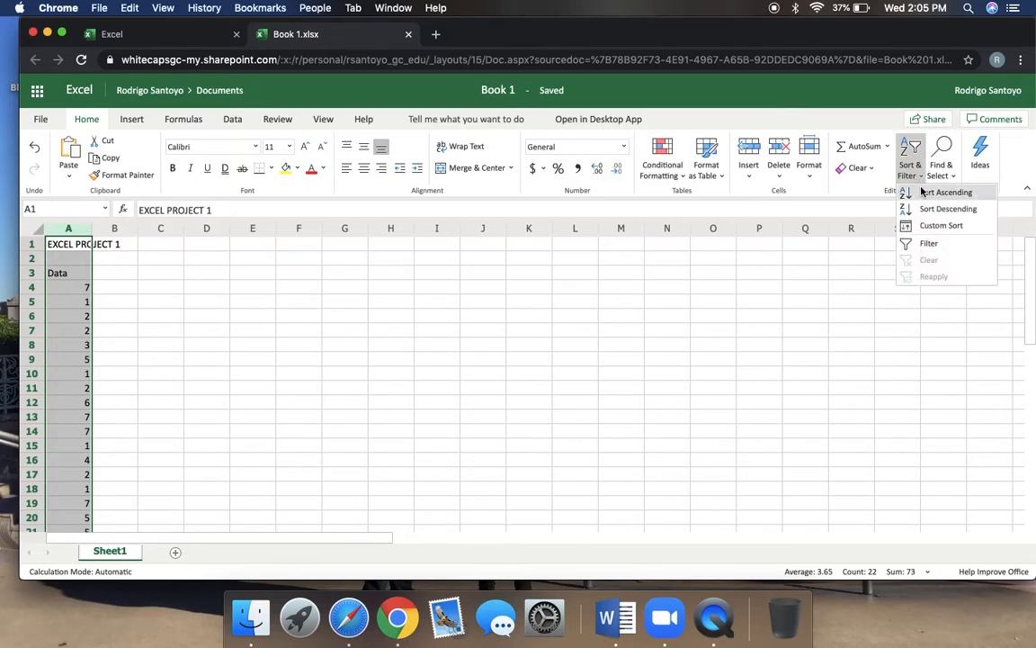
mouse_move(925, 194)
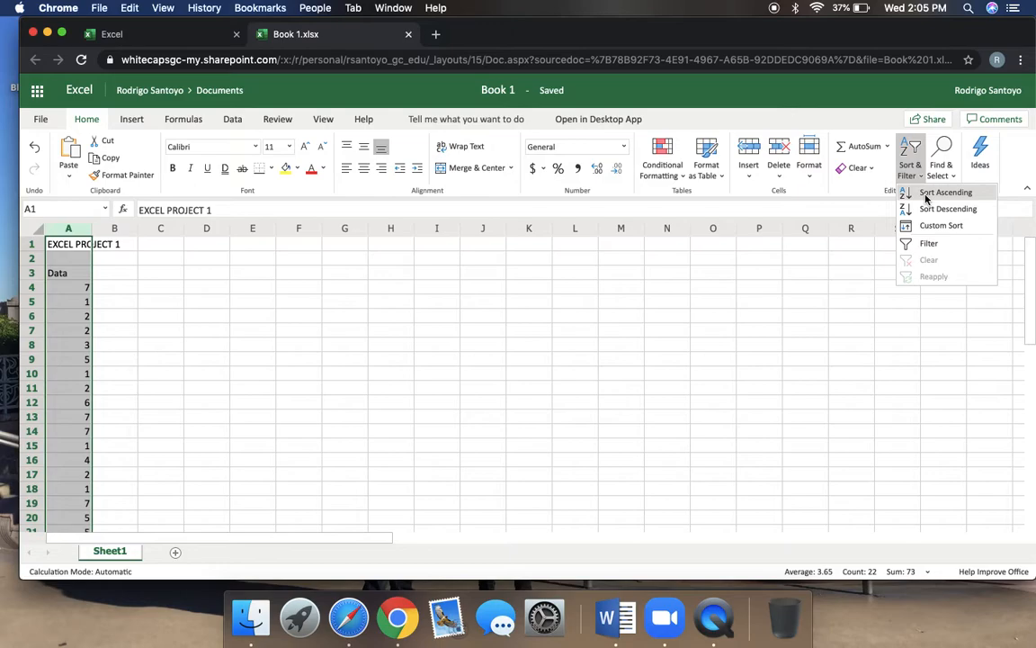
left_click(946, 190)
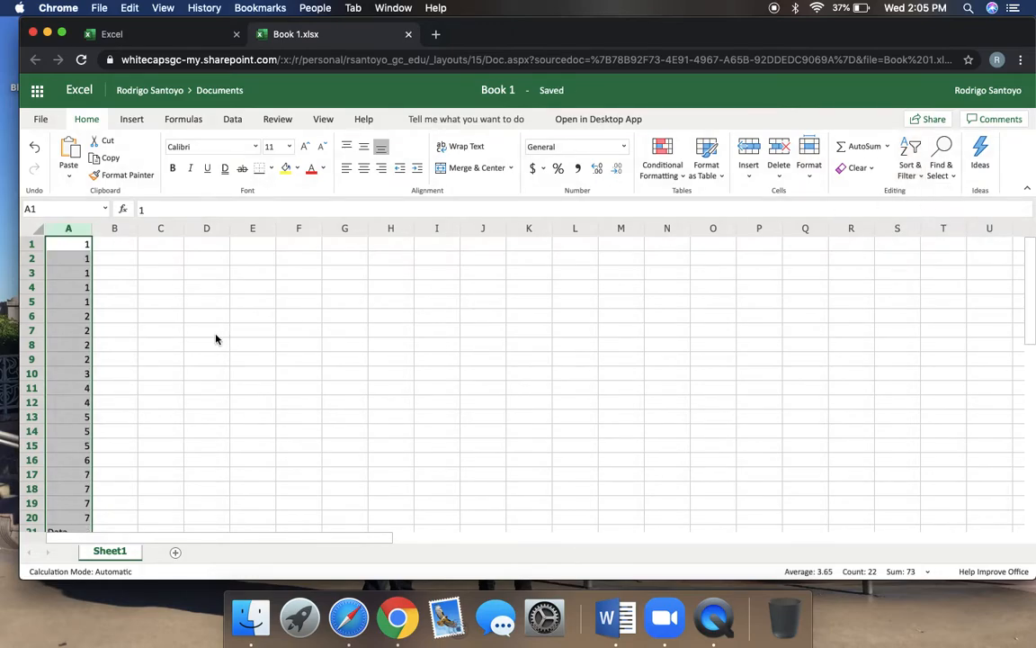
mouse_move(132, 399)
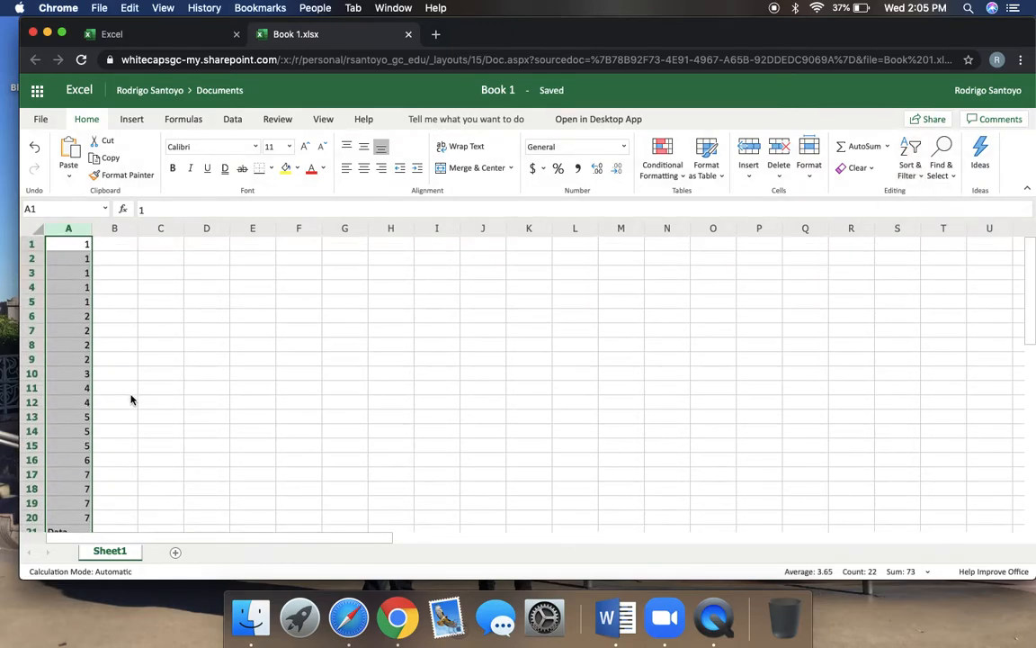
scroll("down", 3)
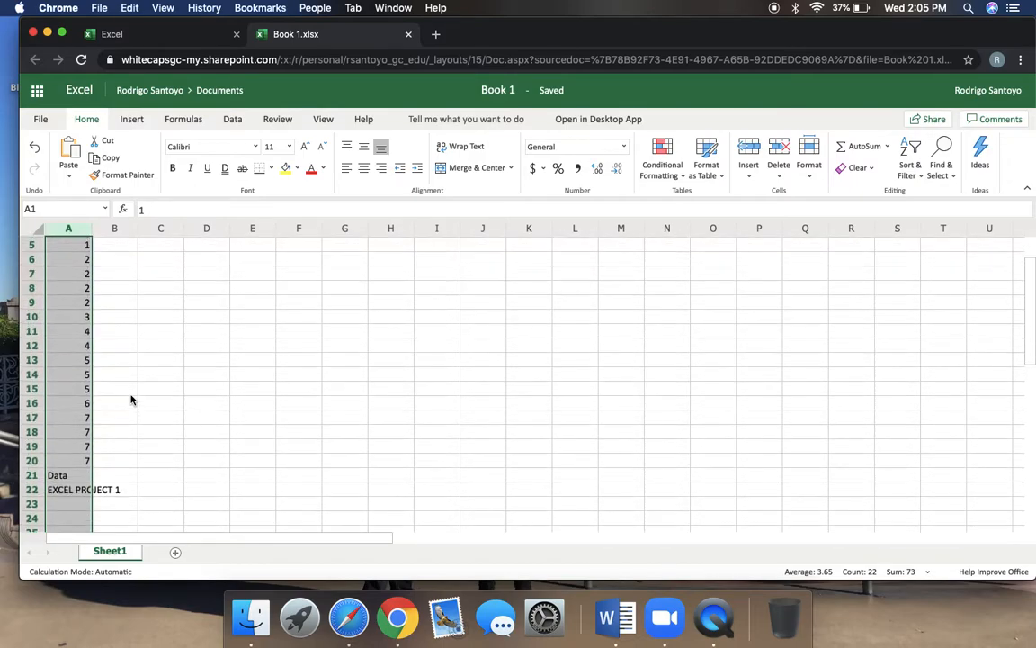
scroll("up", 3)
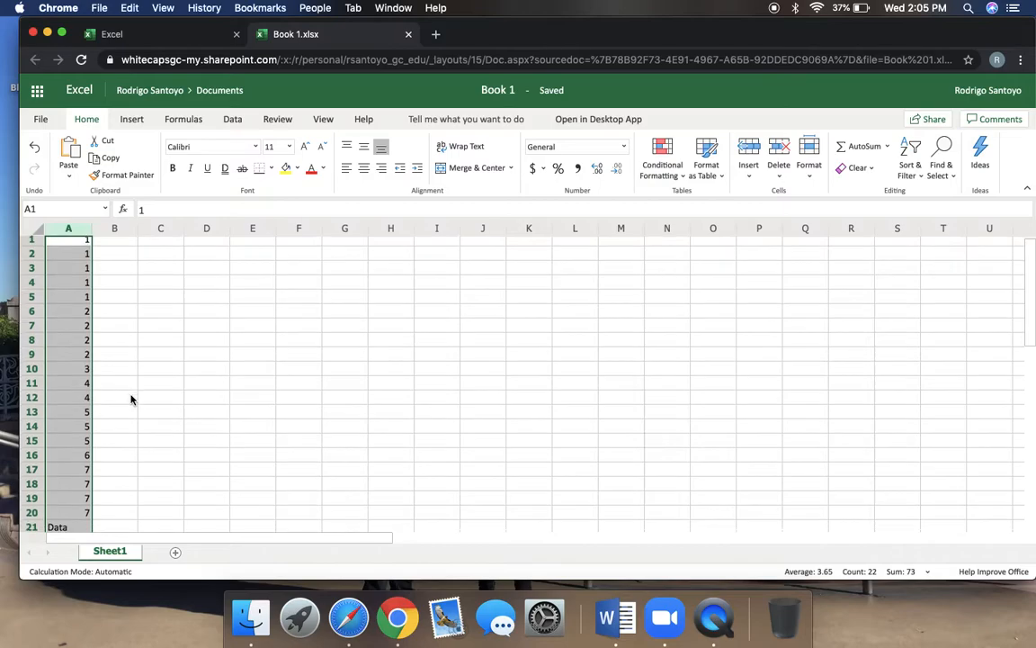
scroll("down", 3)
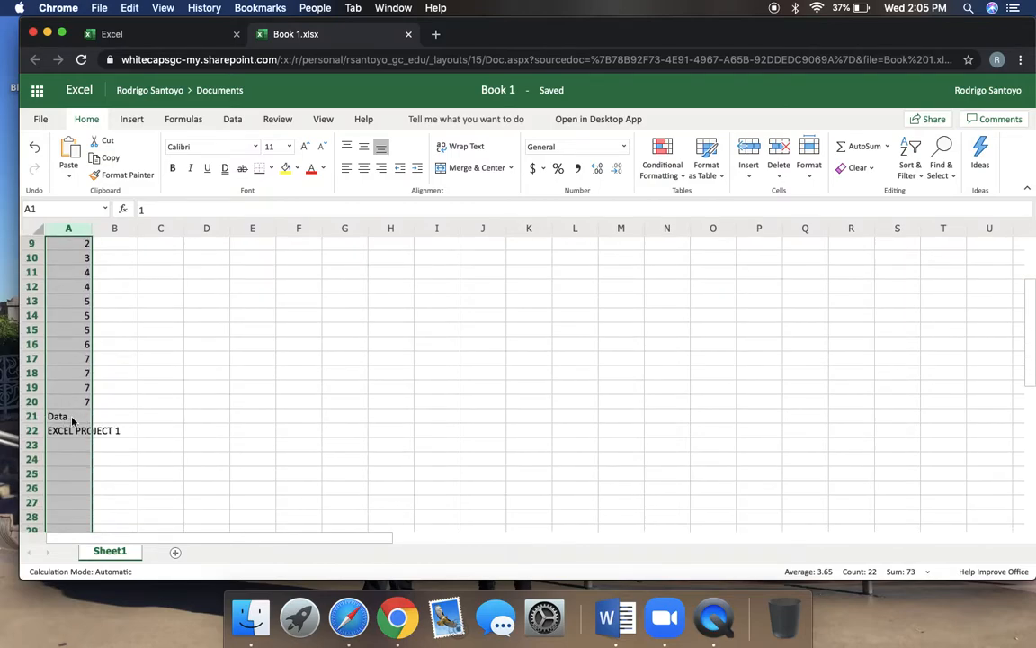
mouse_move(171, 432)
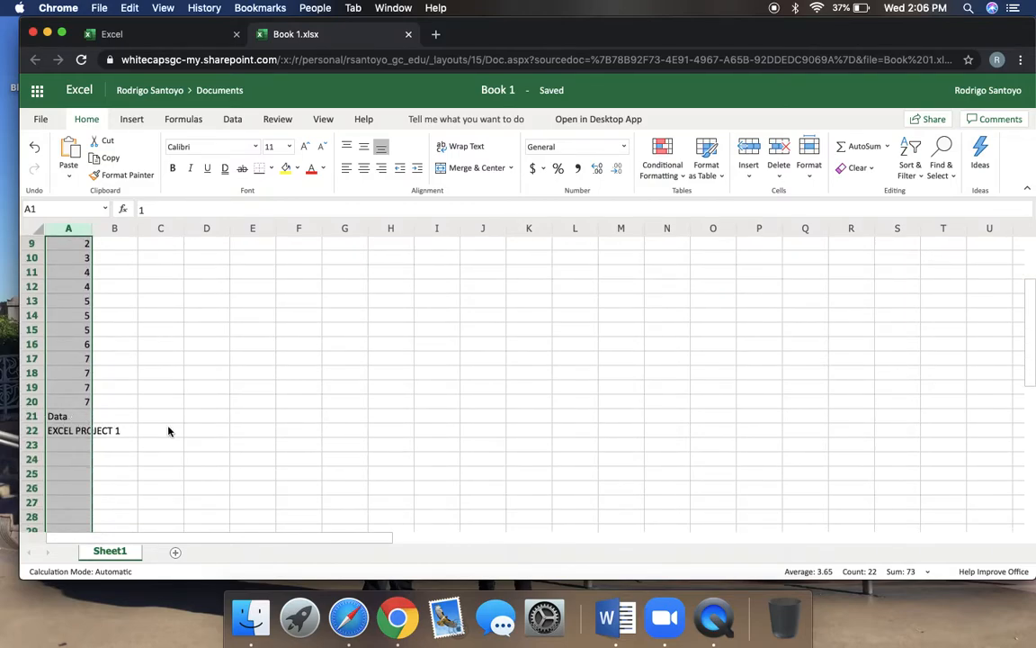
scroll("up", 3)
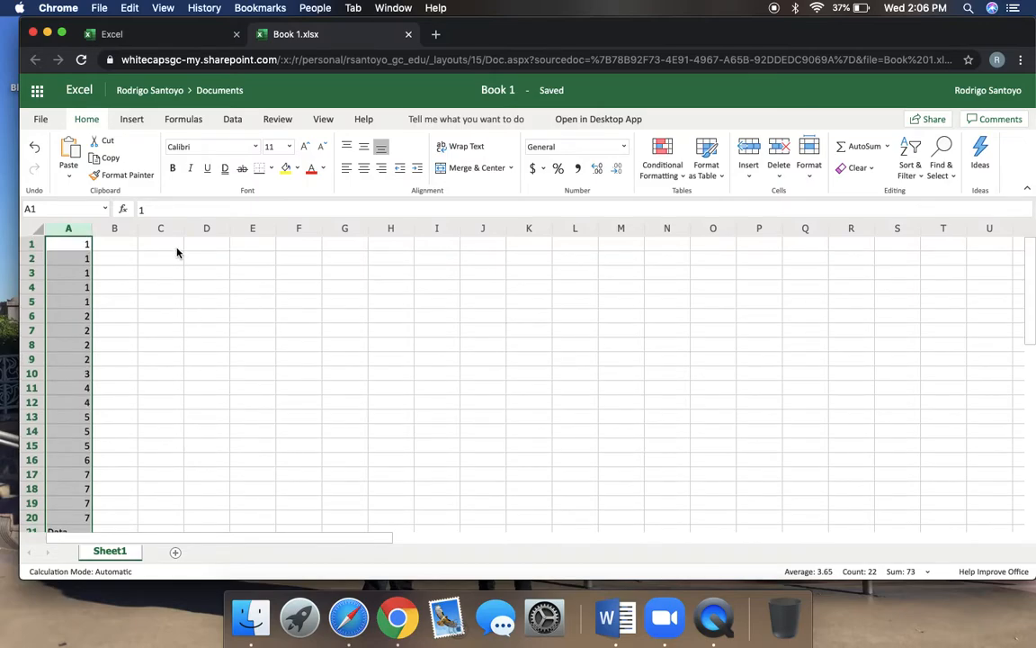
Enter the title a) Construct a Frequency Distribution Table in C1
left_click(160, 245)
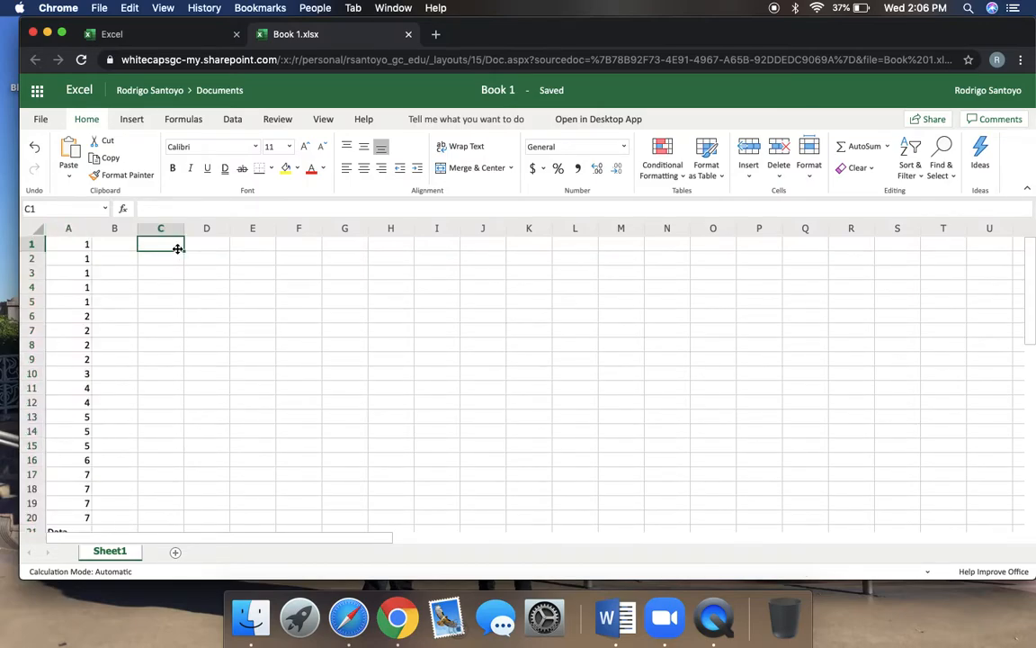
type("a")
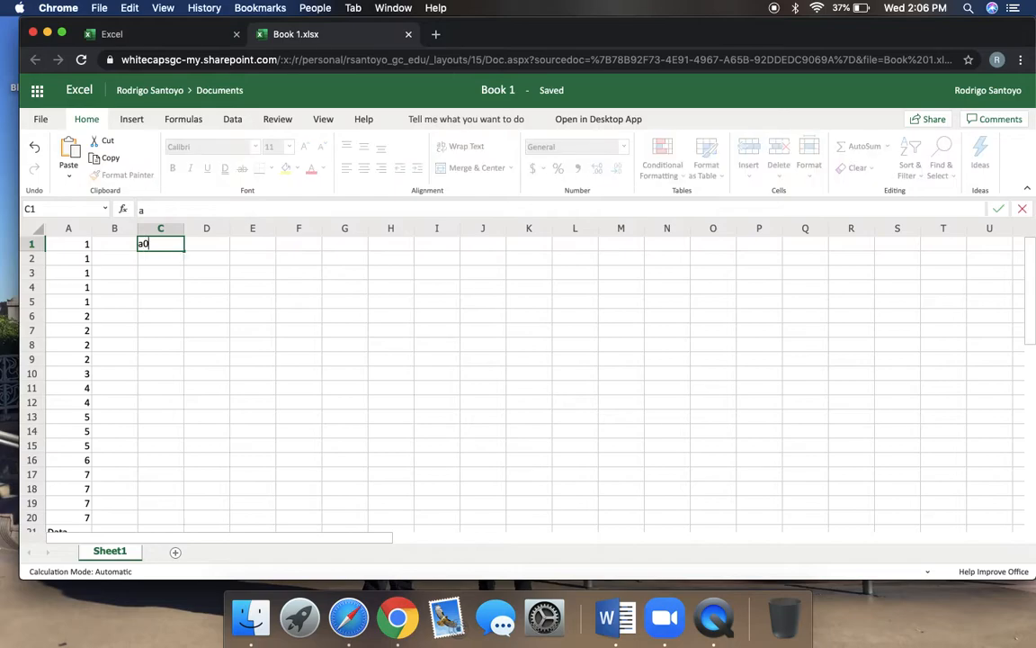
type(")")
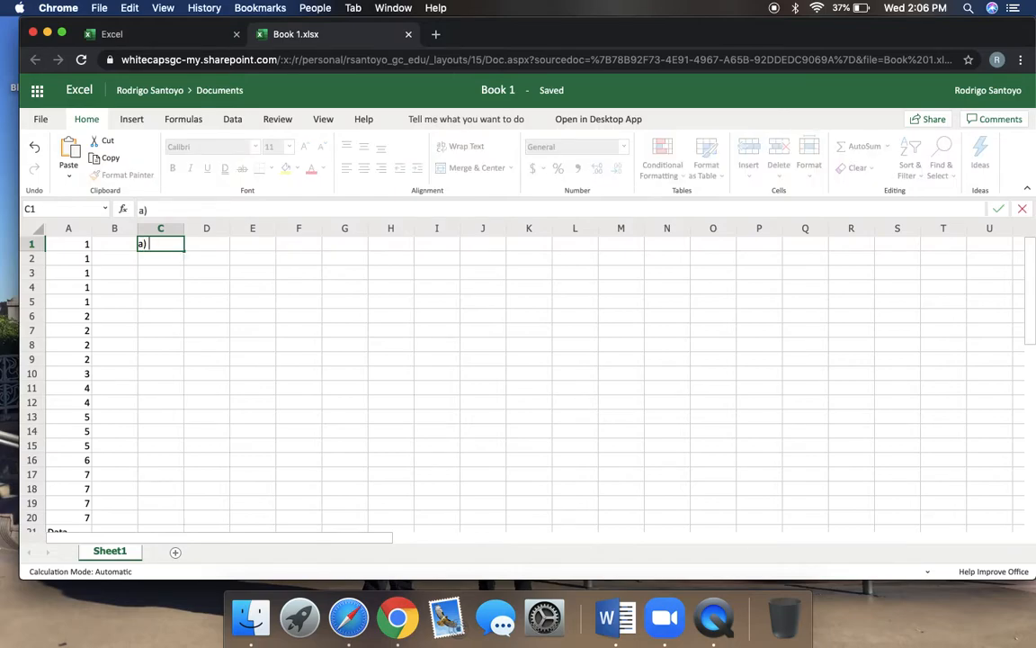
type("Constr")
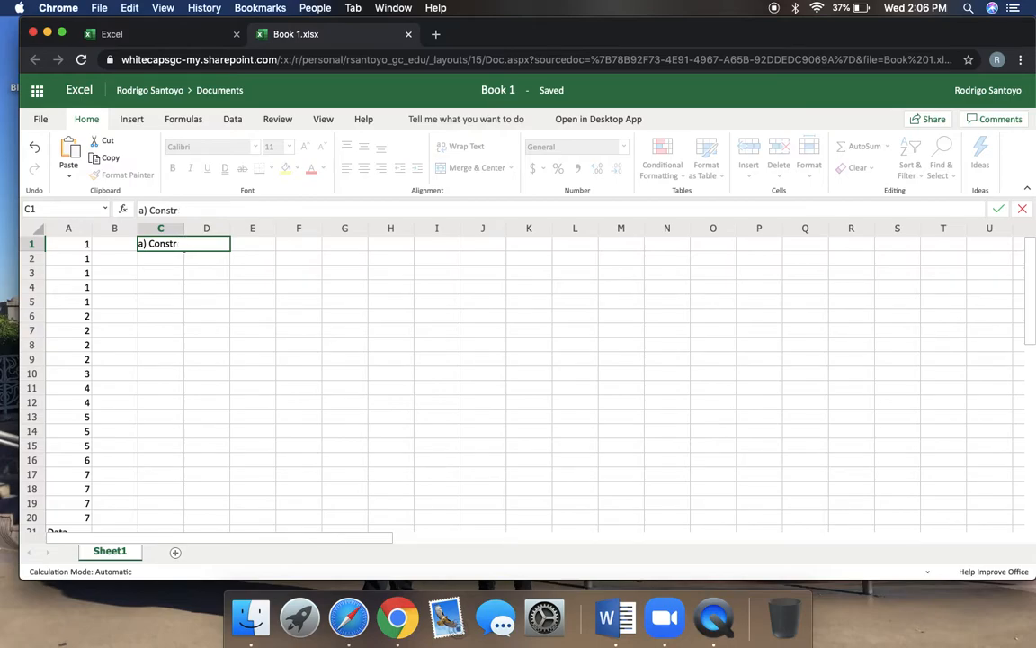
type("uct a F")
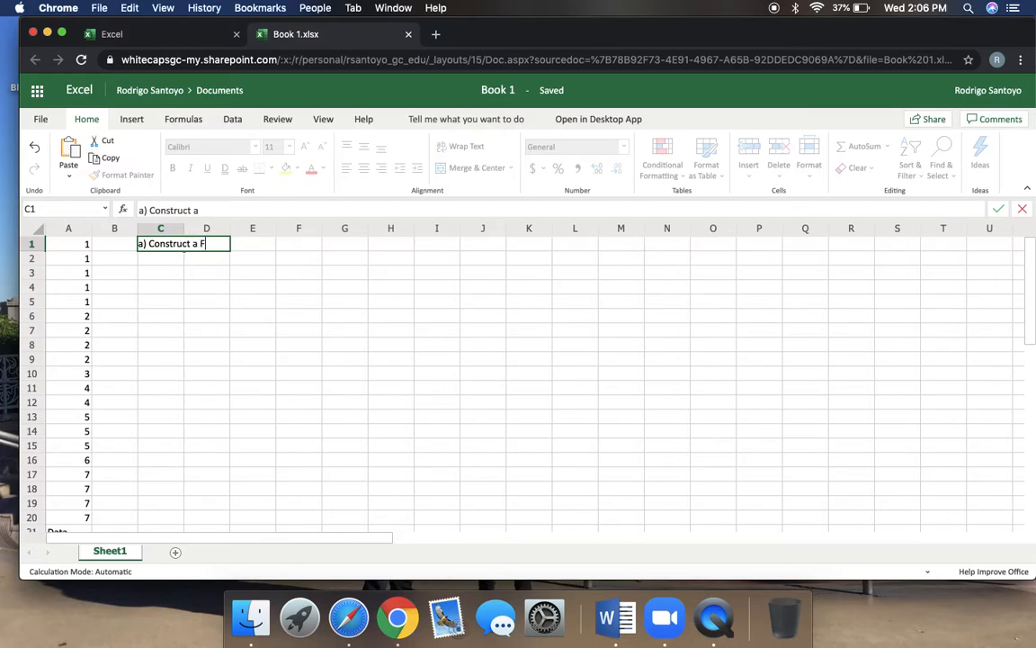
type("Frequency")
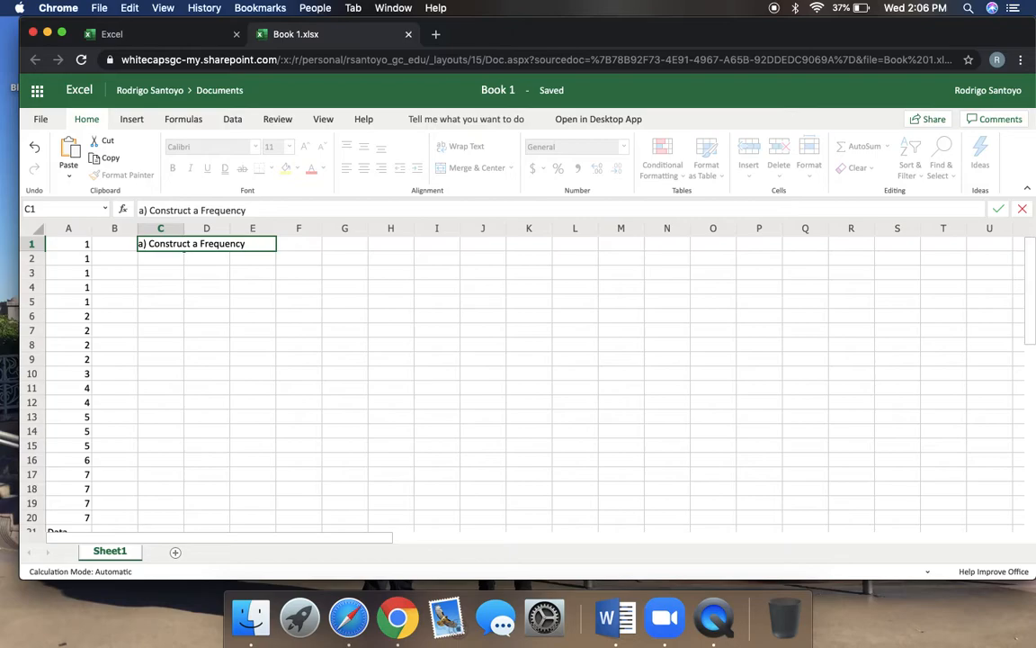
type("Distribution")
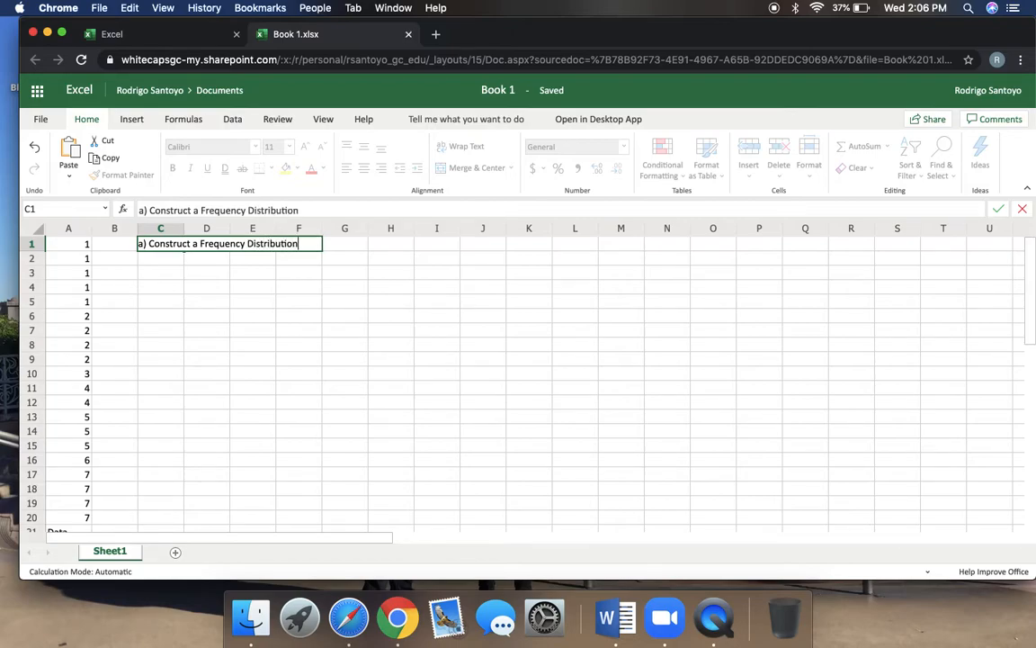
type("Table")
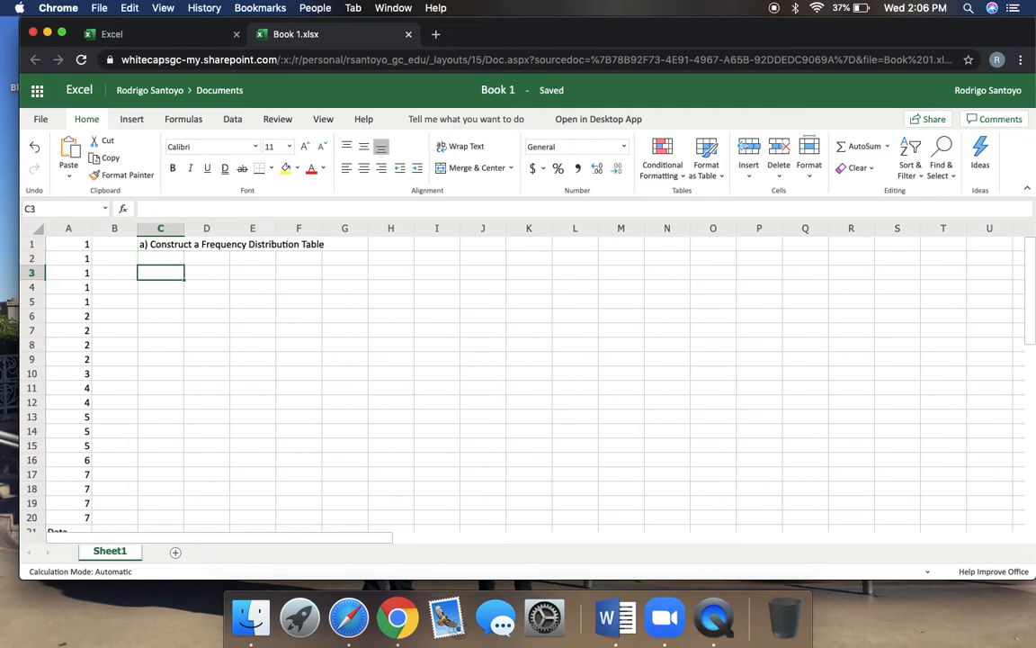
Add the Data Values and Frequency column headers in D3 and E3
type("D")
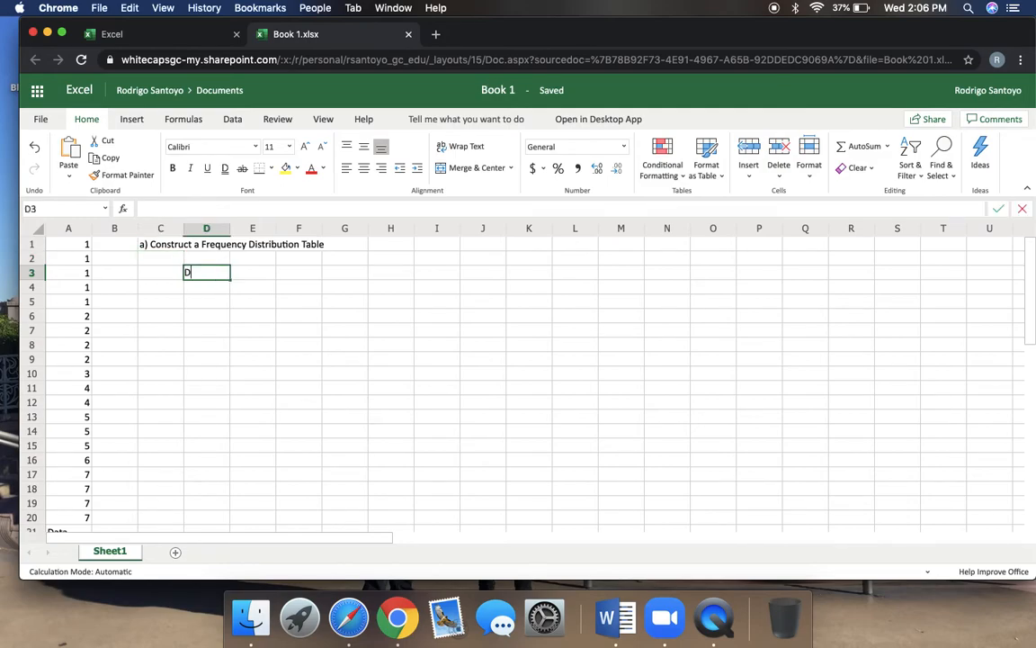
type("ate")
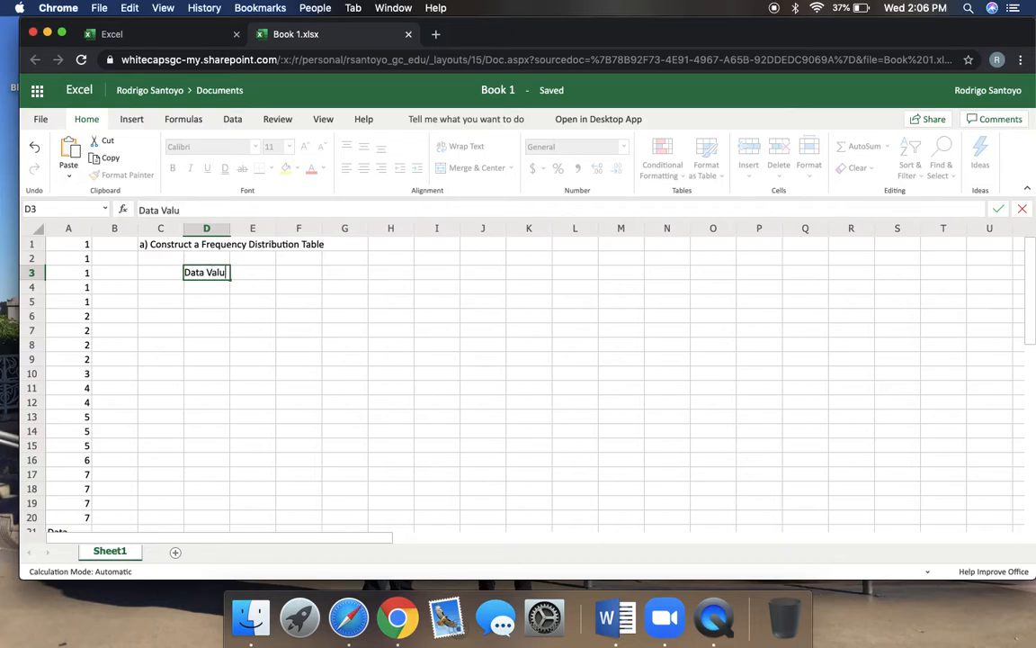
type("es")
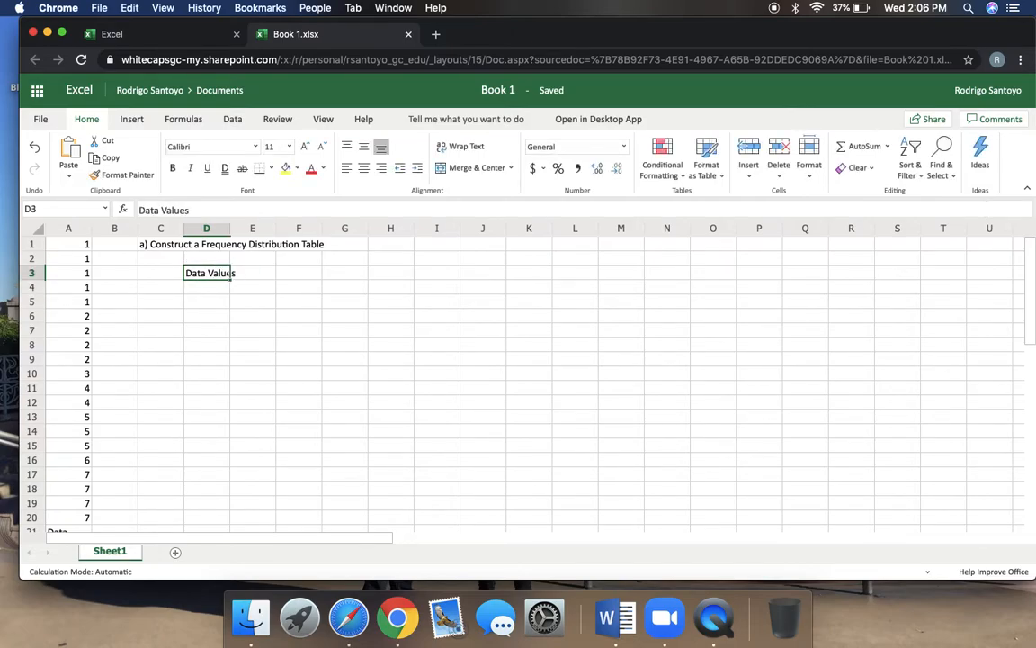
type("Fre")
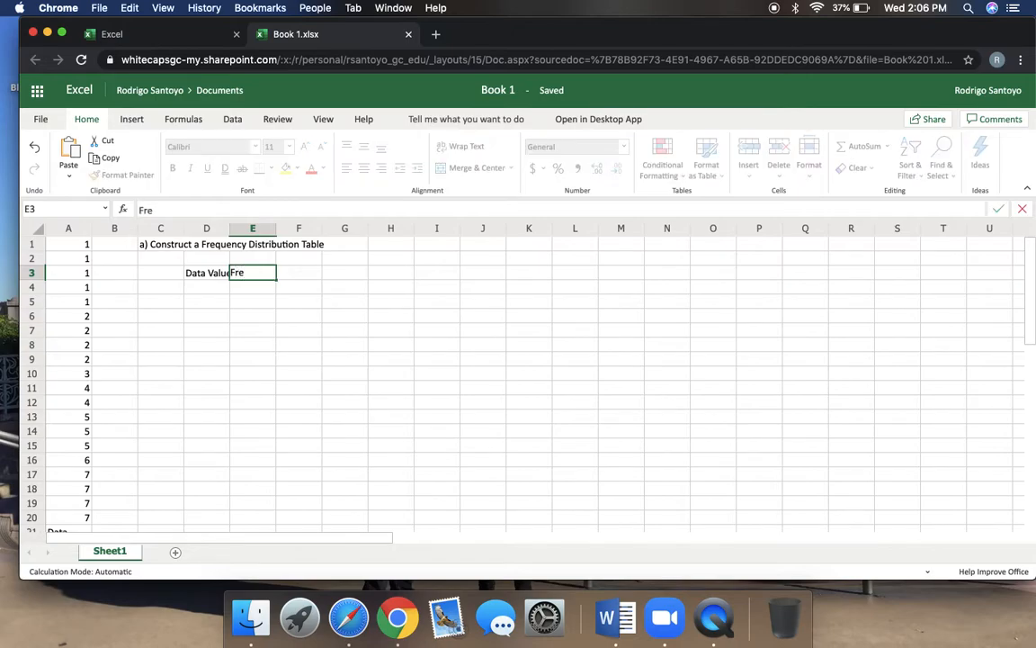
type("quency")
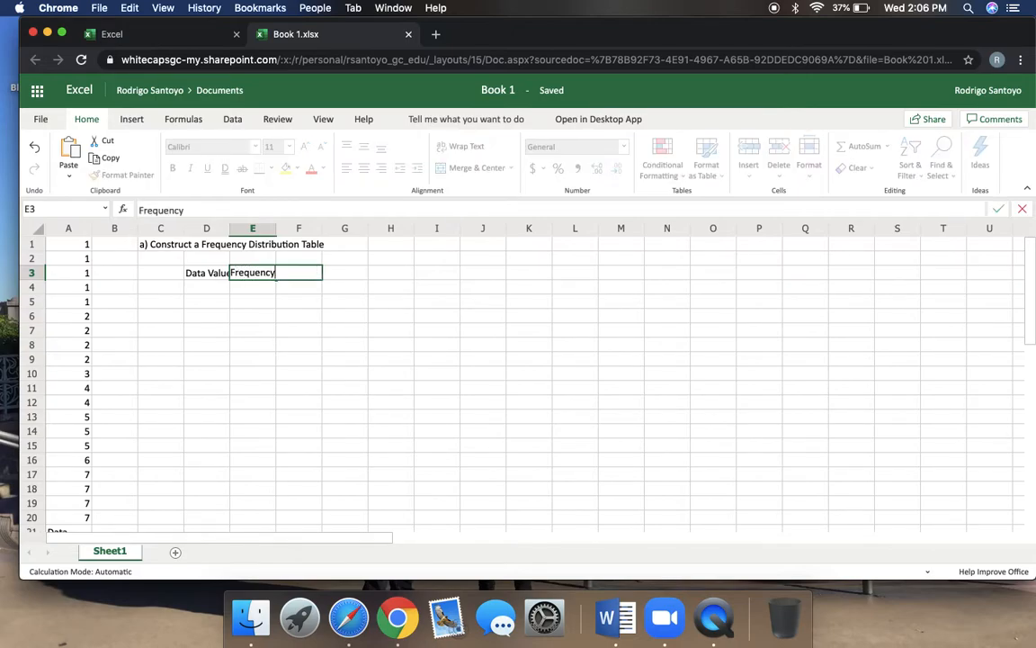
key("Return")
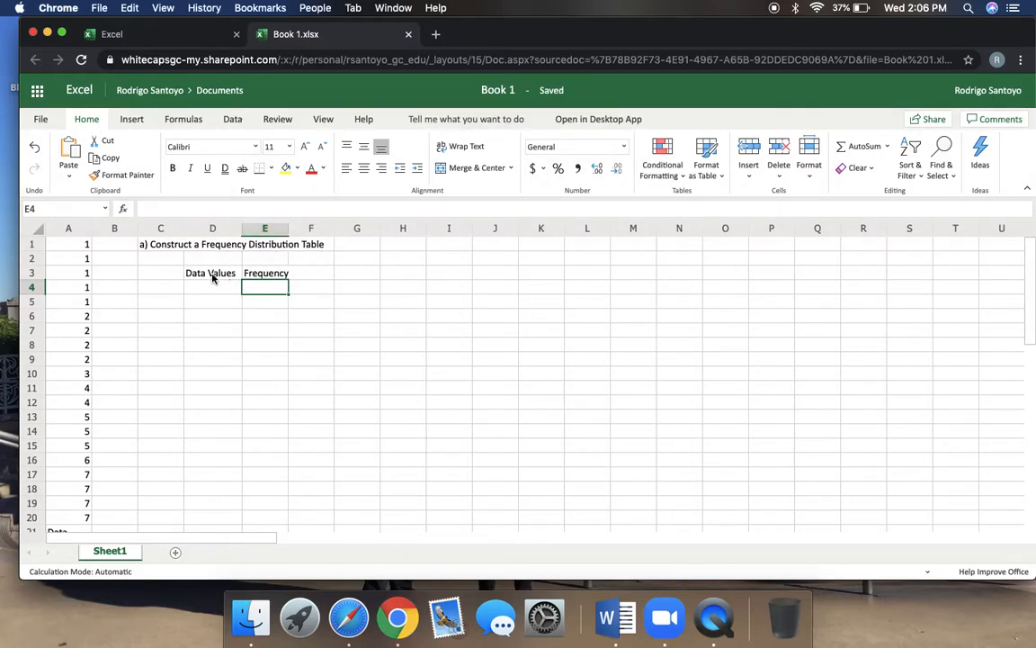
List the data values 1 through 7 down D4:D10
left_click(309, 288)
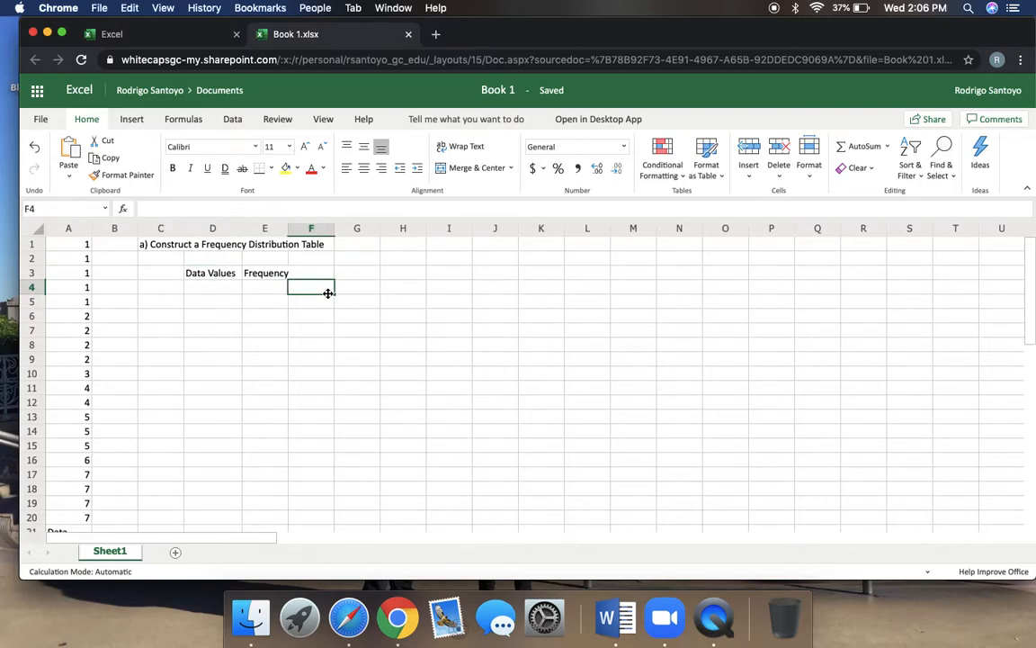
mouse_move(93, 288)
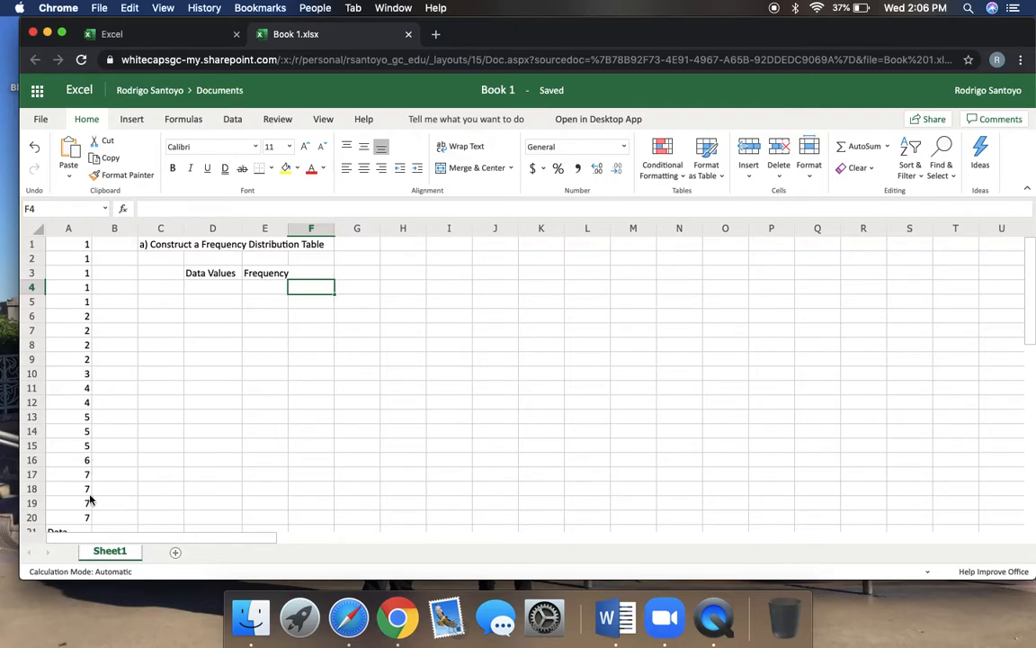
left_click(213, 288)
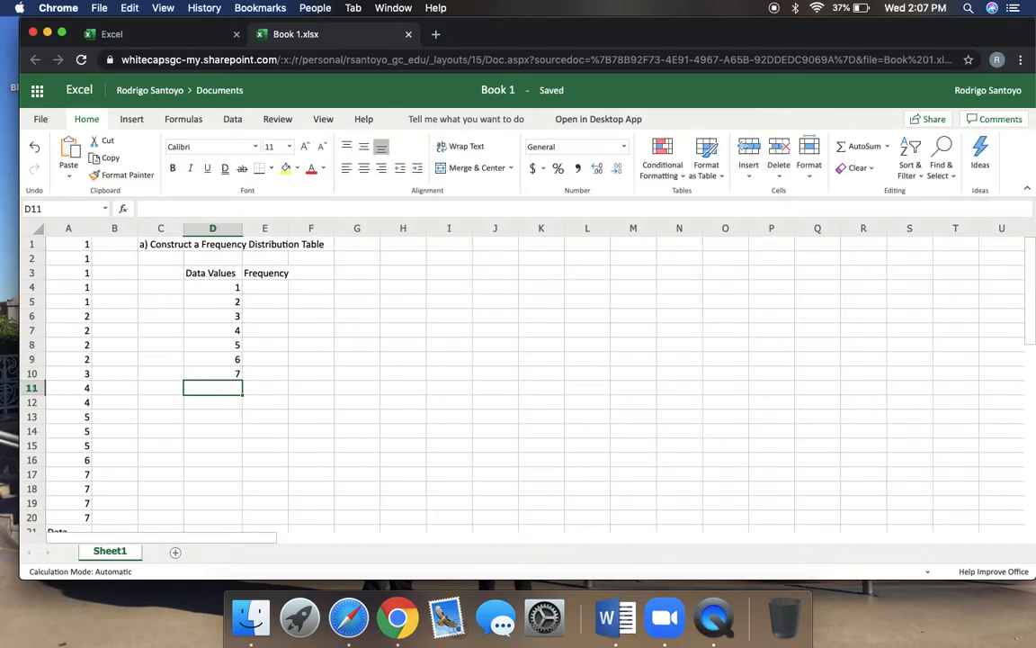
left_click(212, 372)
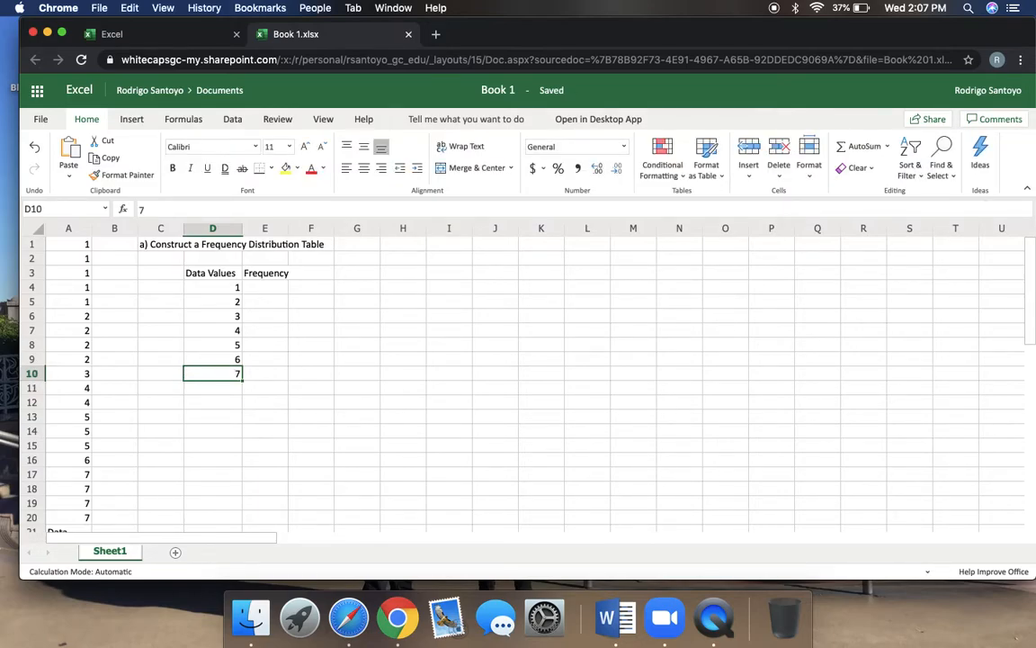
left_click(264, 288)
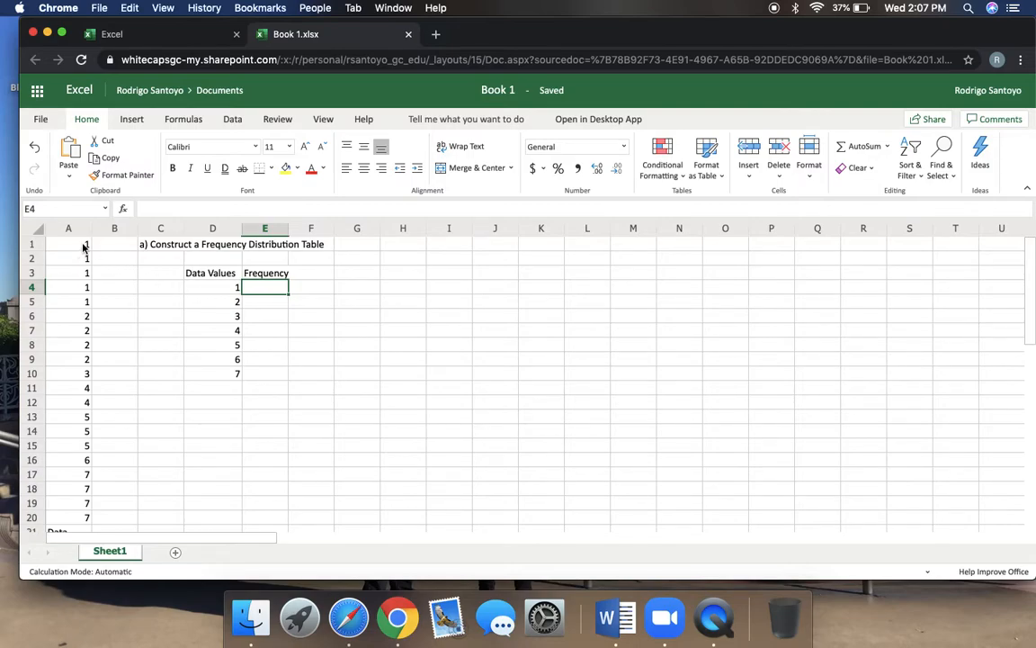
Count the 1s and 2s in column A and enter frequencies 5 and 4
left_click(87, 274)
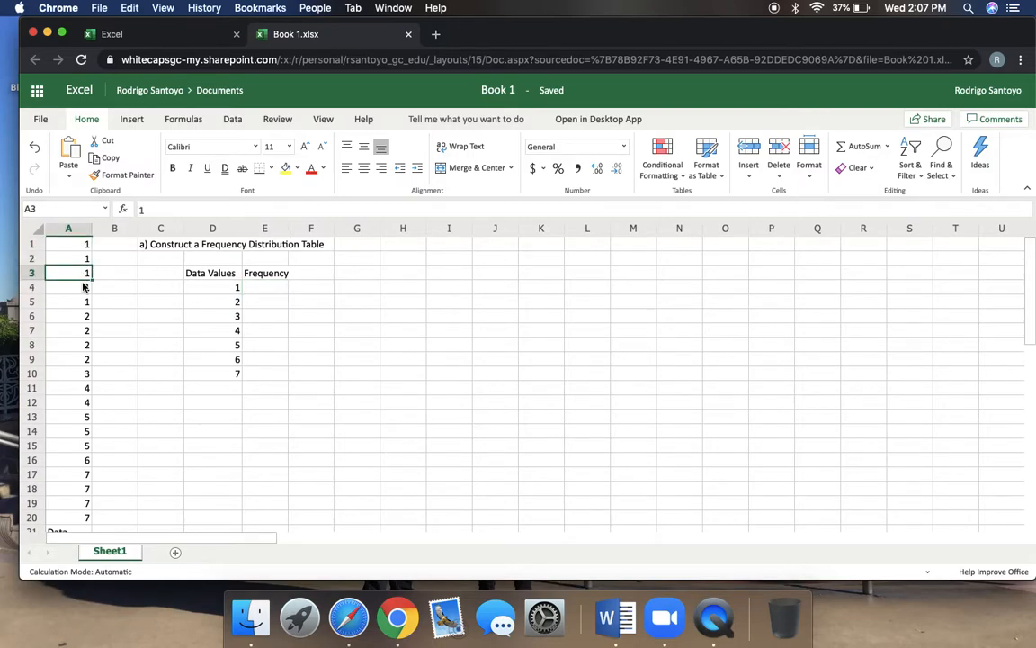
left_click(68, 303)
type("5")
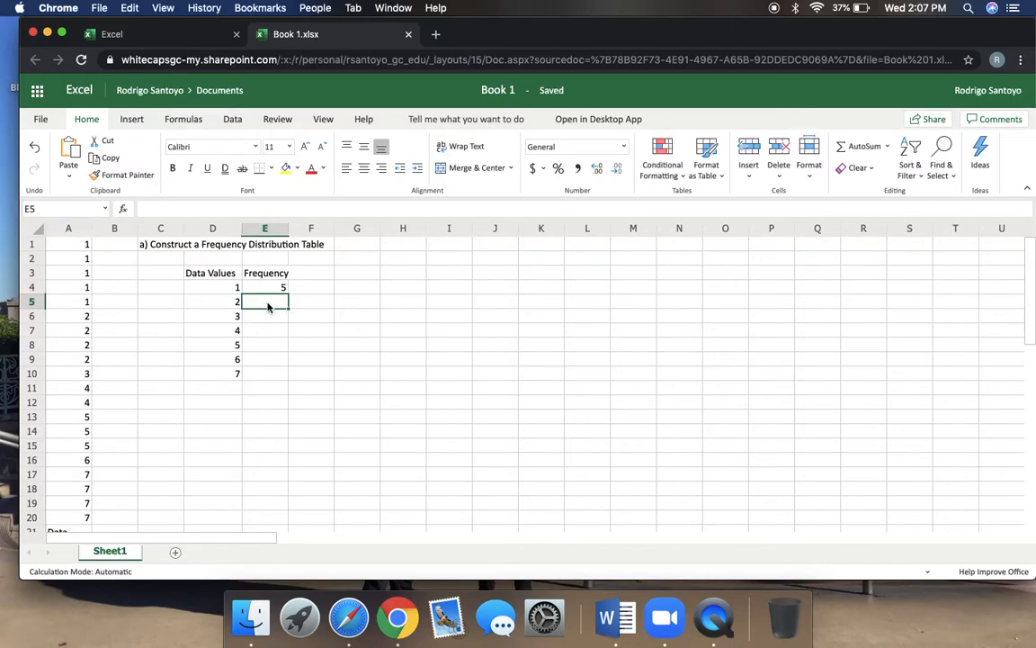
left_click(69, 317)
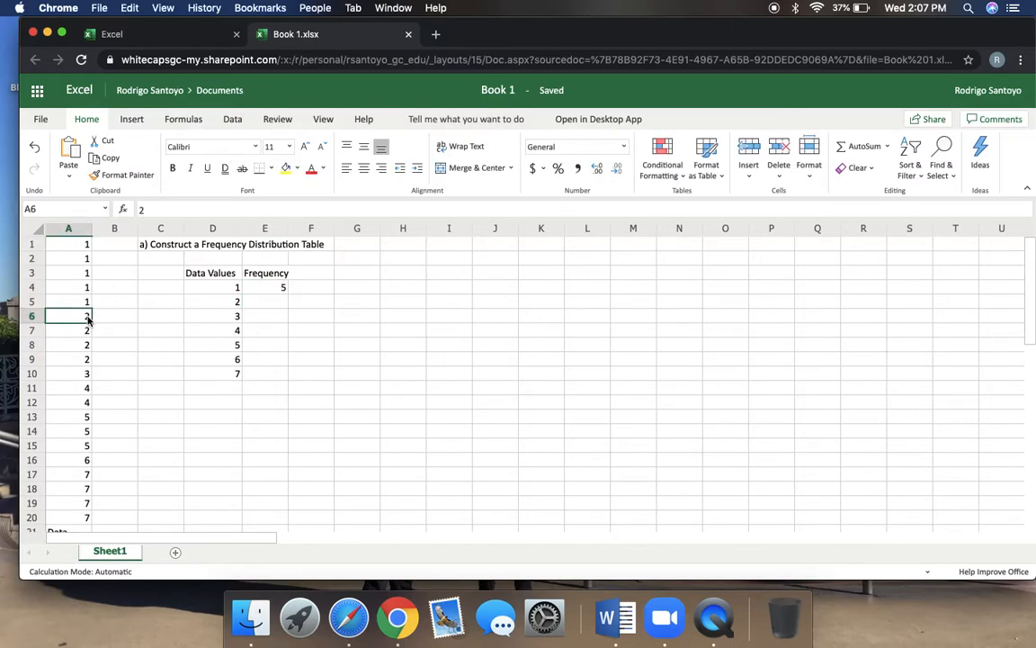
left_click(86, 360)
type("4")
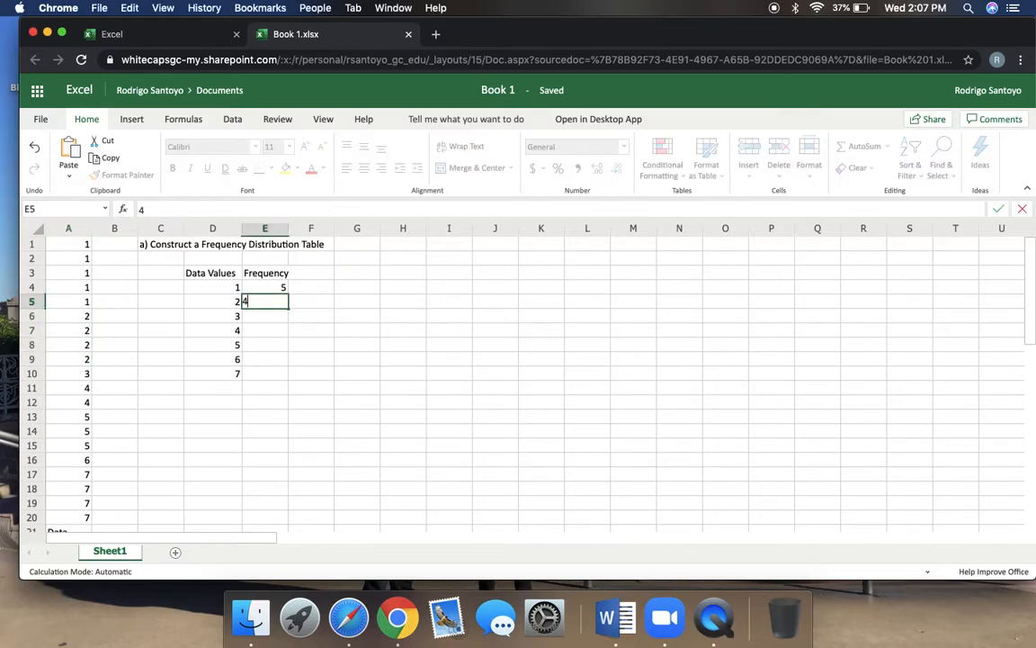
key("Return")
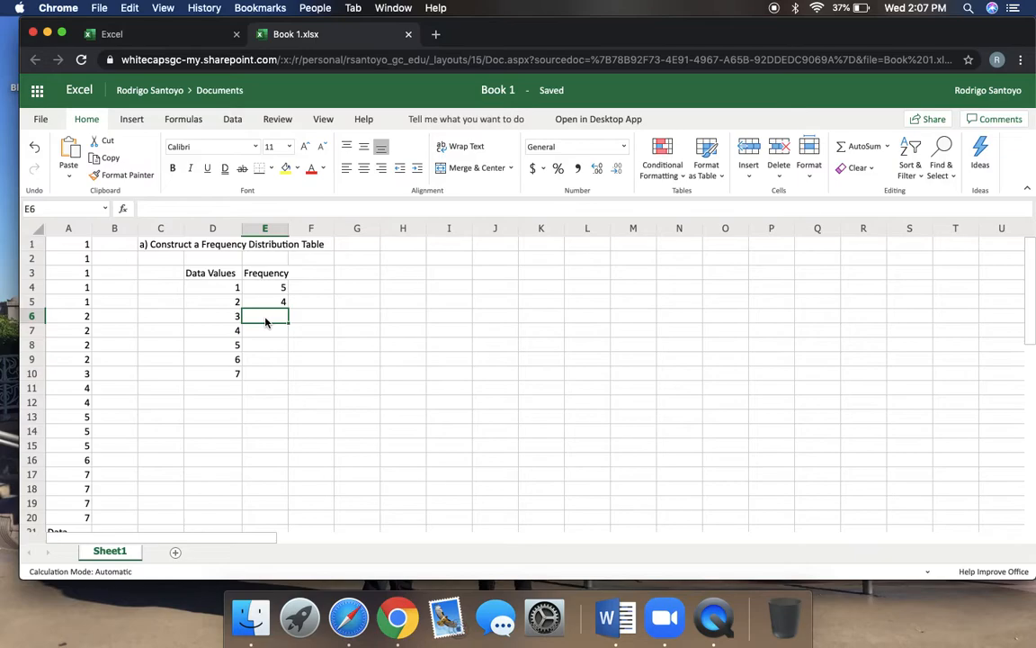
Enter the remaining frequencies 1, 2, 3, 1, 4 for values 3 through 7
type("1")
left_click(265, 331)
type("2")
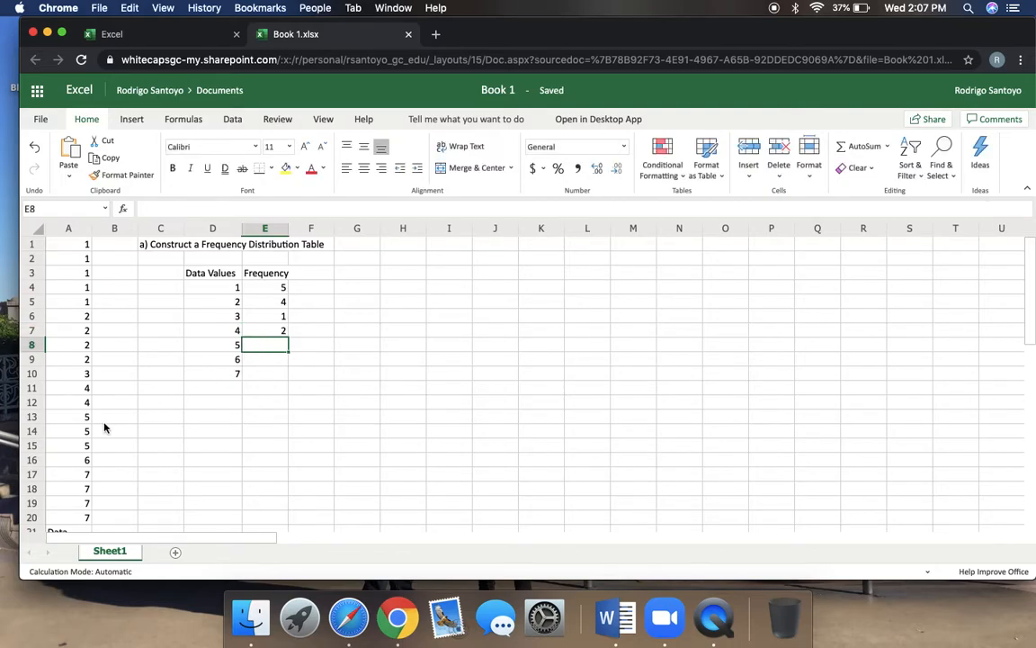
left_click(68, 446)
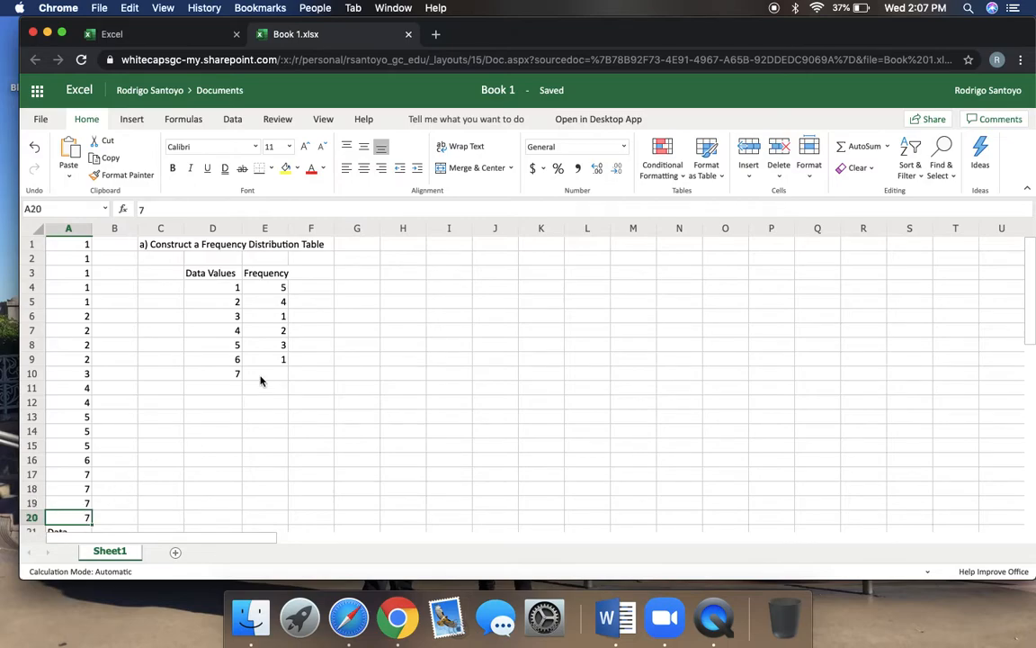
left_click(403, 345)
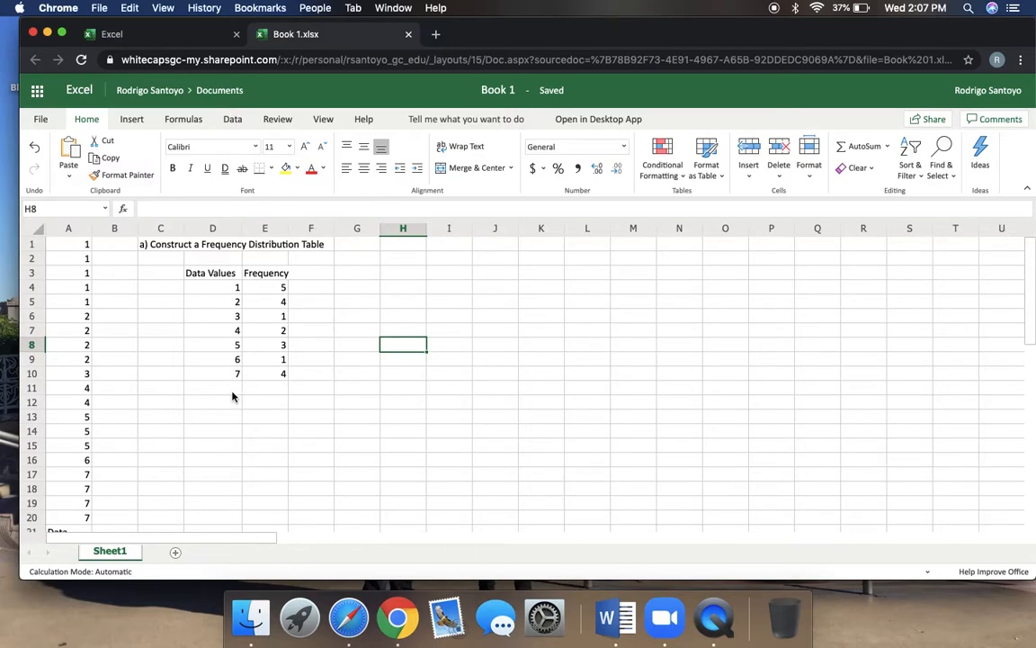
left_click(265, 389)
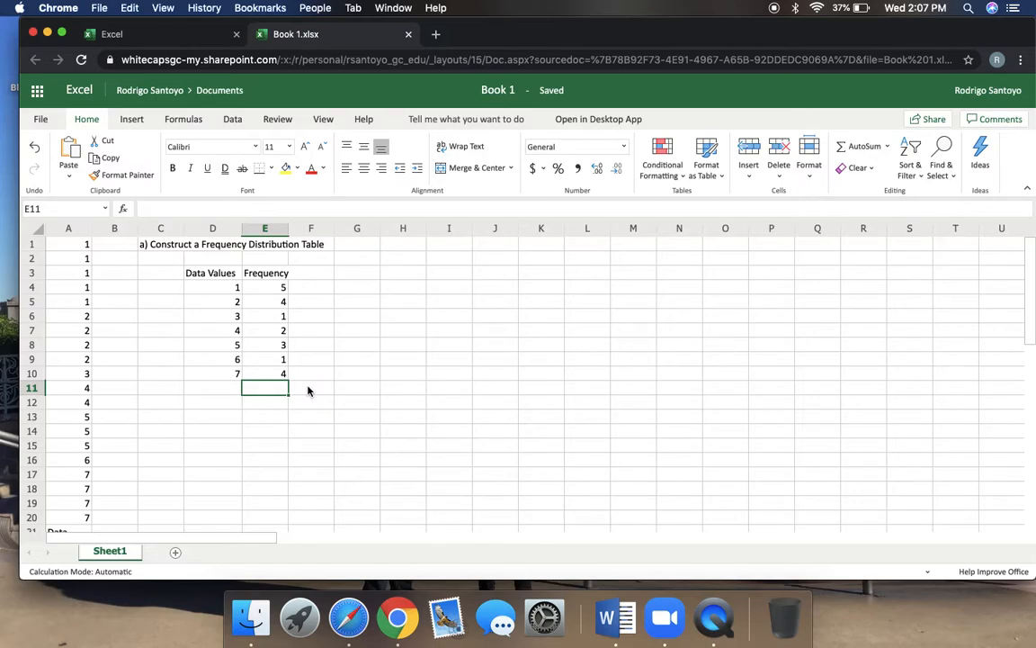
left_click(213, 388)
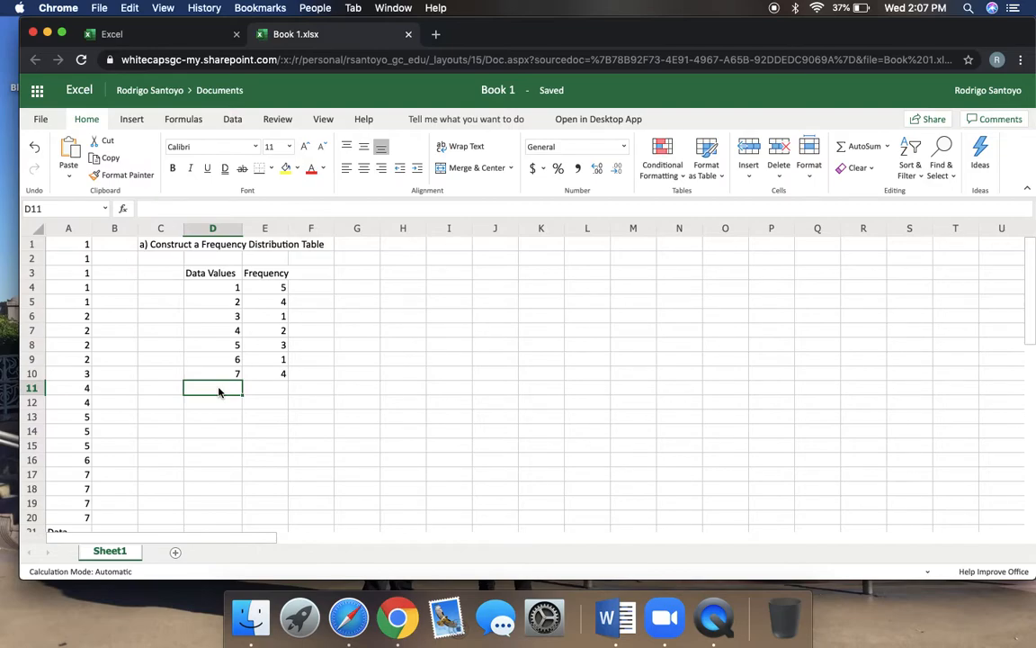
Label a Total row and start a =SUM( formula in E11
type("Total")
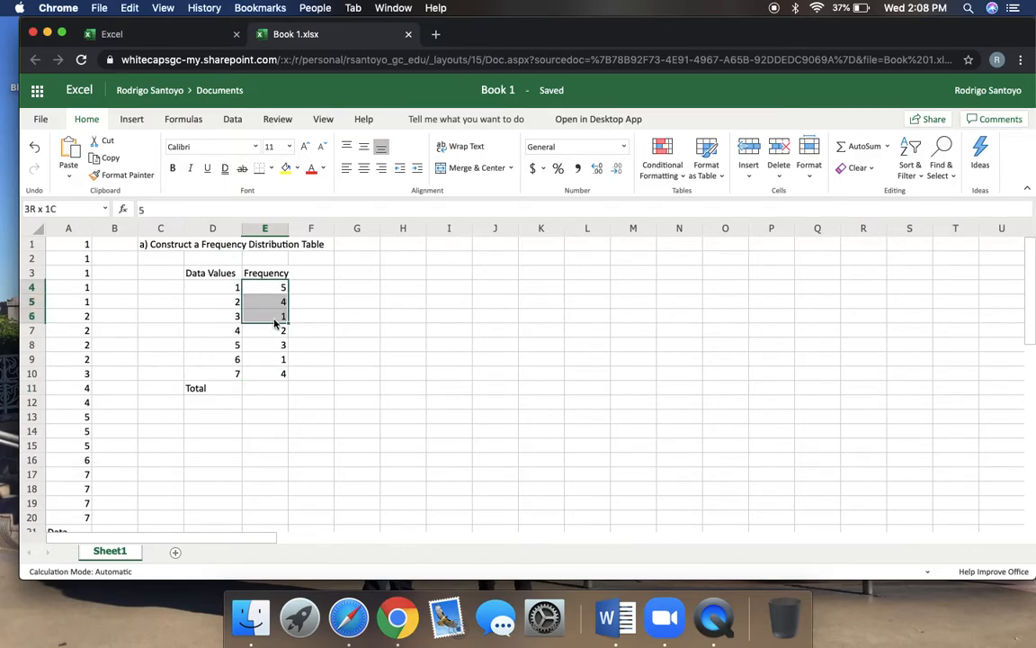
left_click(265, 389)
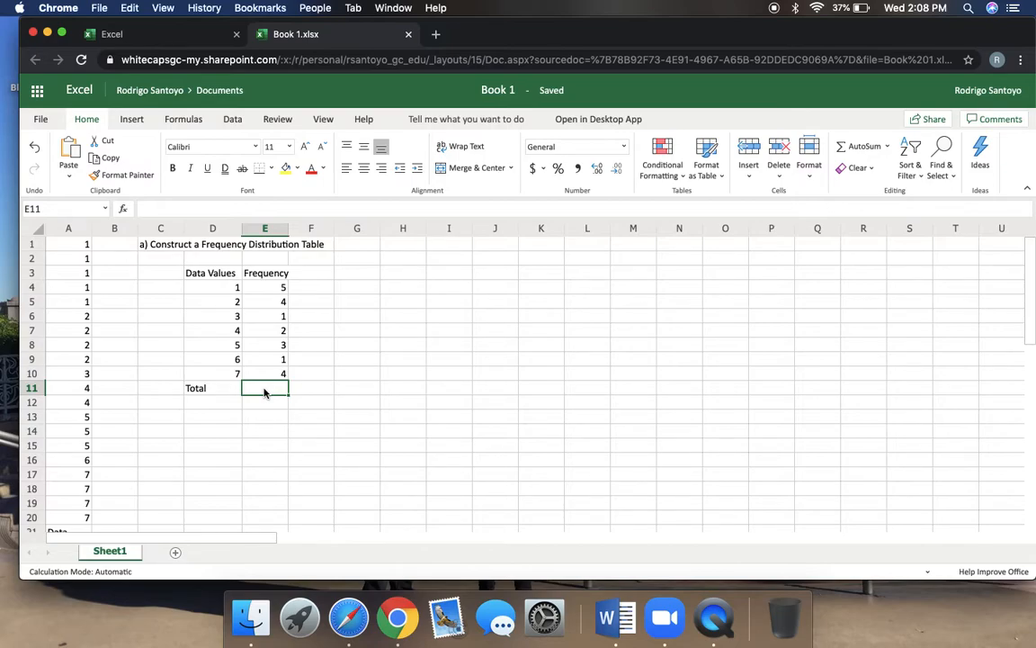
type("=")
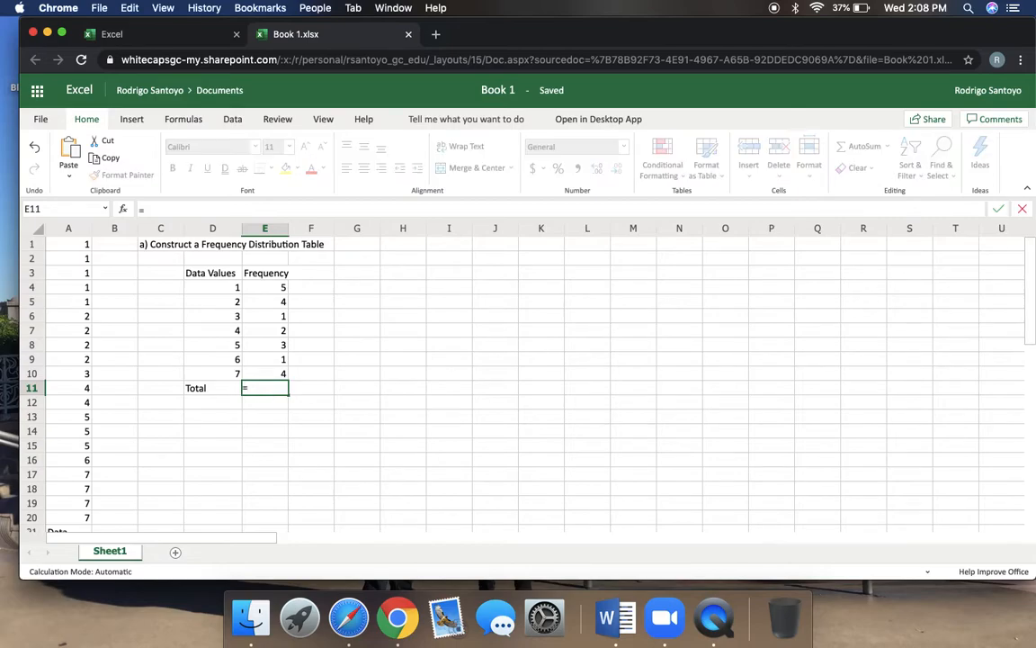
type("su")
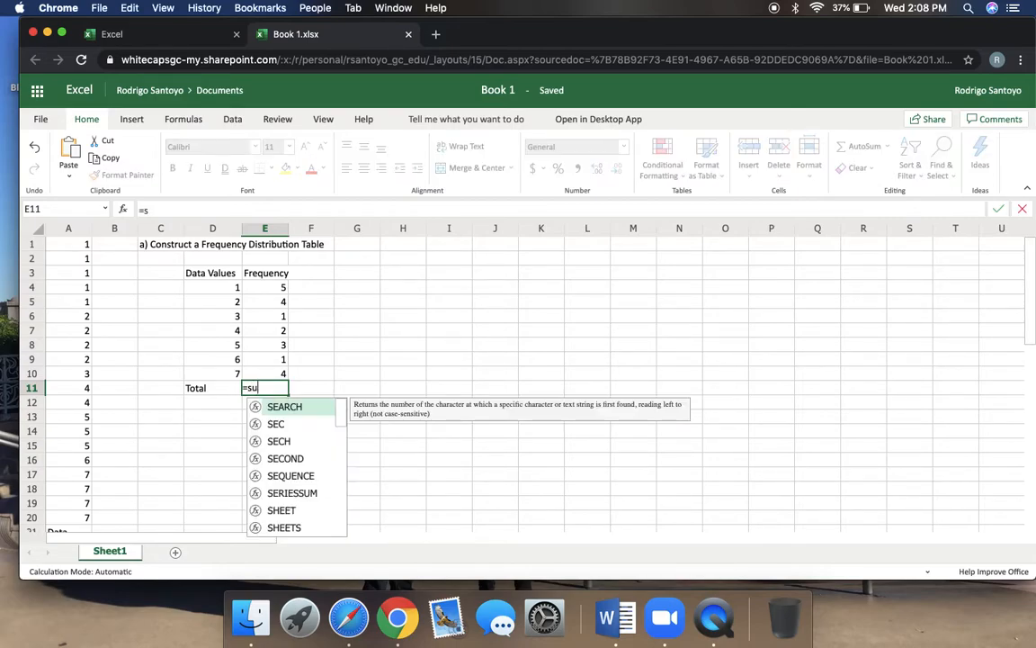
type("um")
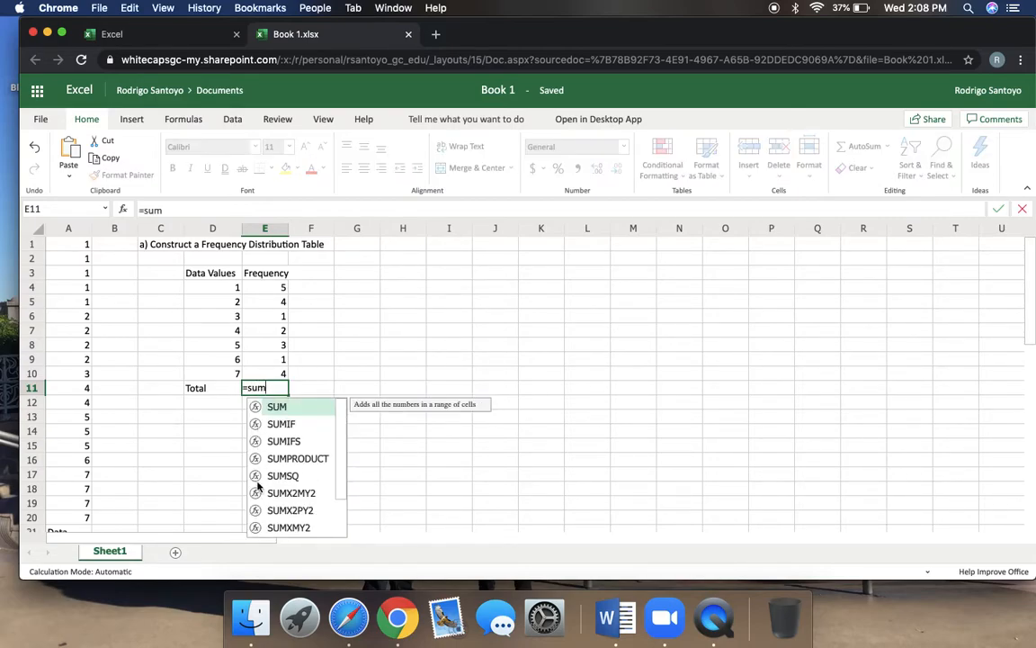
mouse_move(277, 407)
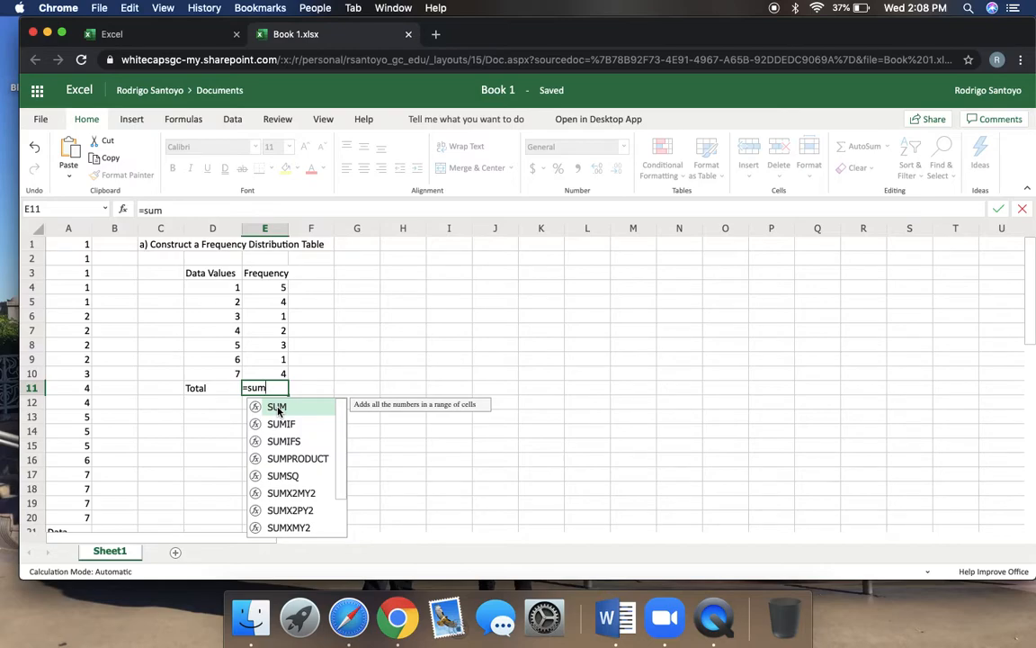
double_click(277, 406)
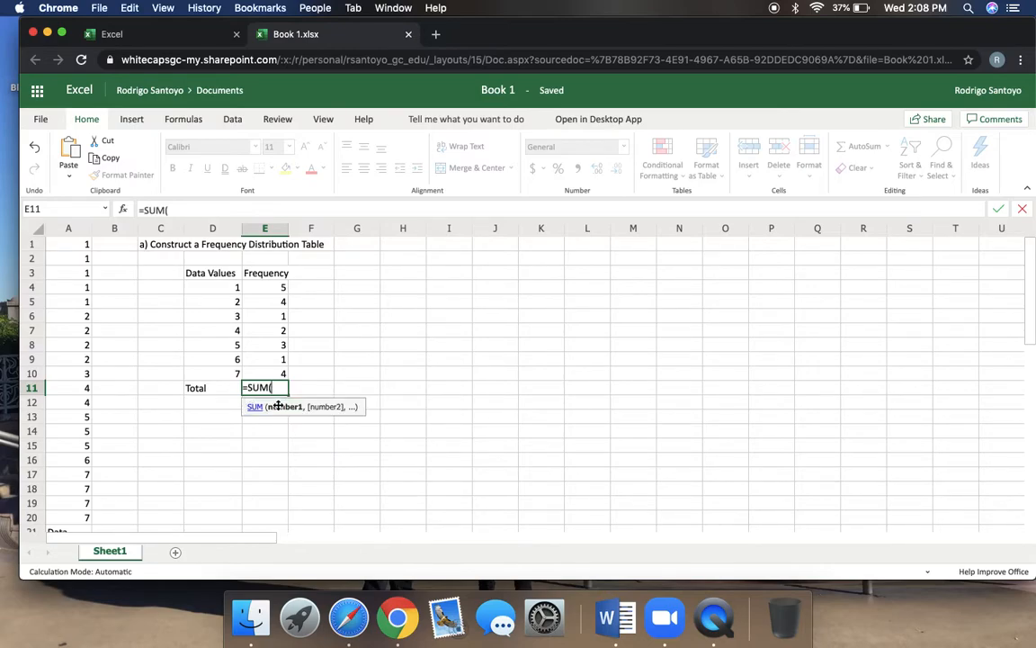
mouse_move(282, 320)
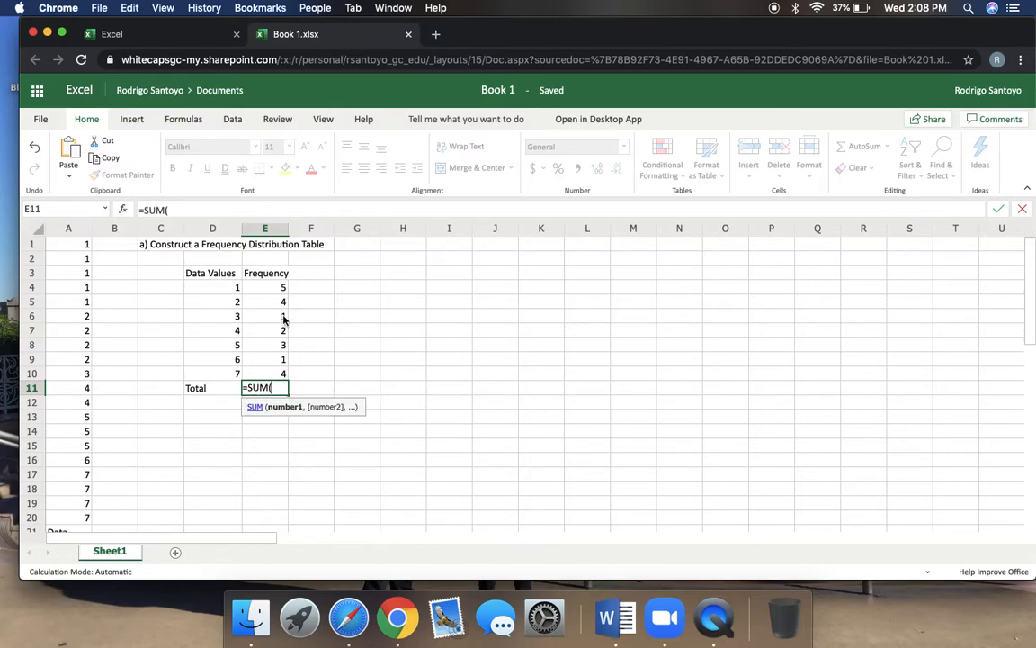
Sum the seven frequencies E4:E10, giving a total of 20
left_click_drag(265, 286, 265, 331)
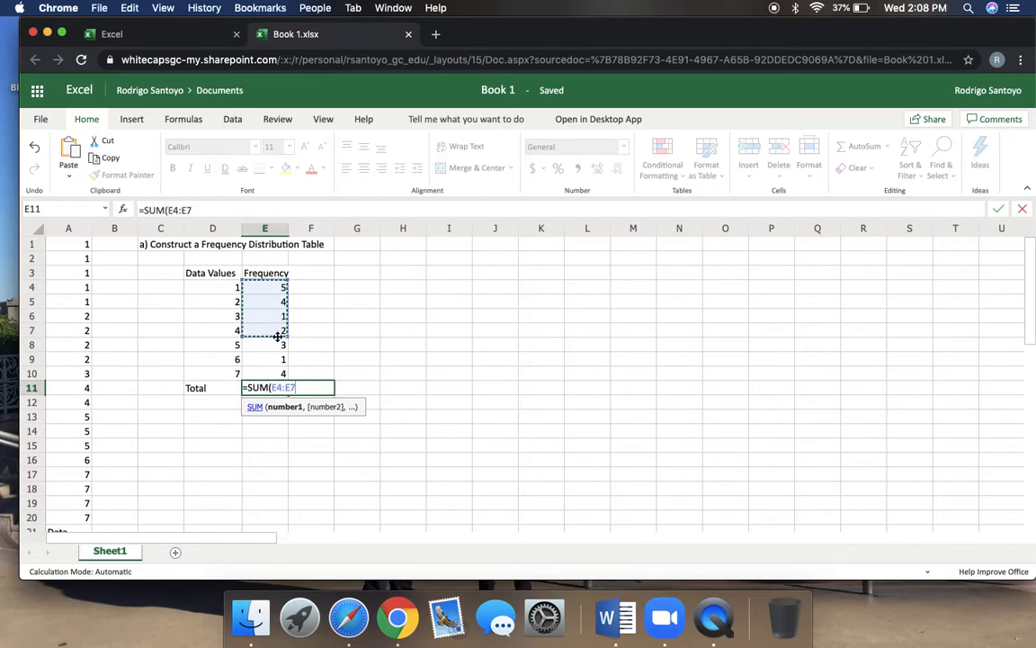
left_click_drag(265, 331, 264, 372)
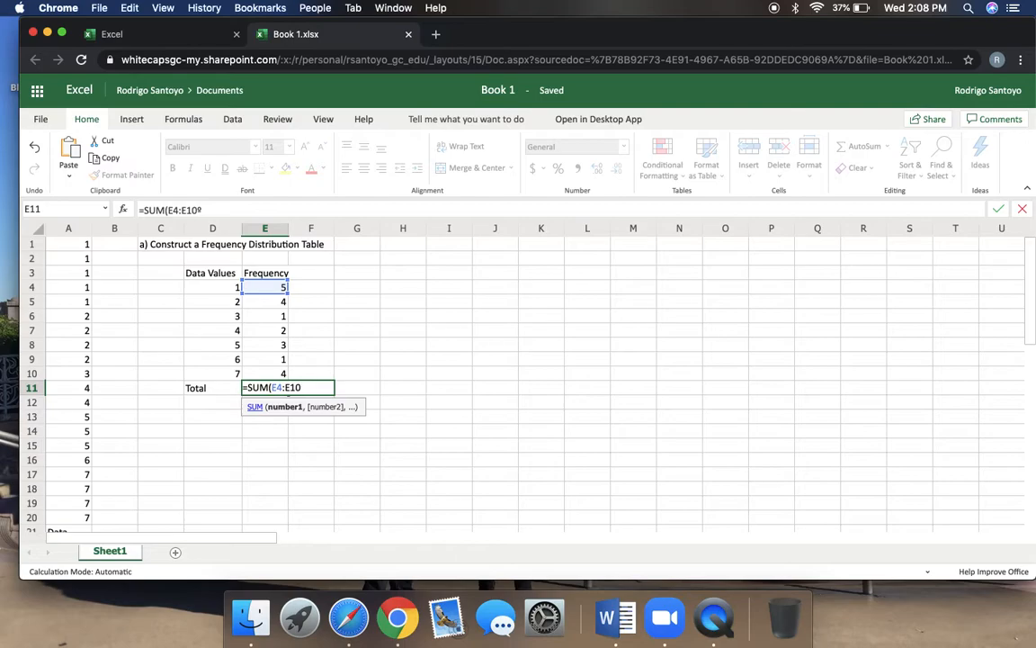
type(")")
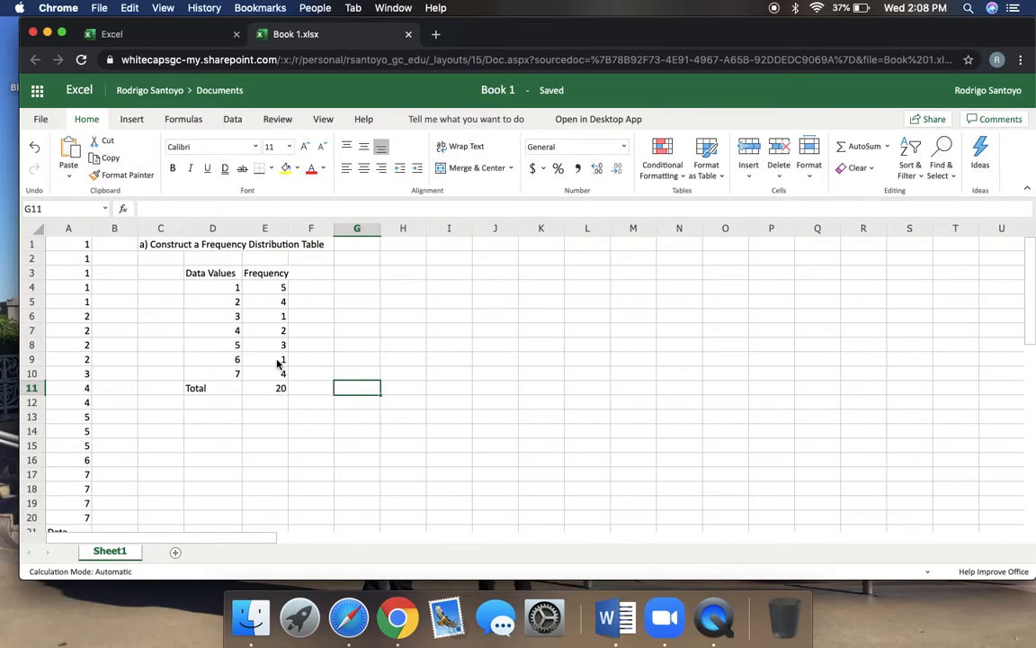
left_click(265, 388)
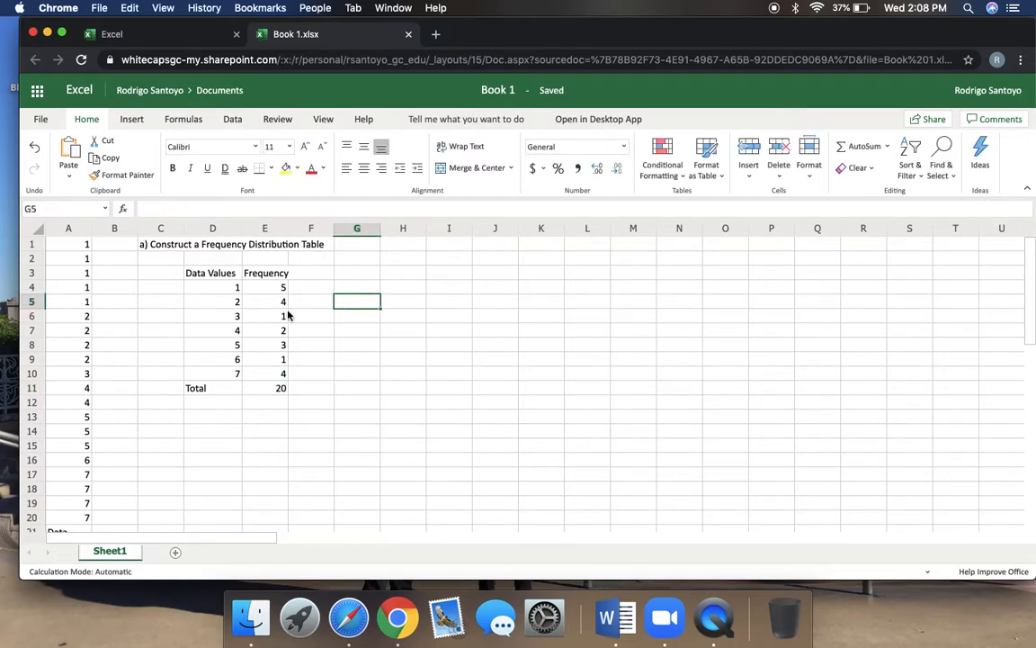
Apply All Borders to the table range D3:E11
left_click(211, 274)
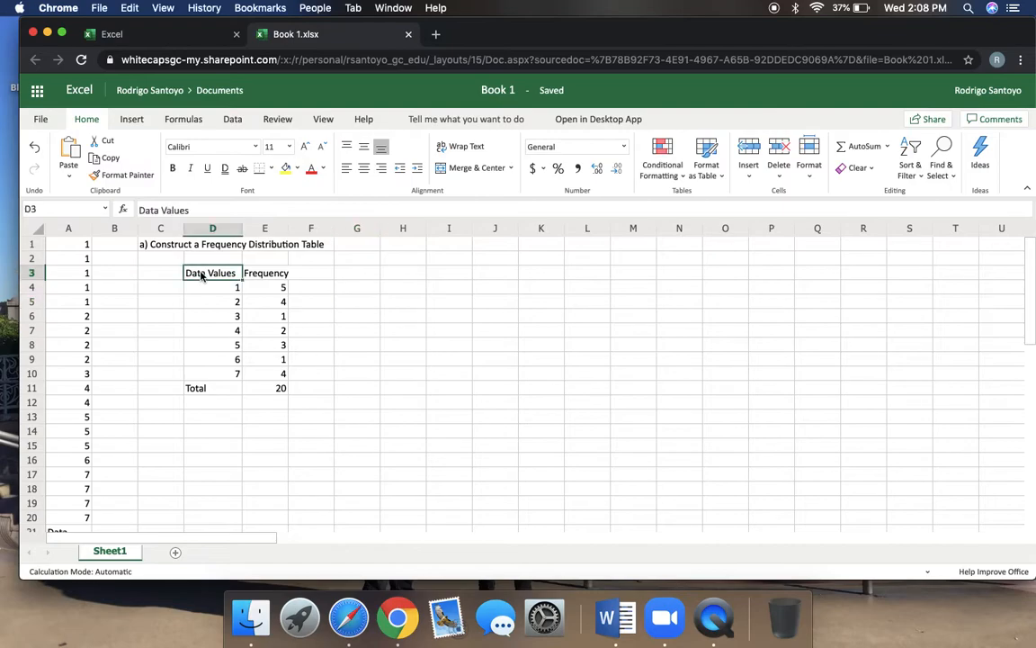
left_click_drag(211, 273, 281, 389)
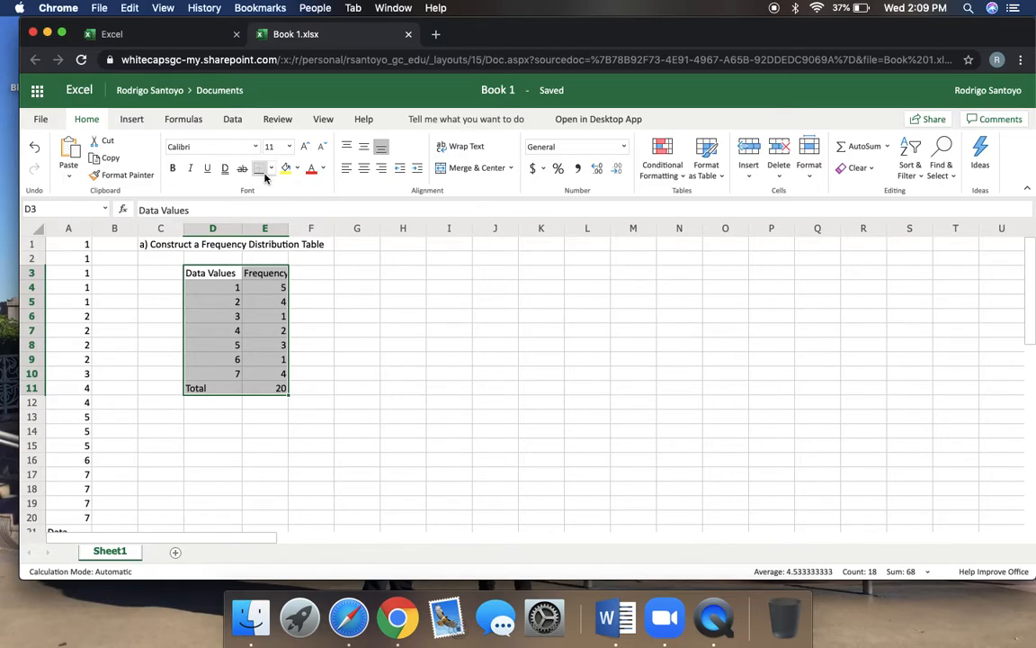
mouse_move(259, 170)
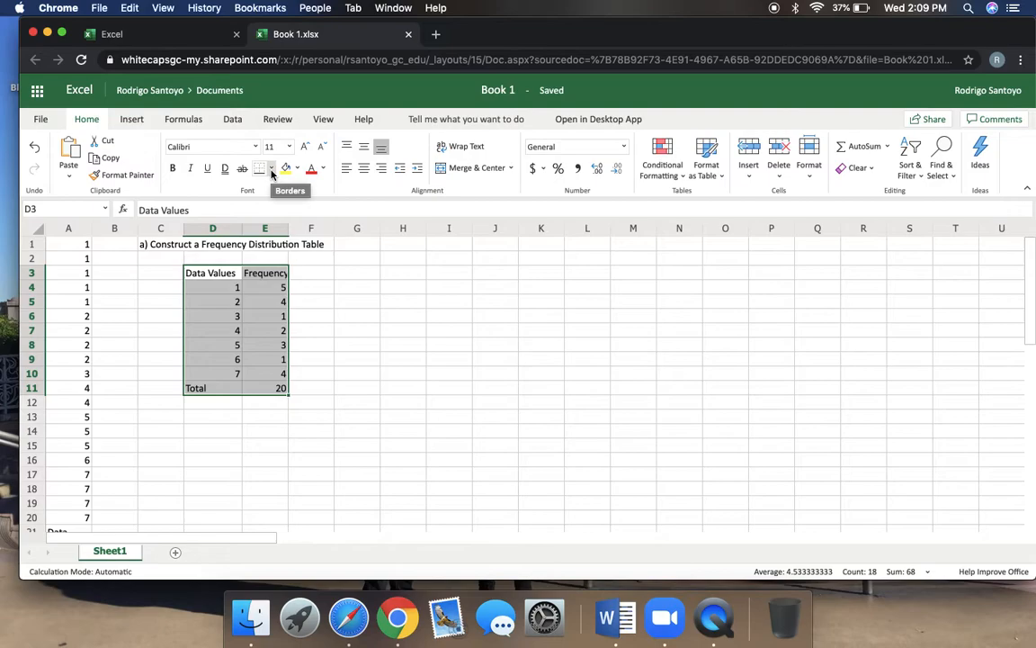
left_click(261, 169)
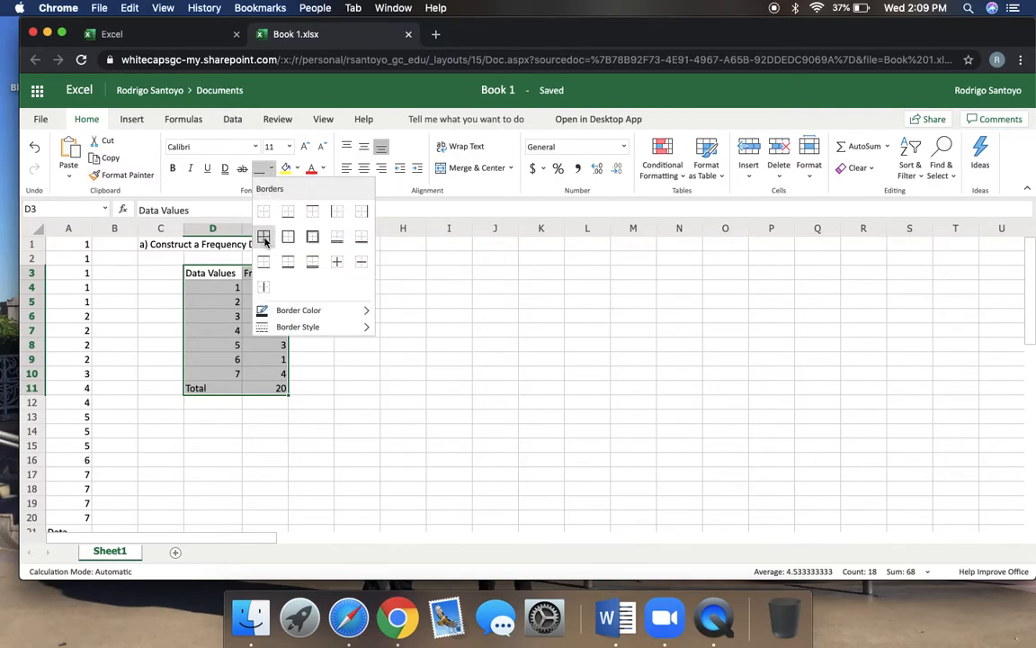
left_click(262, 238)
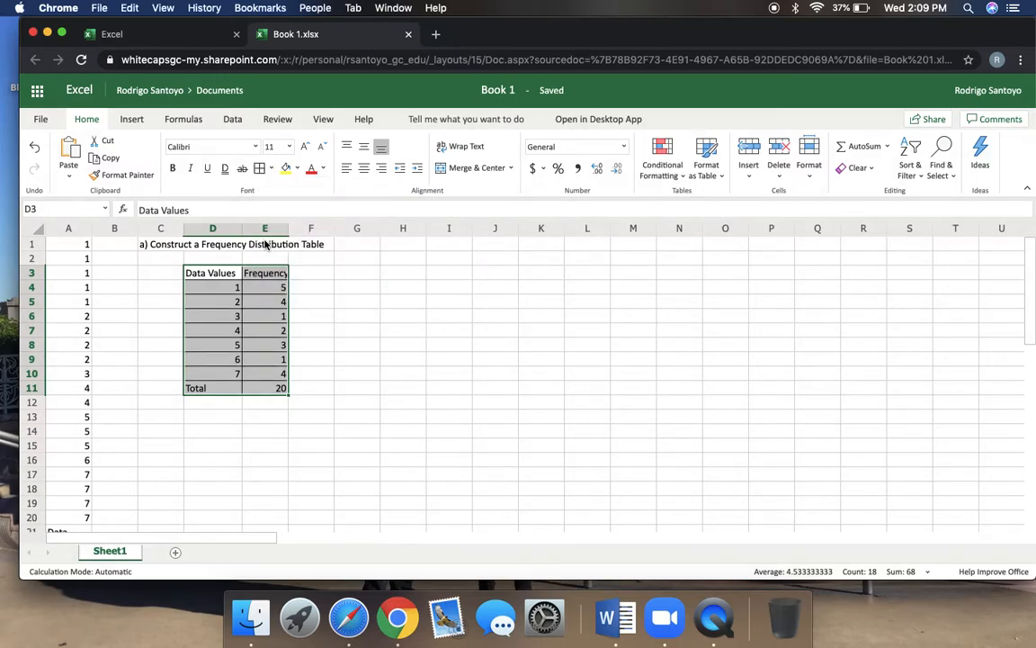
left_click(310, 331)
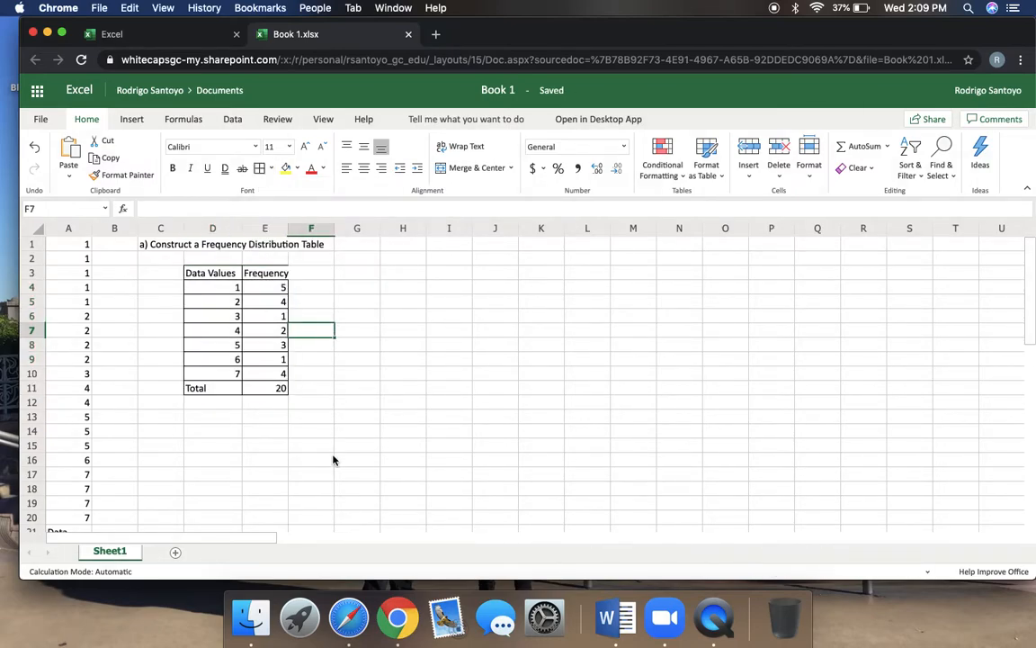
mouse_move(304, 430)
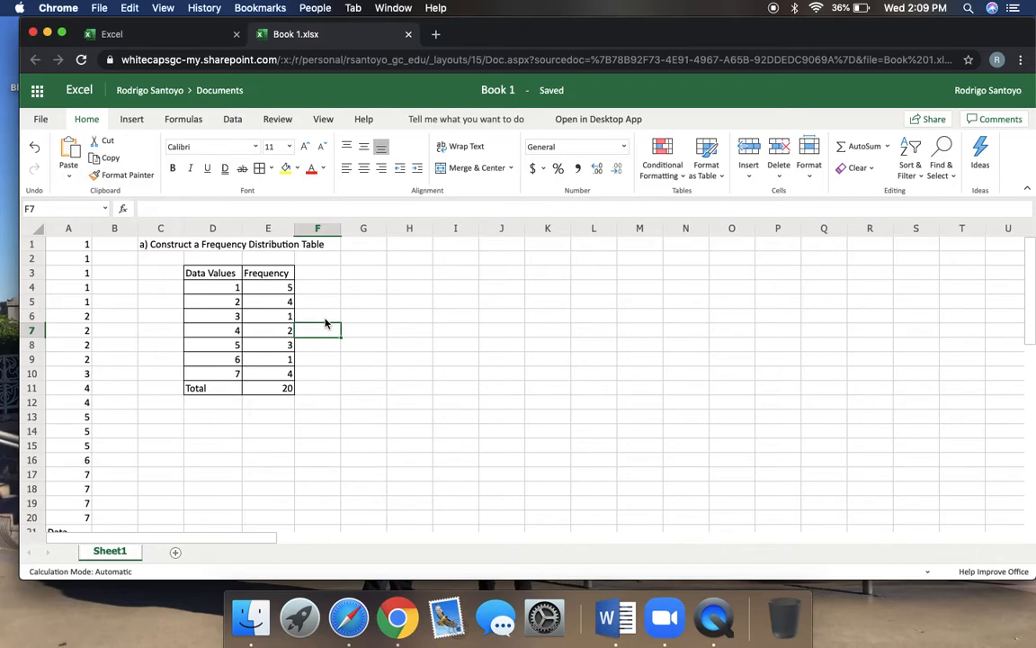
mouse_move(162, 433)
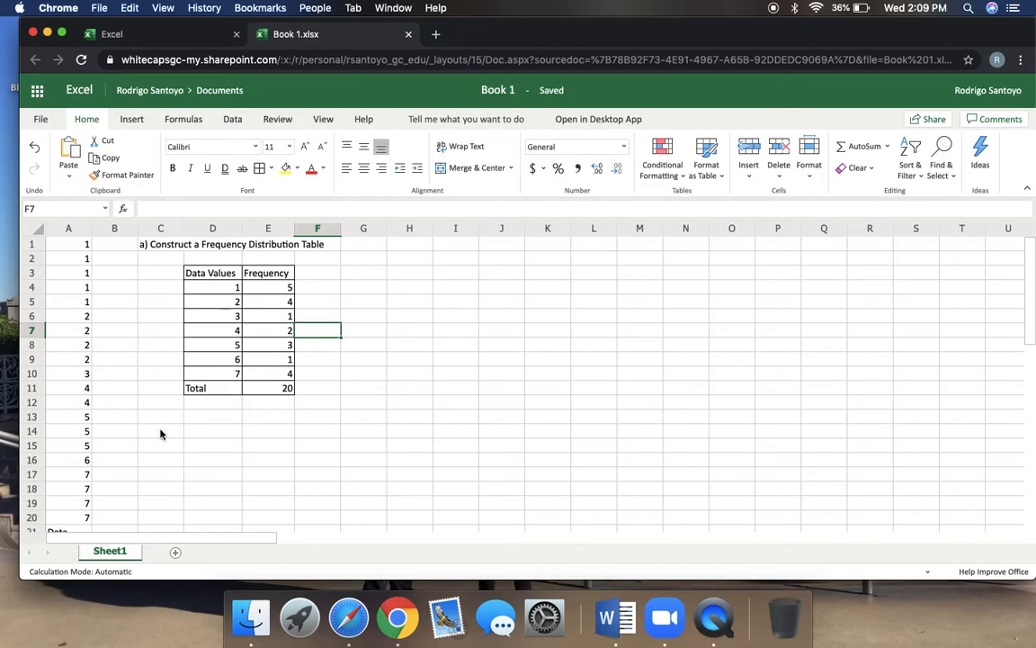
Enter b) Explain what the last number on the Frequency Column means? in C14
type("b")
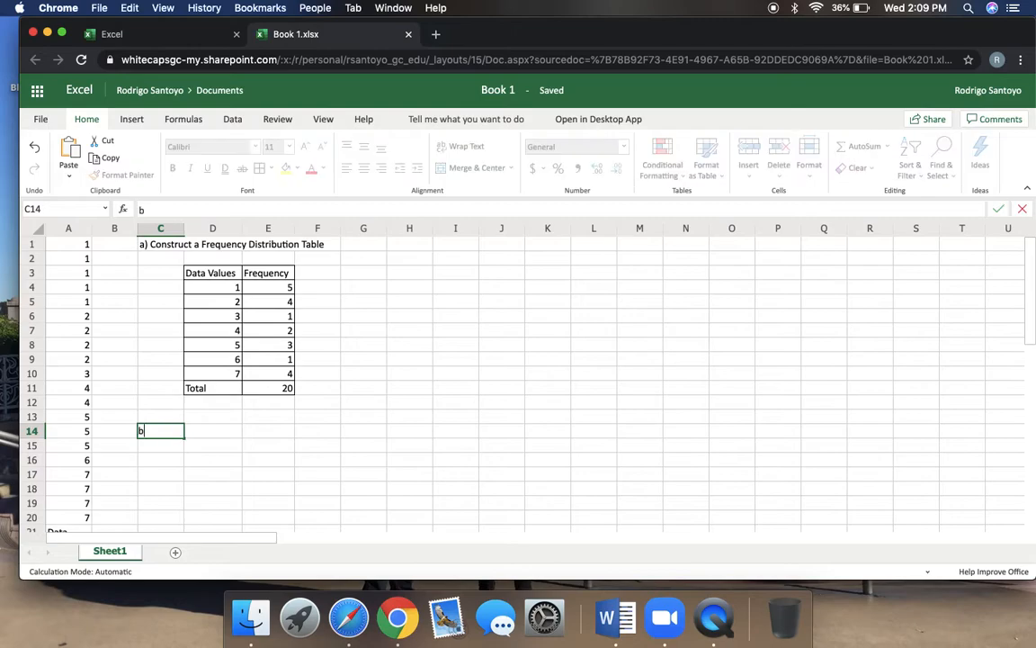
type(")")
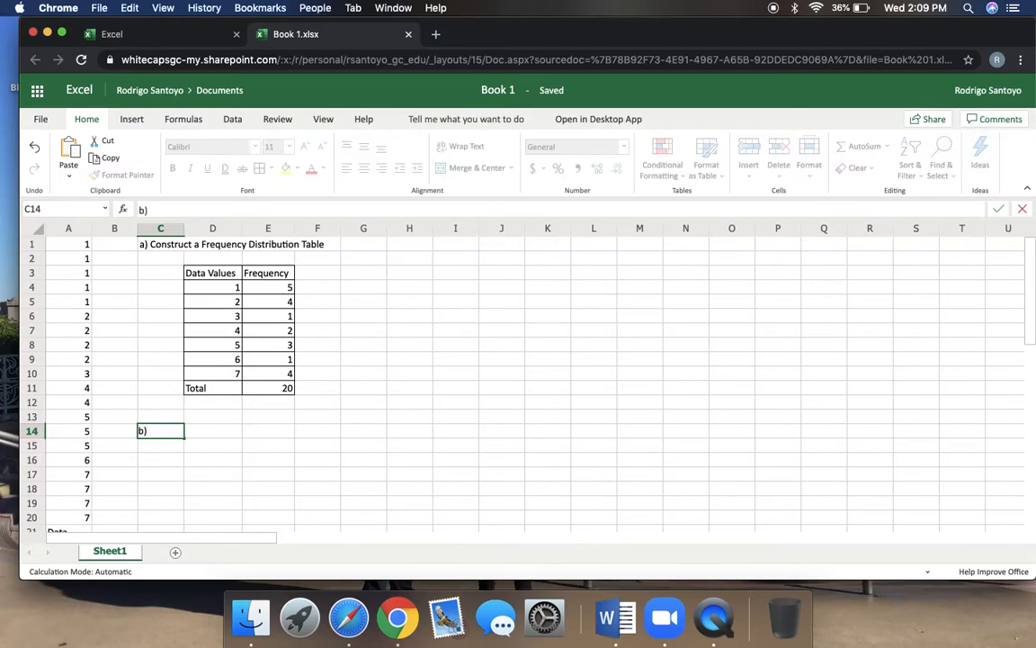
type("Explain")
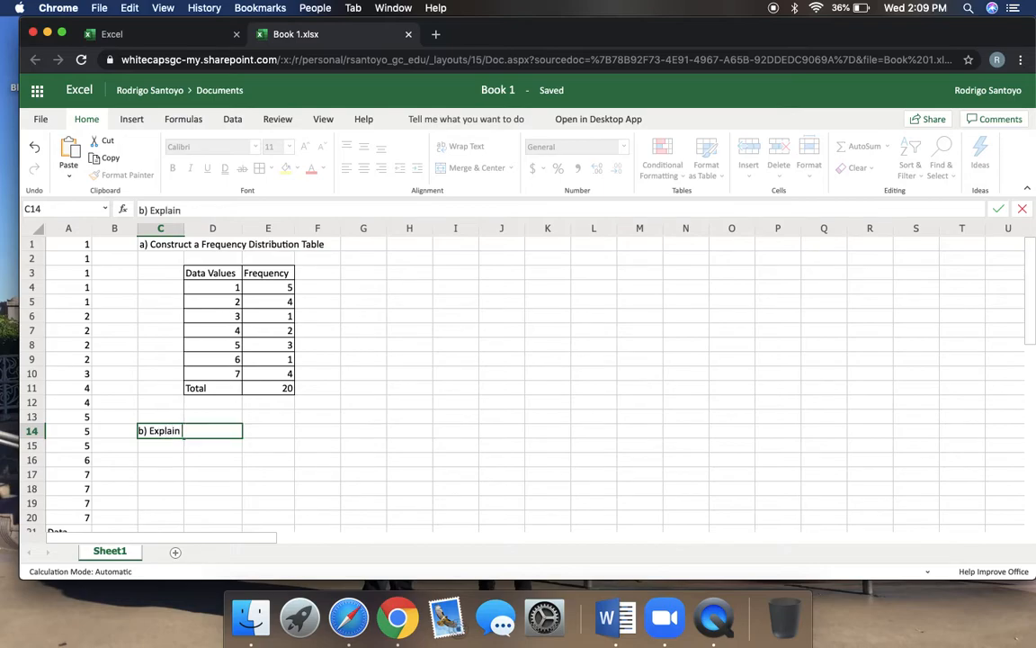
type("what the last number on the")
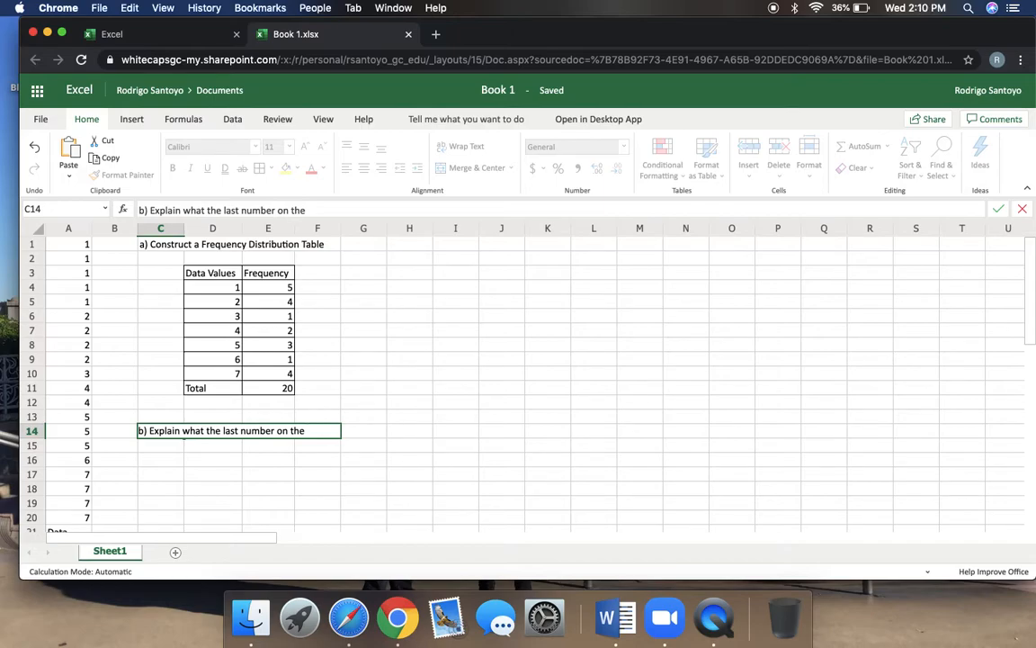
type("Frequency Colu")
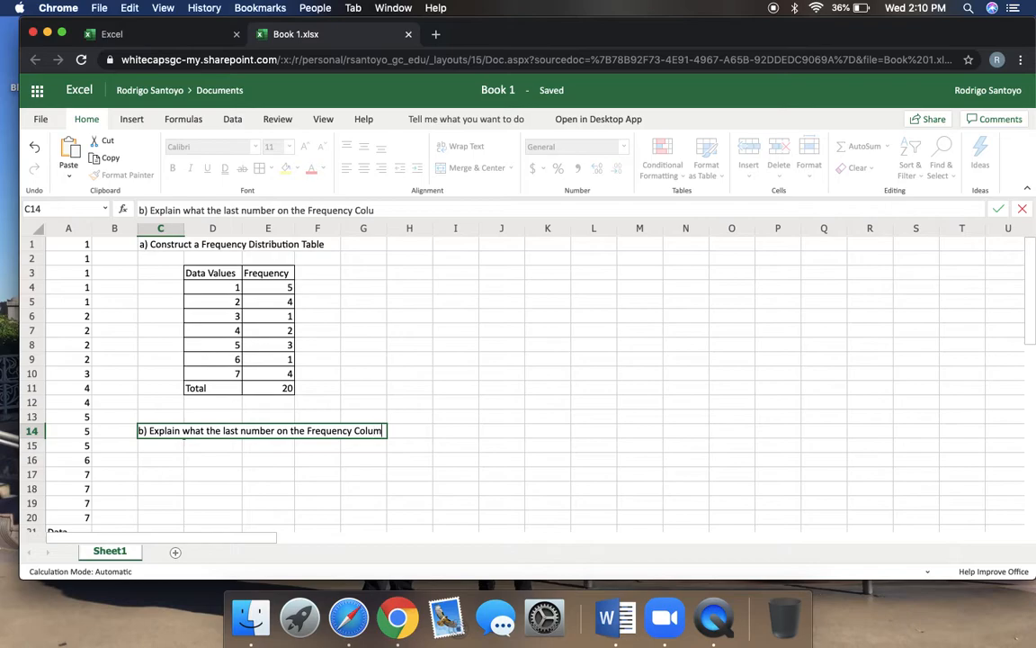
type("mean")
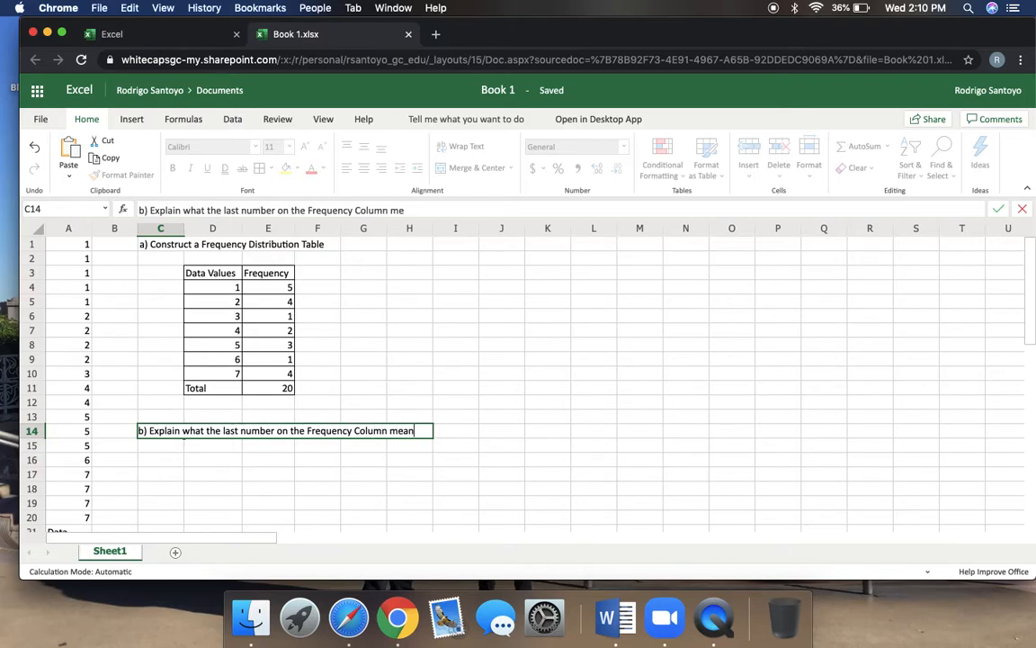
type("s?")
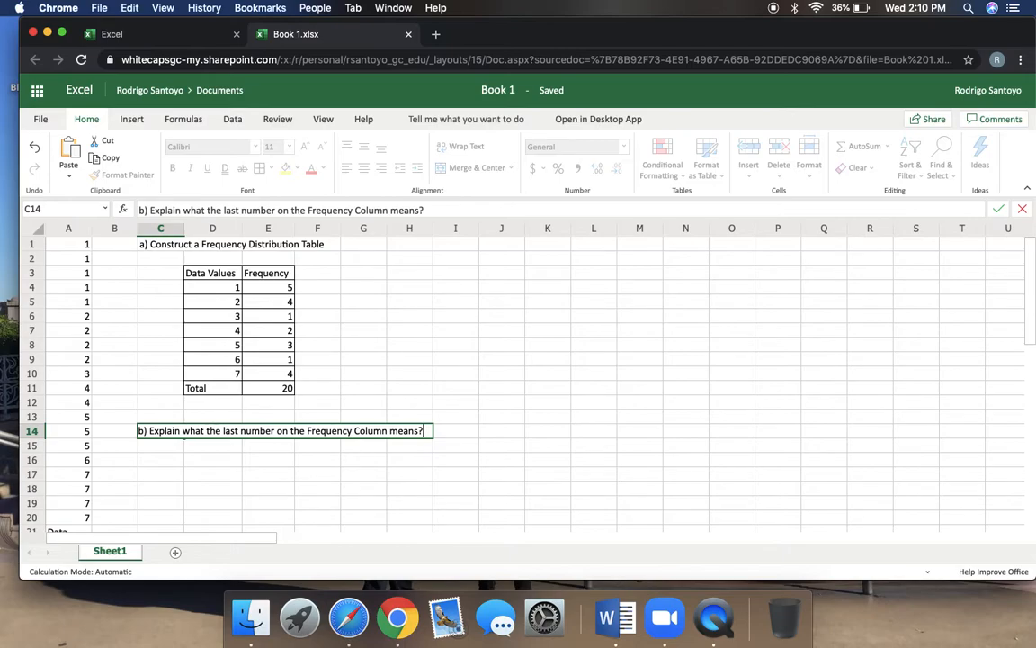
key("Return")
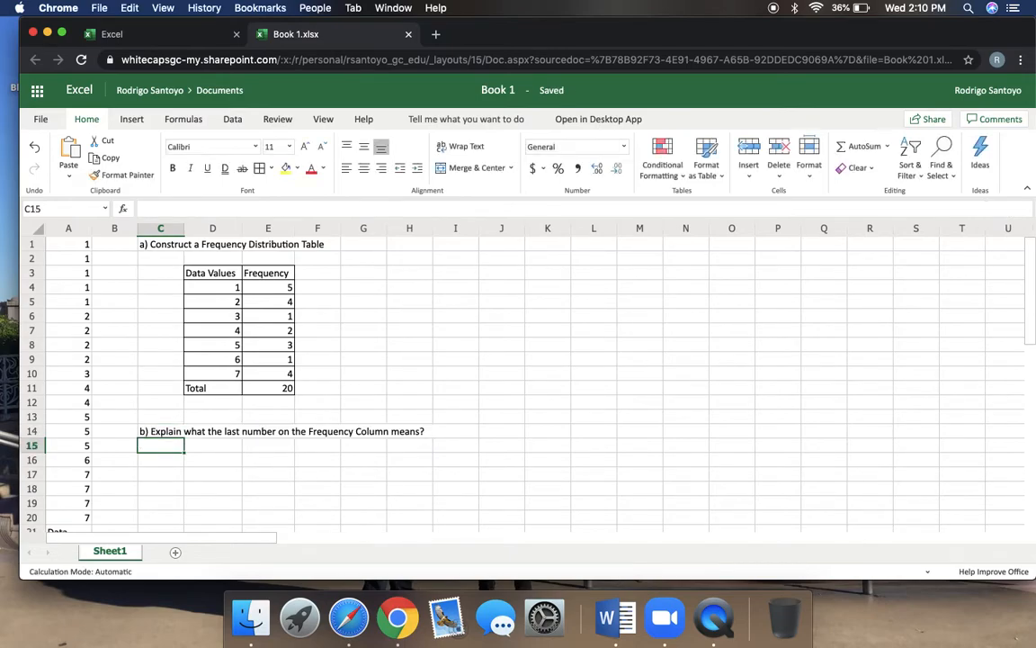
left_click(363, 389)
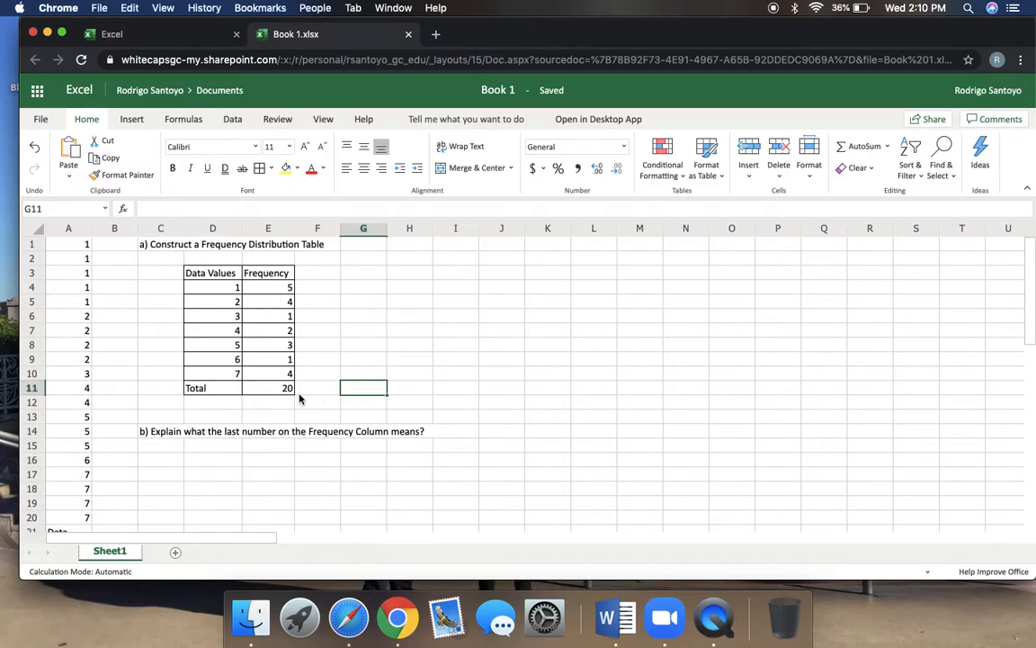
left_click(268, 389)
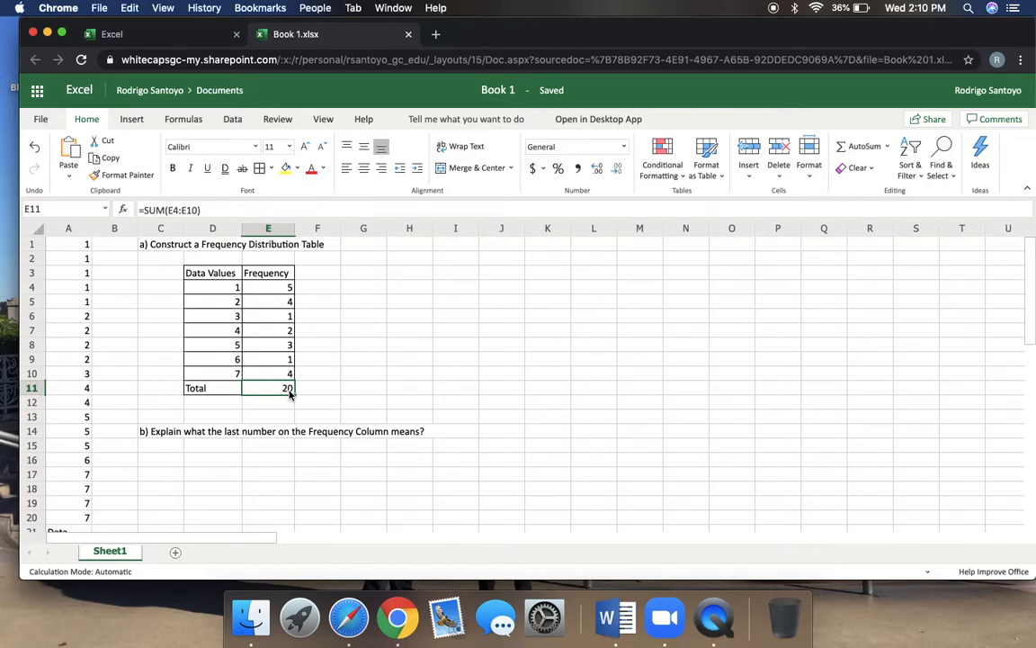
Enter the heading c) Construct a Frequency Polygon in J1
left_click(500, 245)
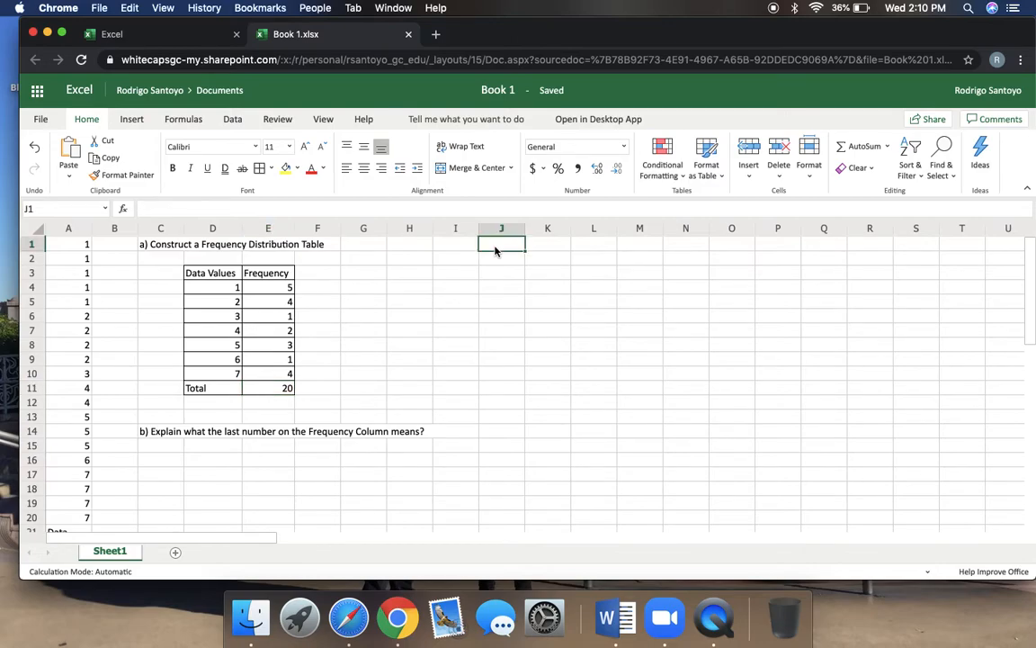
type("c")
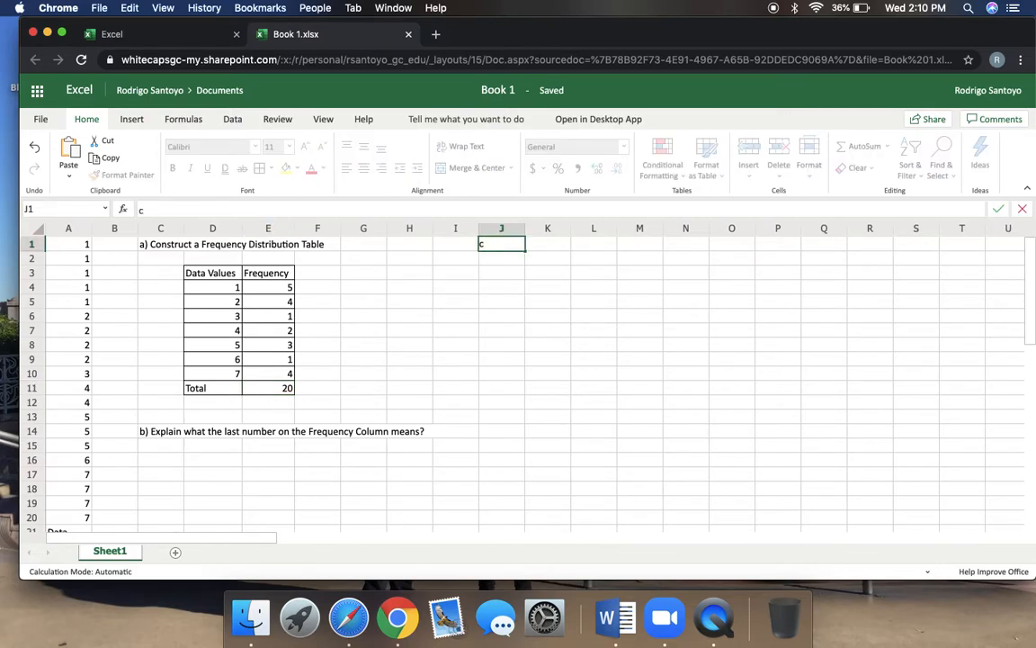
type(")")
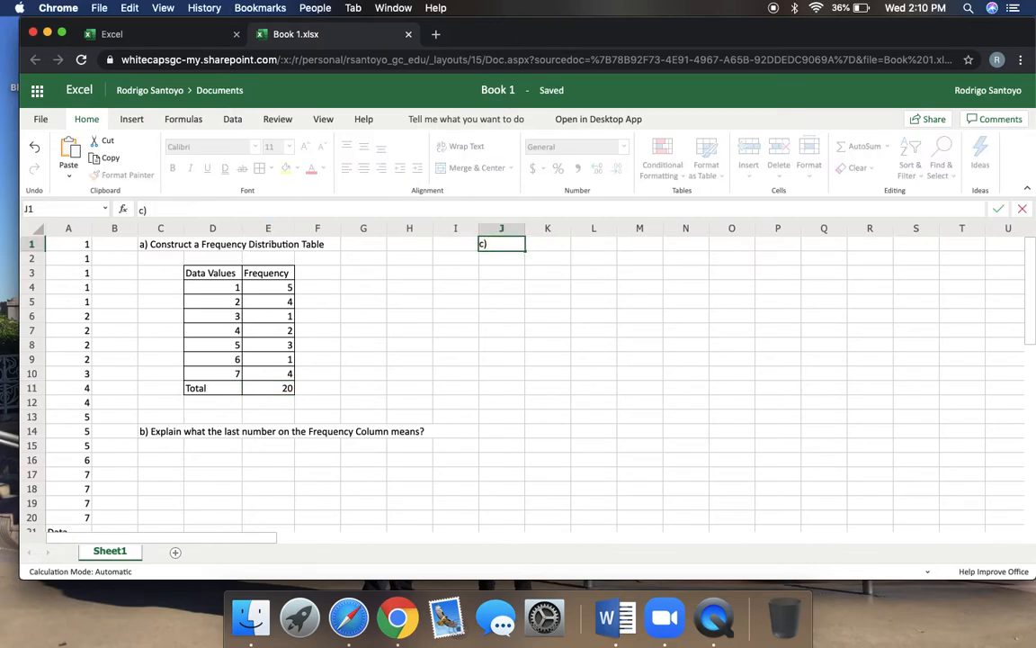
type("Construct a Fre")
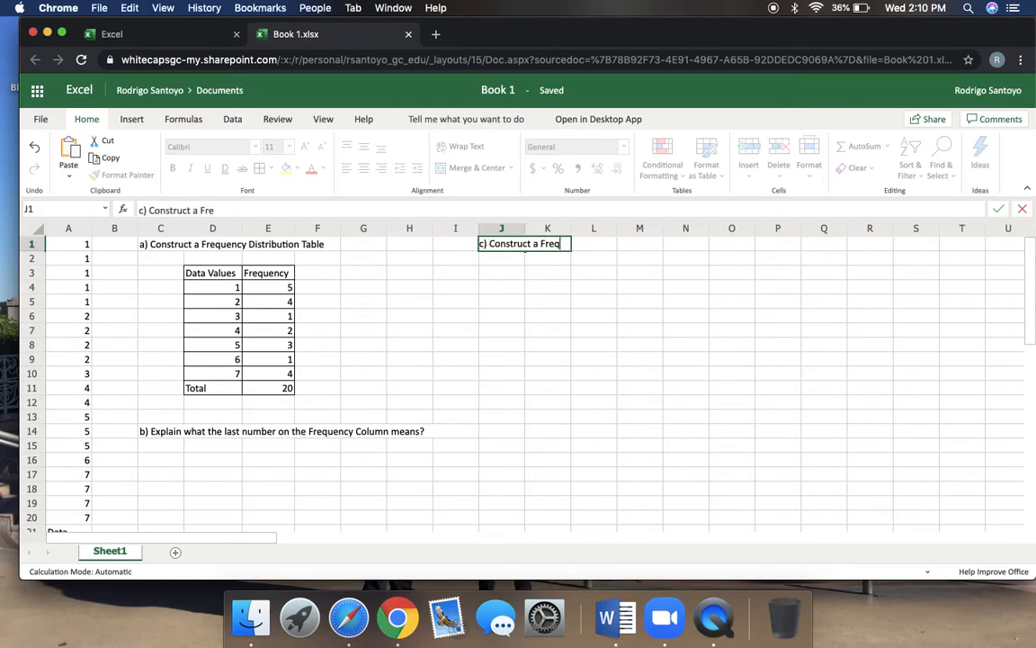
type("quency Pol")
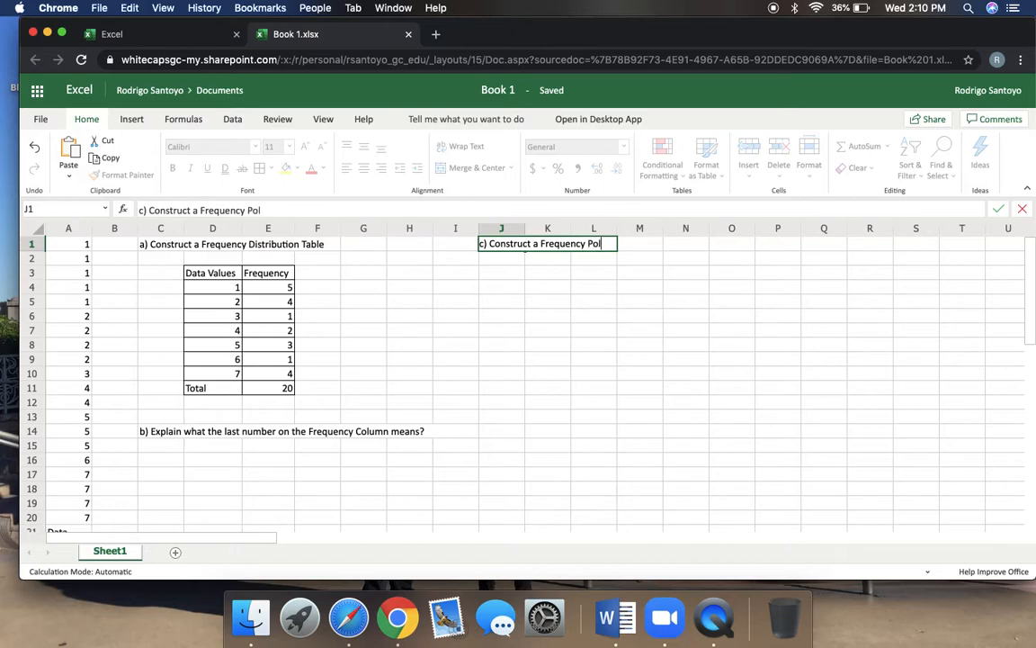
key("Return")
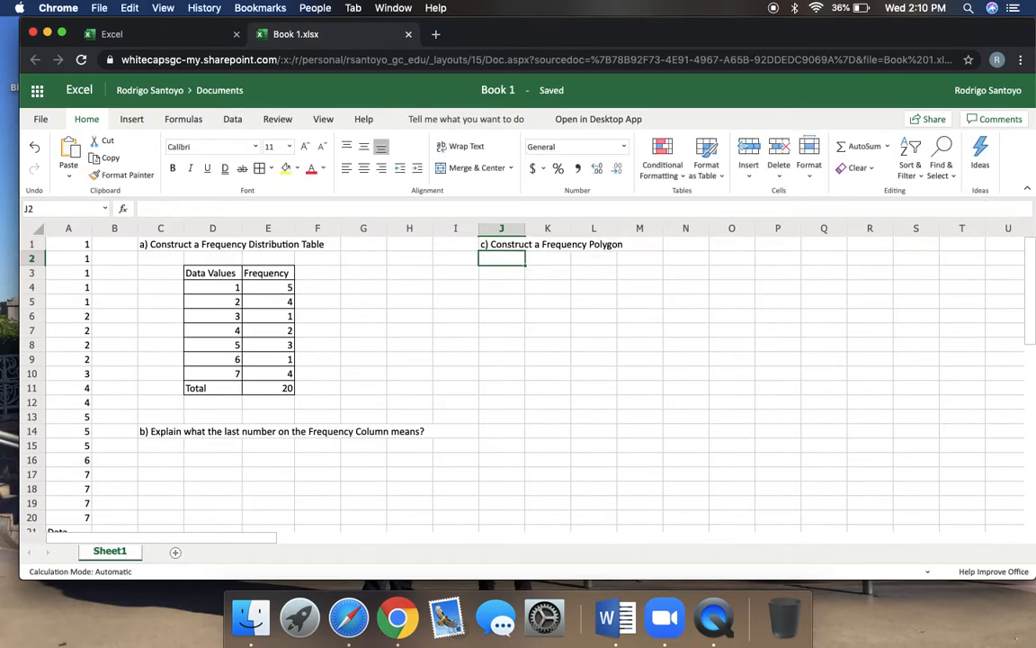
mouse_move(531, 320)
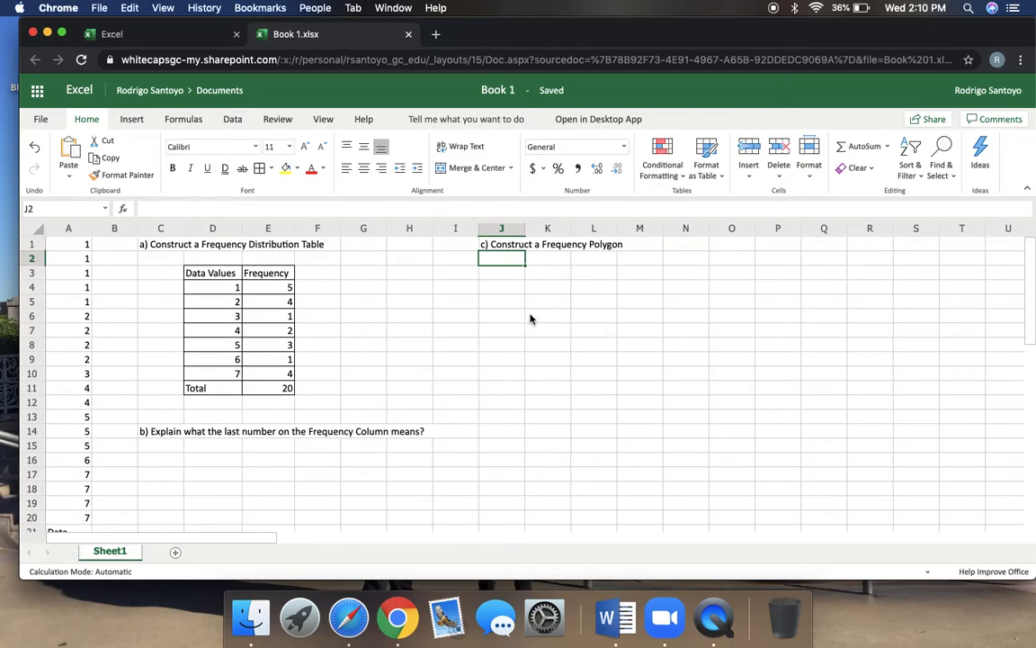
Attempt a selection of the value–frequency pairs, then clear it
left_click(500, 273)
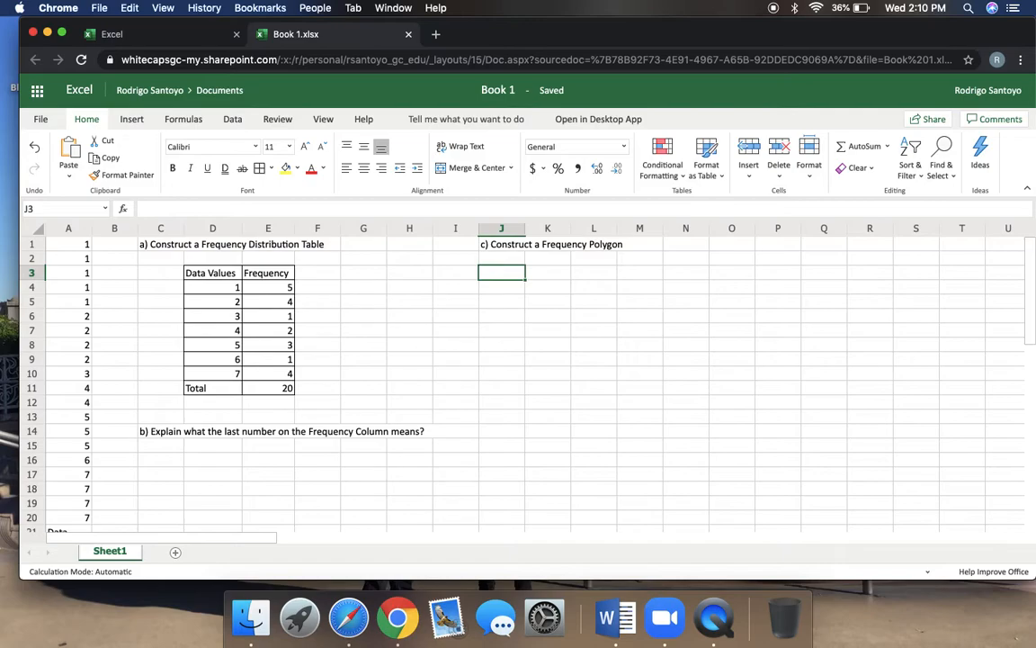
mouse_move(458, 317)
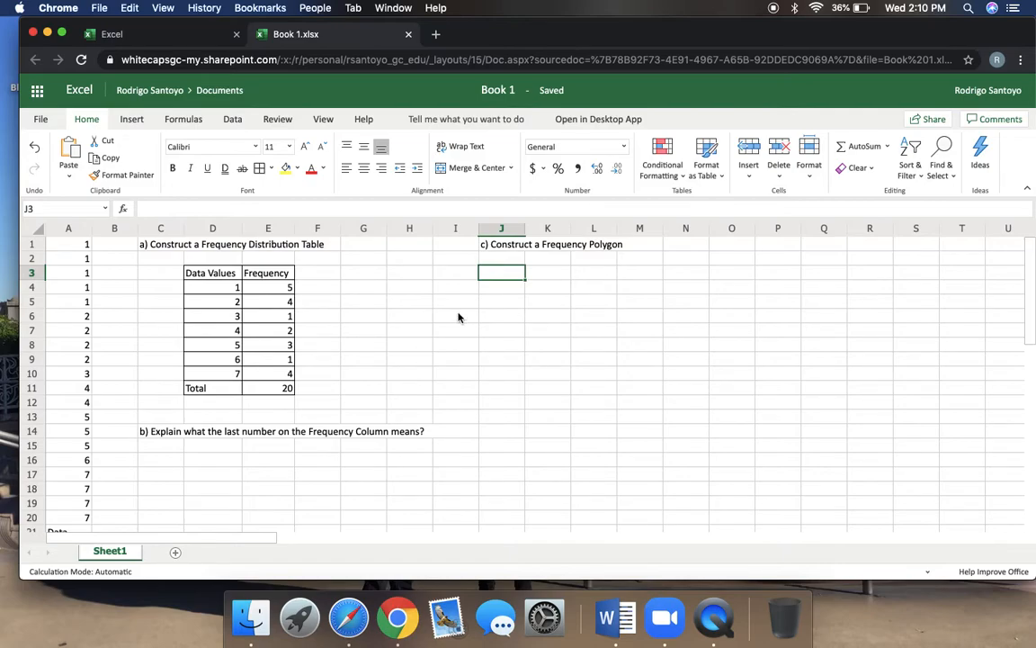
mouse_move(220, 299)
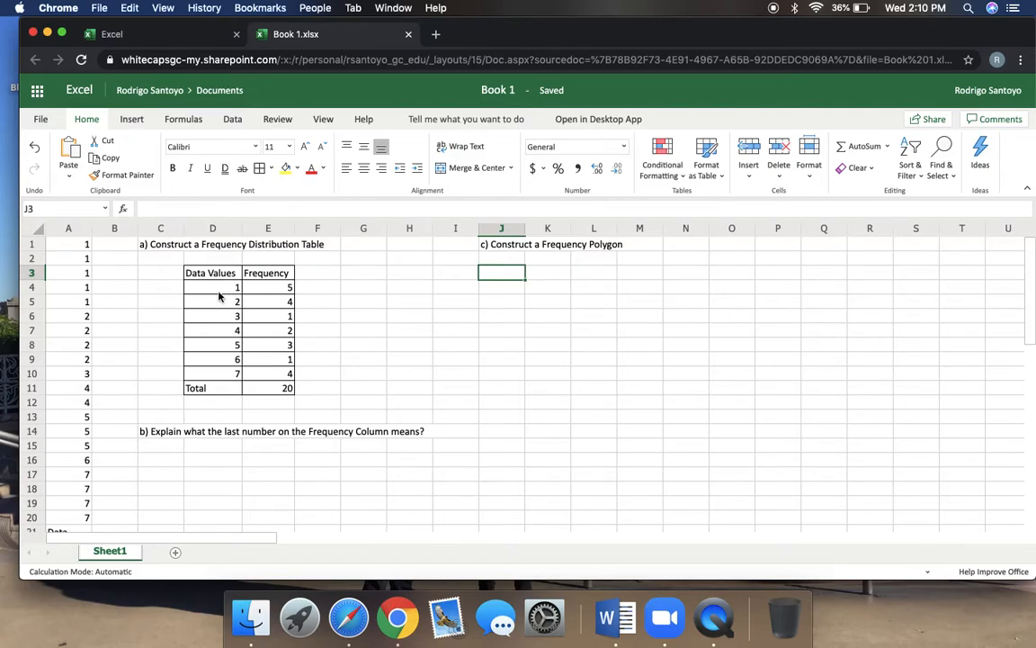
left_click_drag(213, 286, 268, 302)
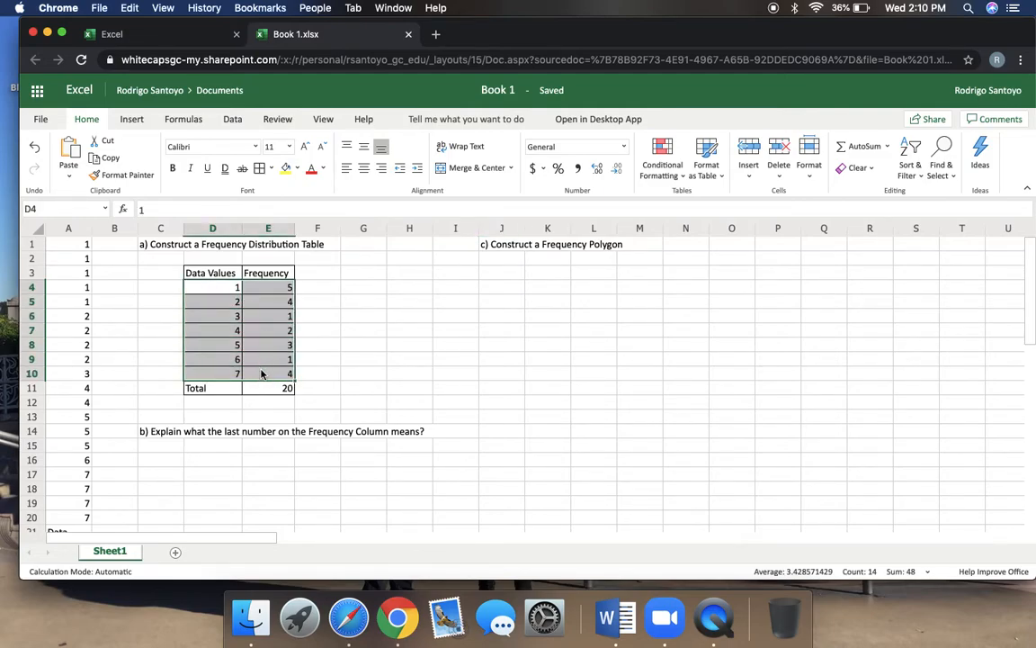
mouse_move(369, 350)
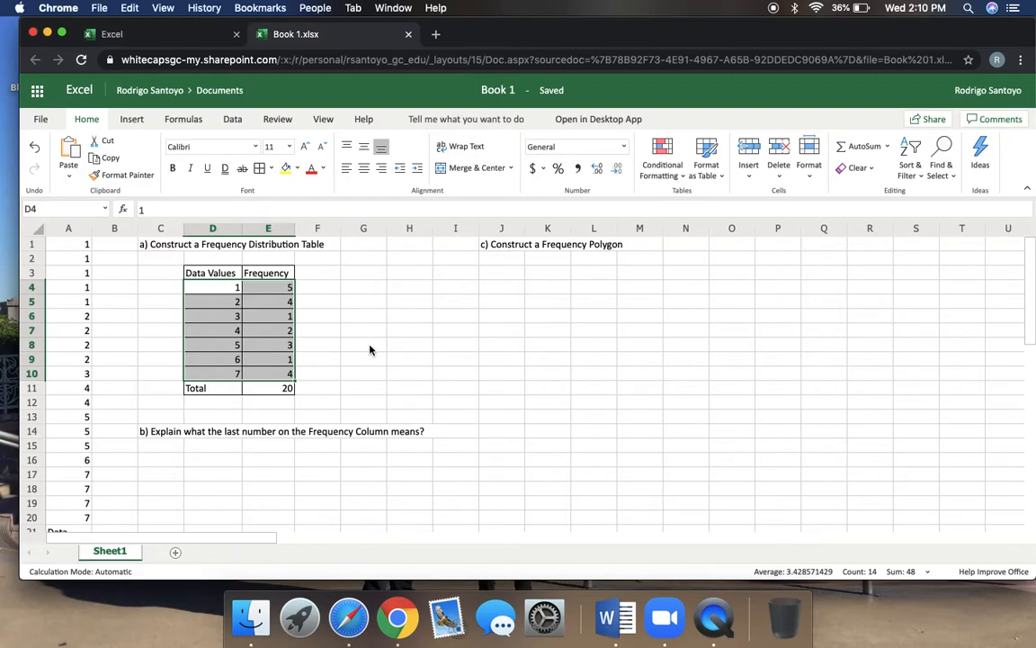
mouse_move(250, 277)
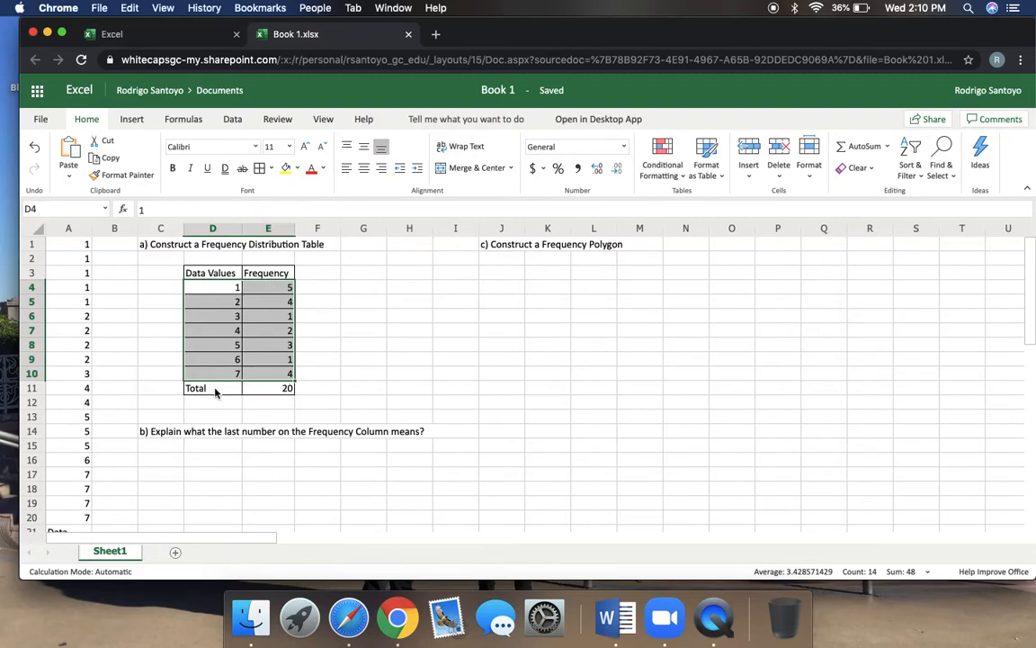
mouse_move(356, 327)
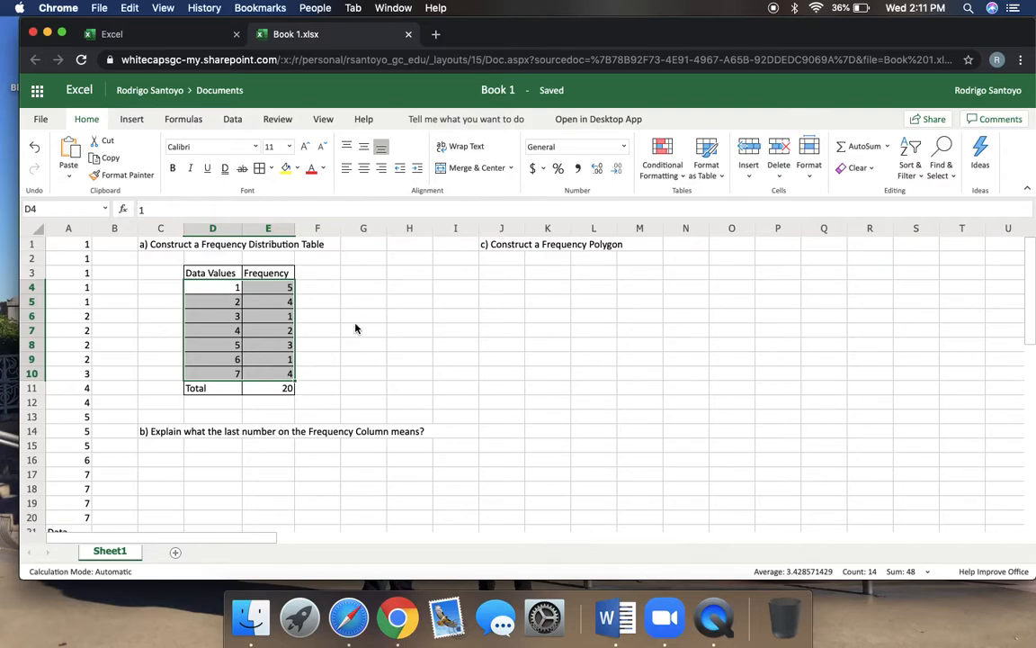
left_click_drag(212, 288, 212, 302)
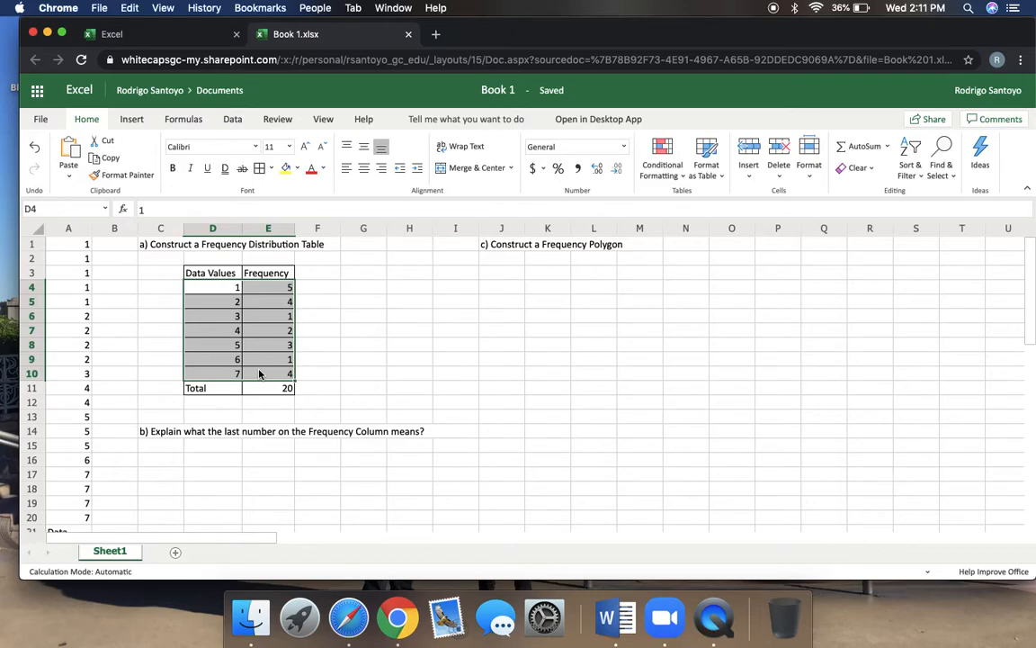
left_click(410, 315)
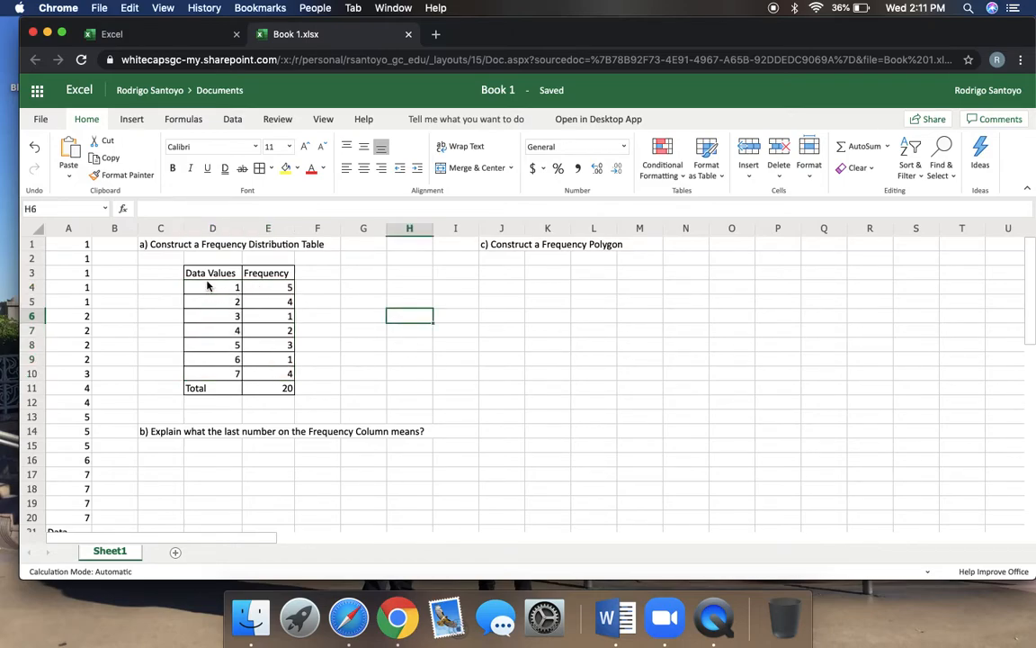
Select D4:E10, the seven data values with their frequencies, as the polygon's data
left_click(213, 287)
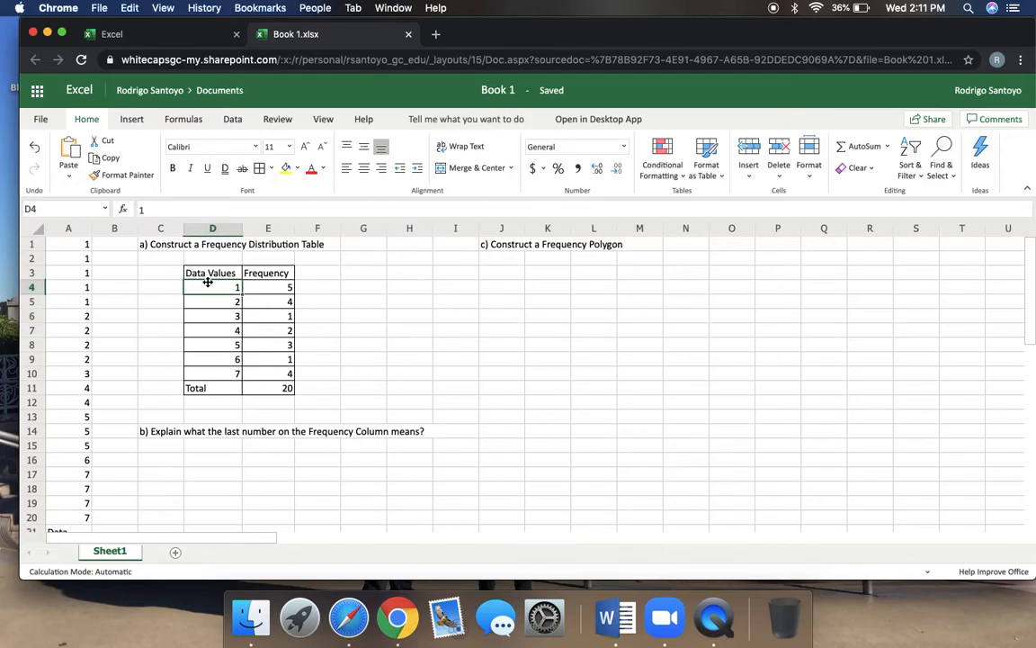
mouse_move(207, 288)
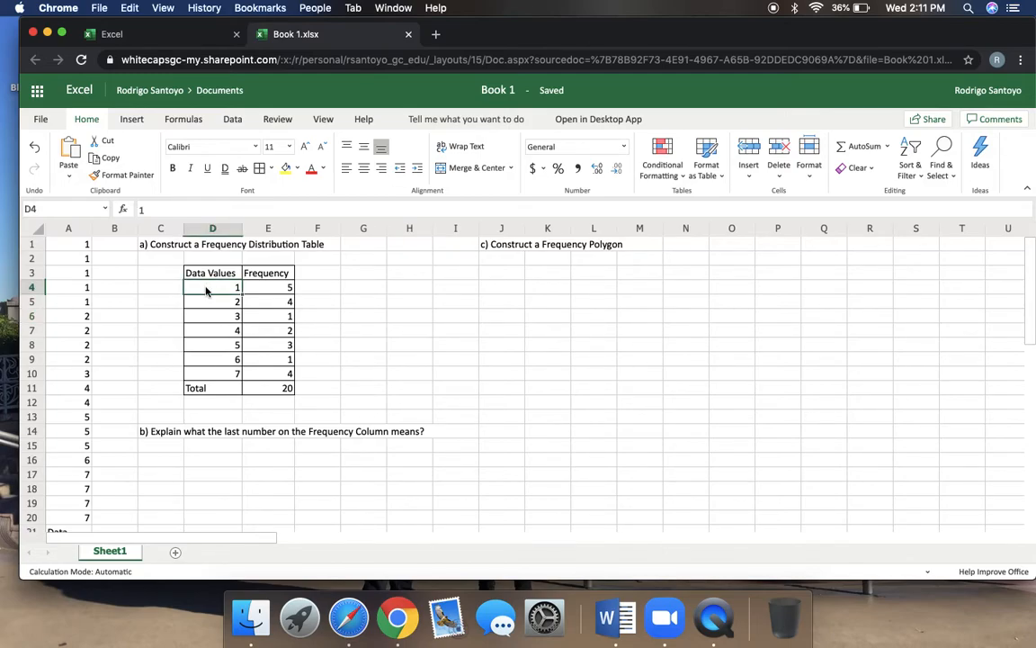
left_click_drag(212, 288, 212, 372)
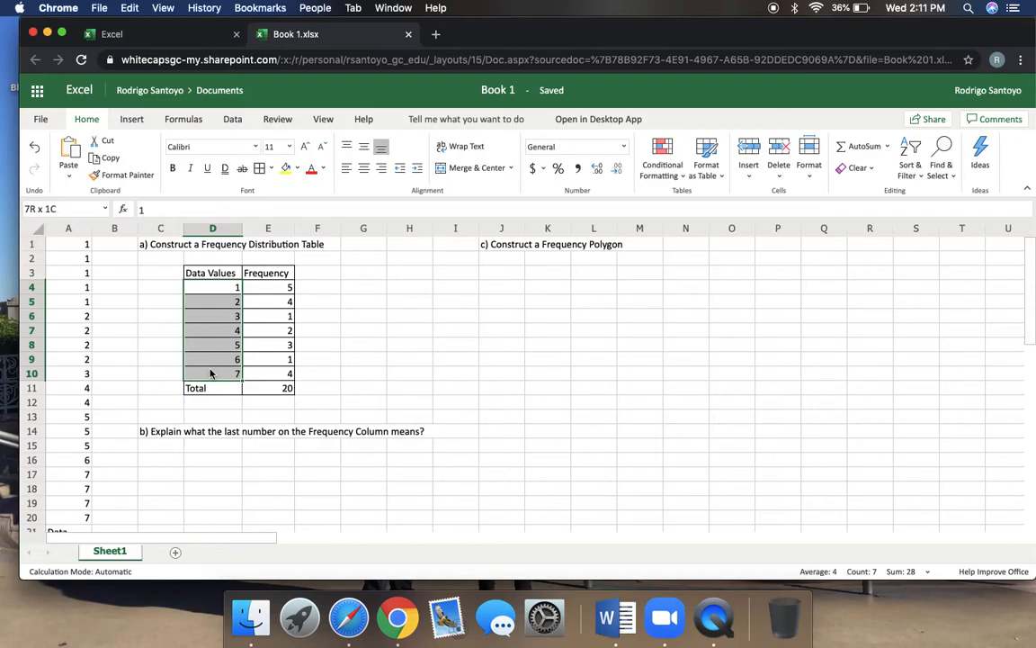
left_click_drag(212, 288, 268, 372)
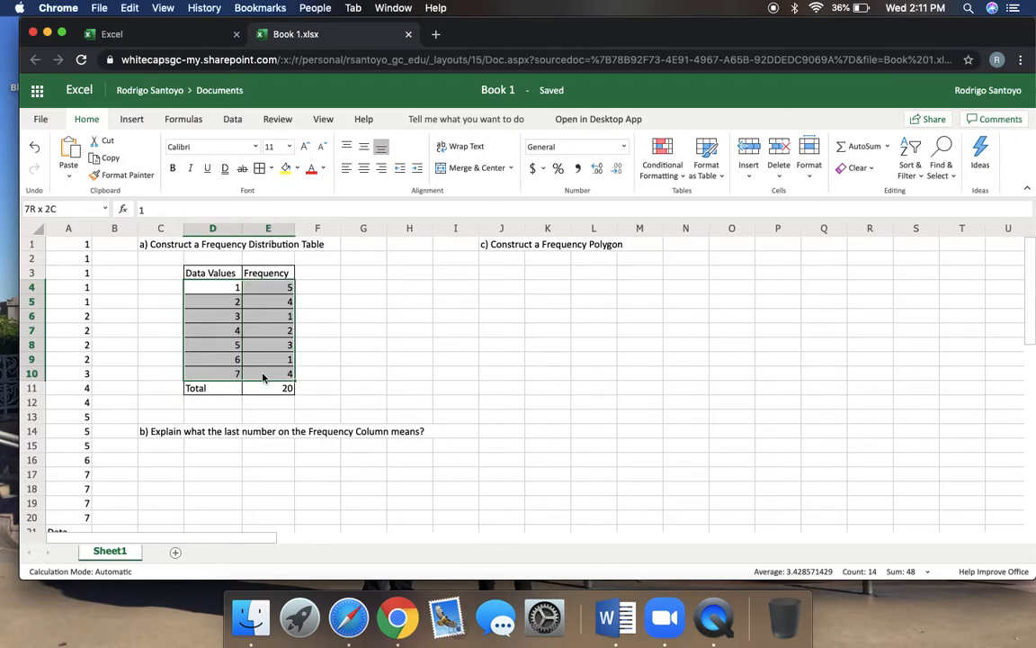
left_click(212, 288)
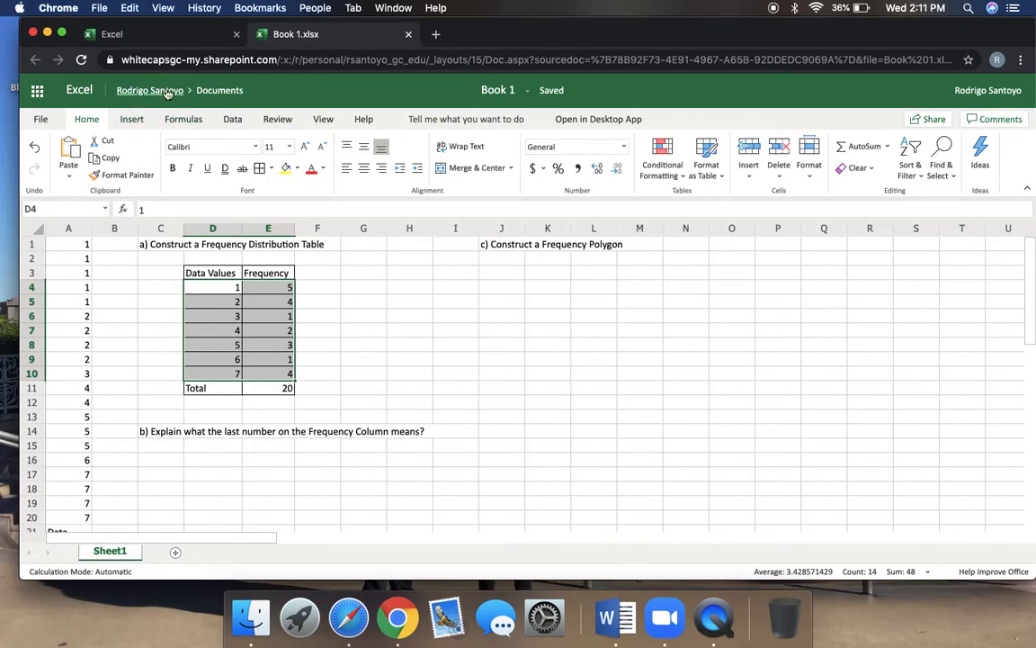
Show Recommended Charts for the value–frequency data and scroll to the line chart suggestion
left_click(132, 118)
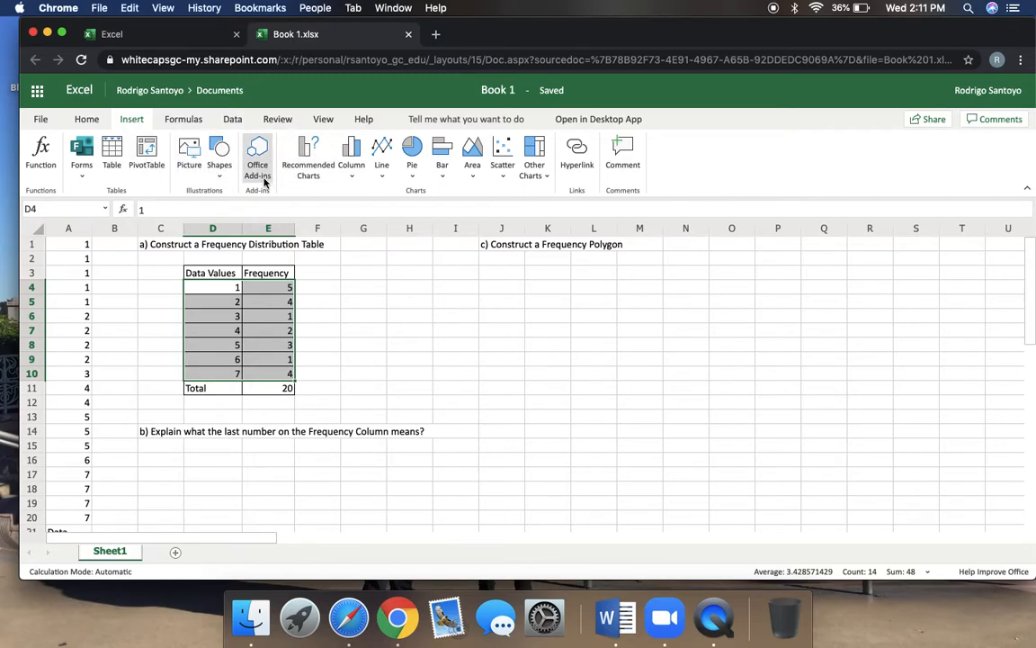
mouse_move(308, 153)
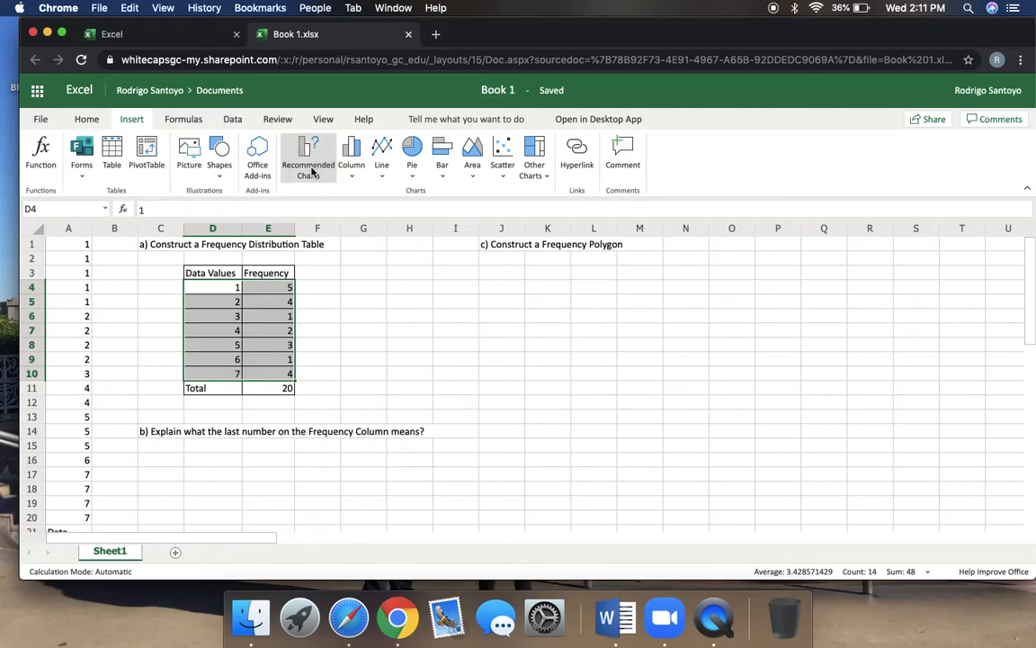
left_click(308, 153)
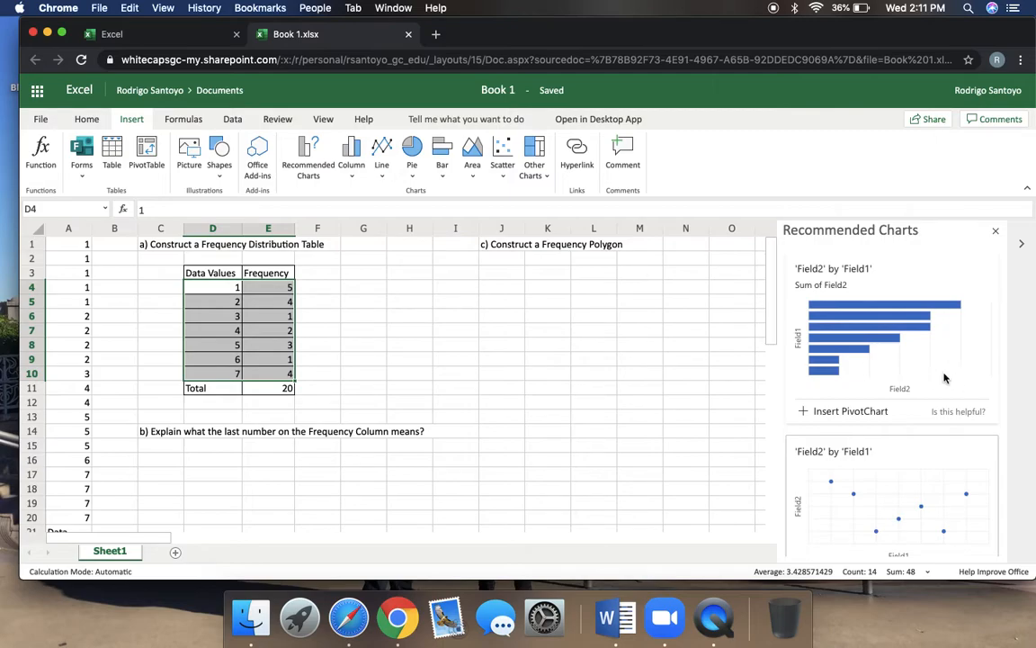
scroll("down", 3)
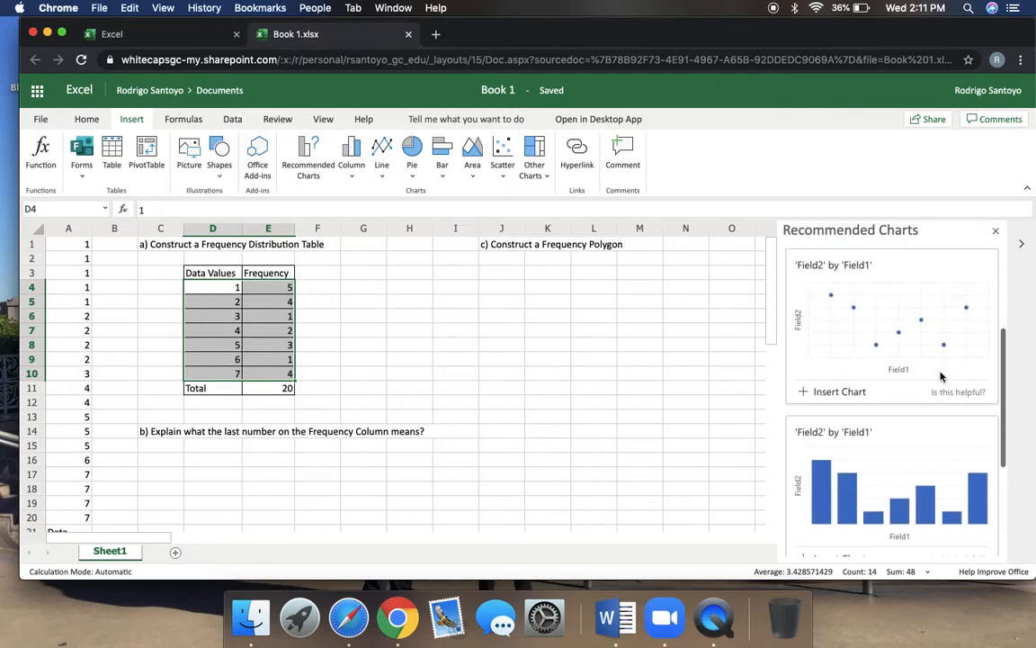
scroll("down", 3)
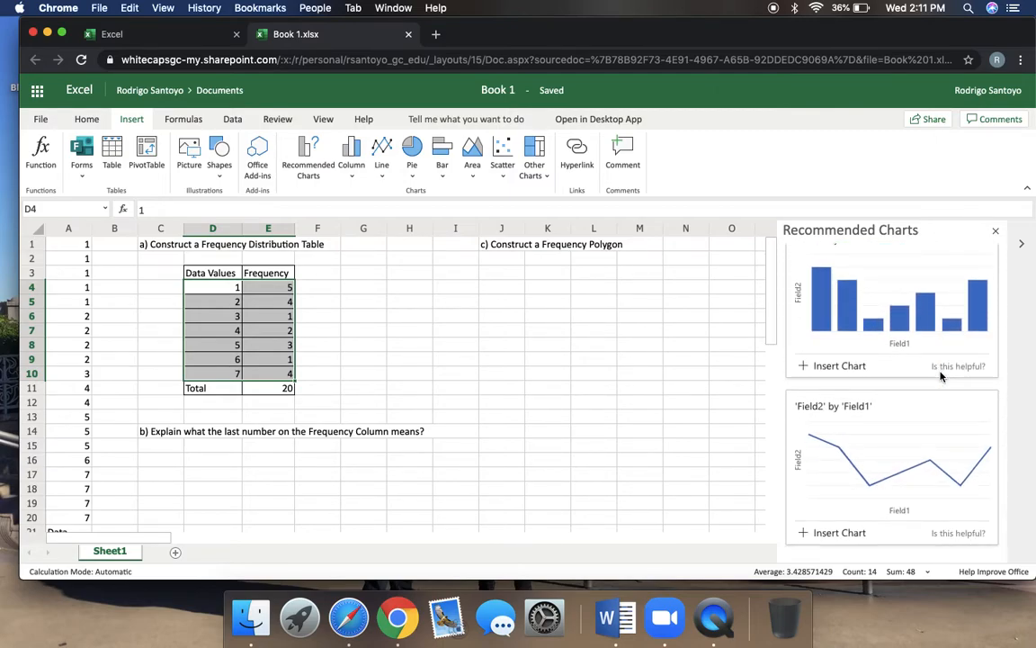
mouse_move(903, 453)
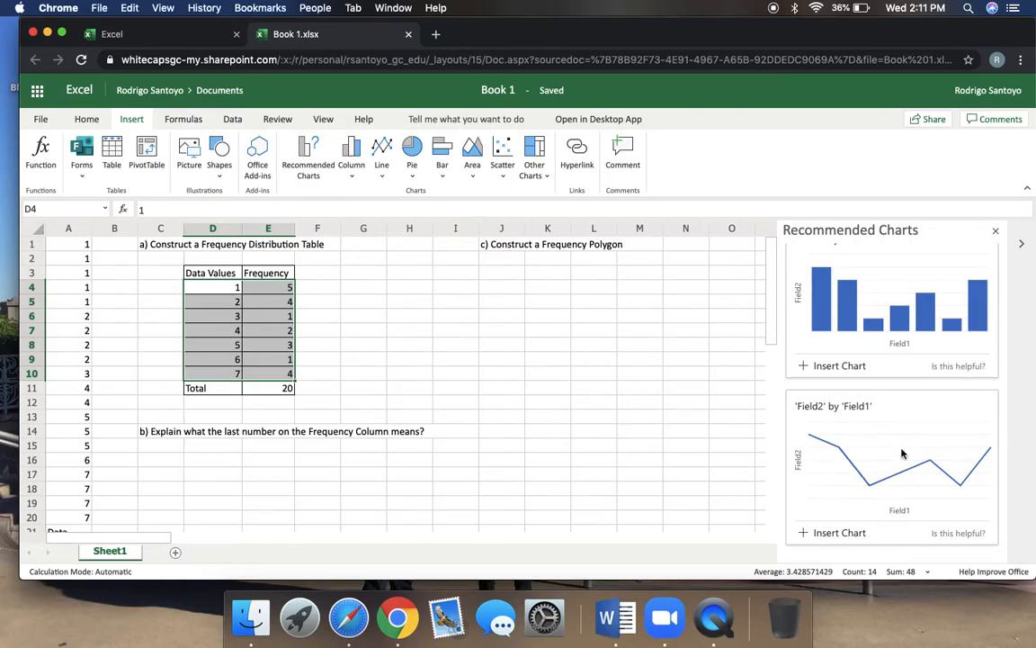
mouse_move(874, 467)
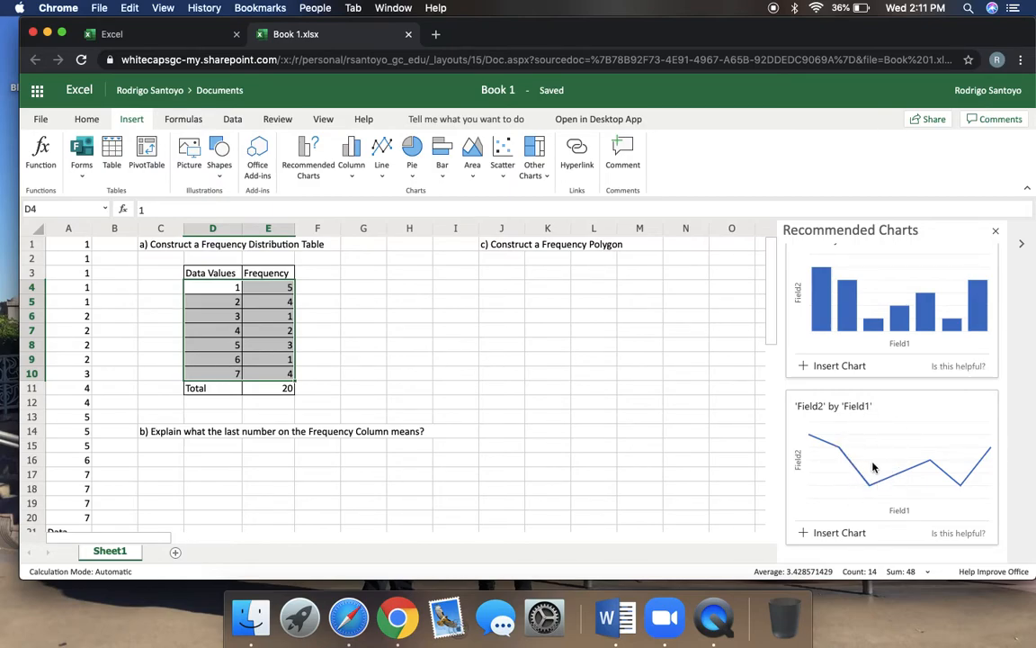
scroll("down", 3)
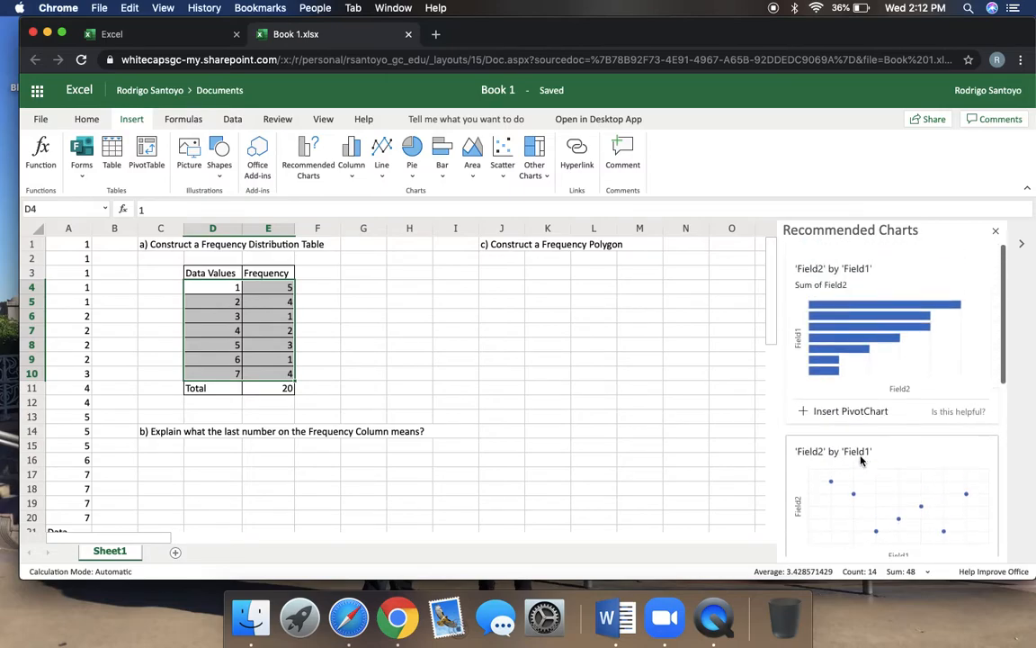
scroll("down", 3)
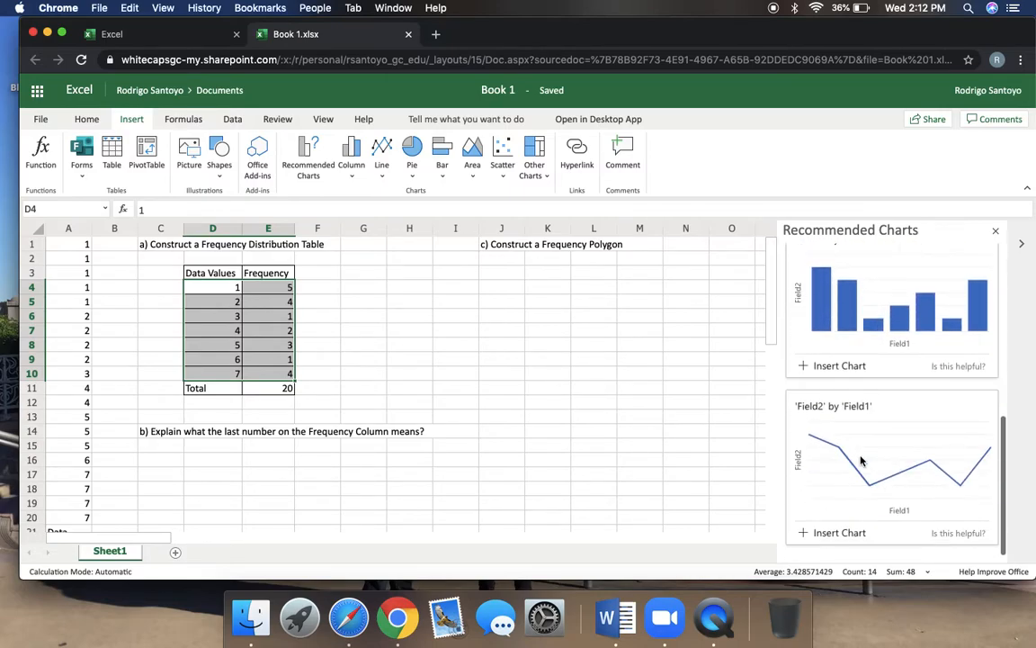
mouse_move(853, 484)
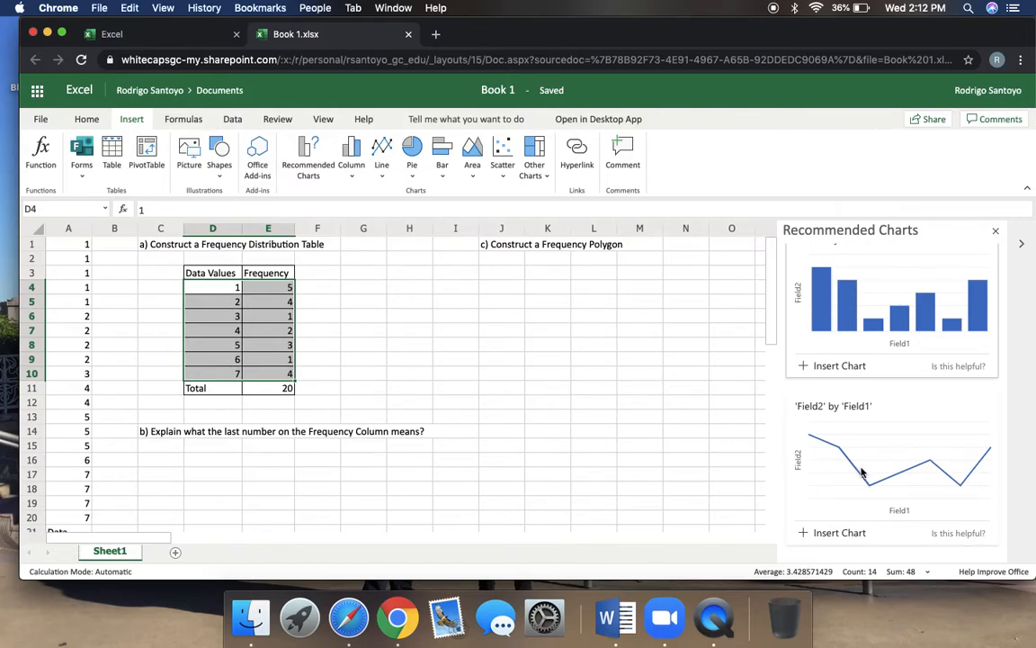
mouse_move(824, 540)
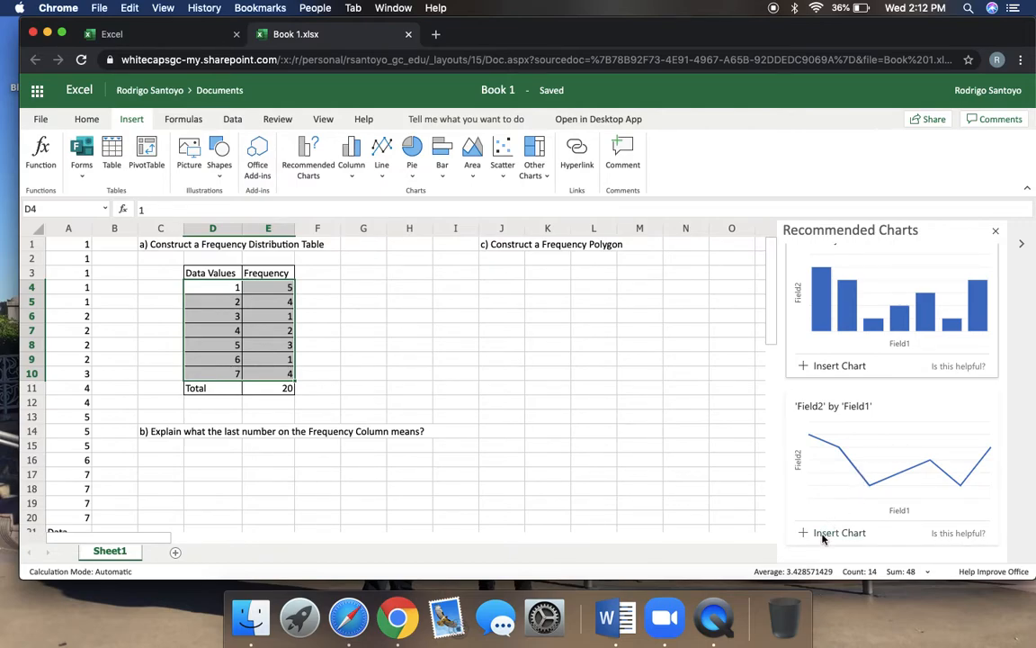
mouse_move(838, 507)
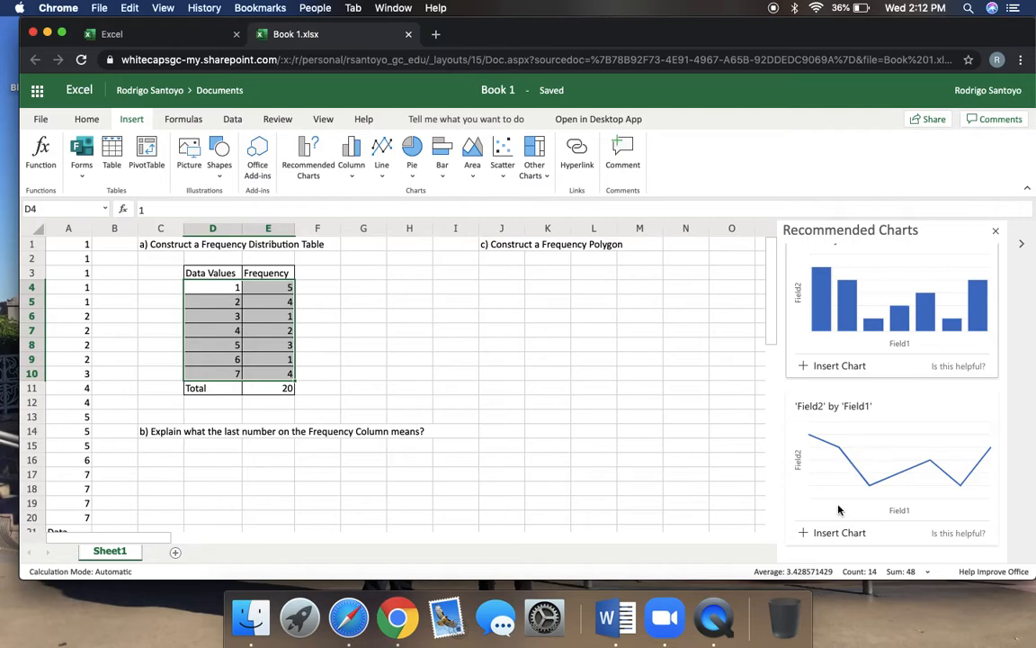
Insert the suggested line chart of frequencies, dismiss the suggestions pane and select the chart
left_click(838, 532)
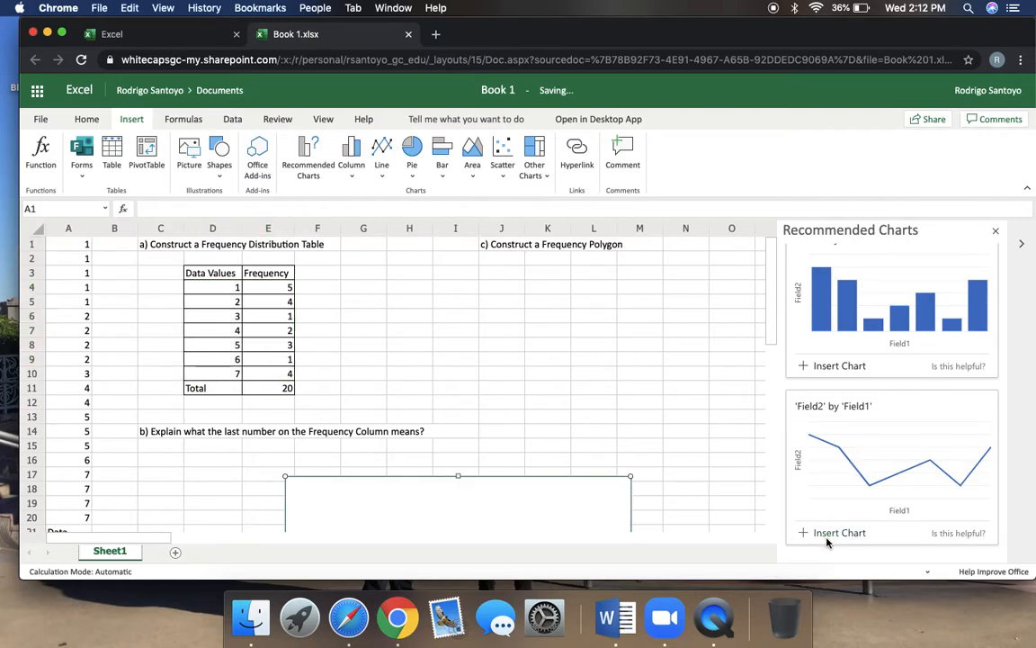
left_click(838, 533)
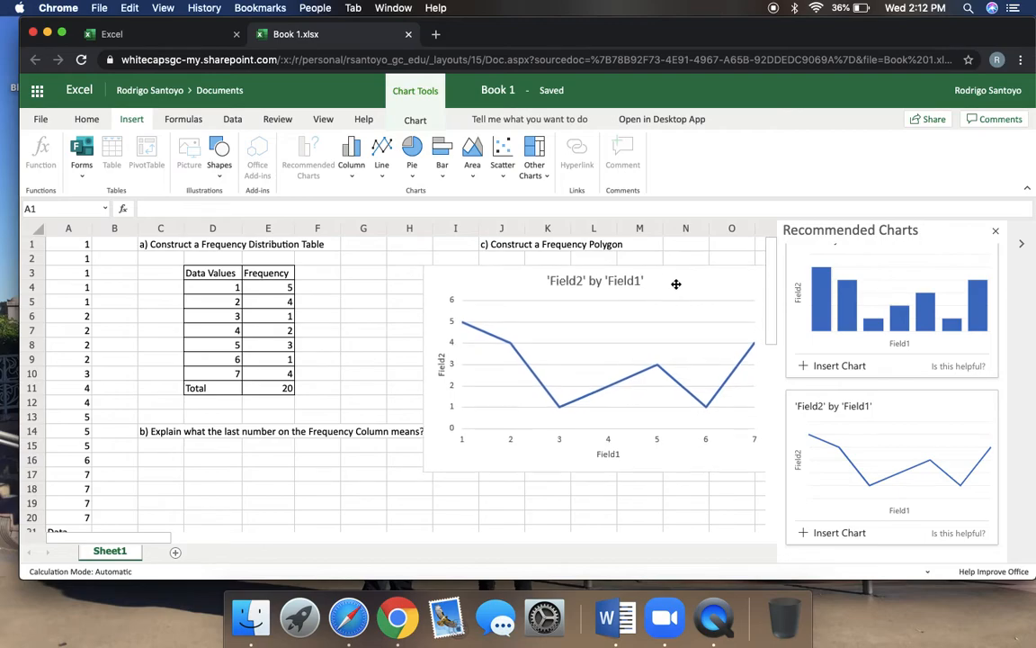
left_click(596, 360)
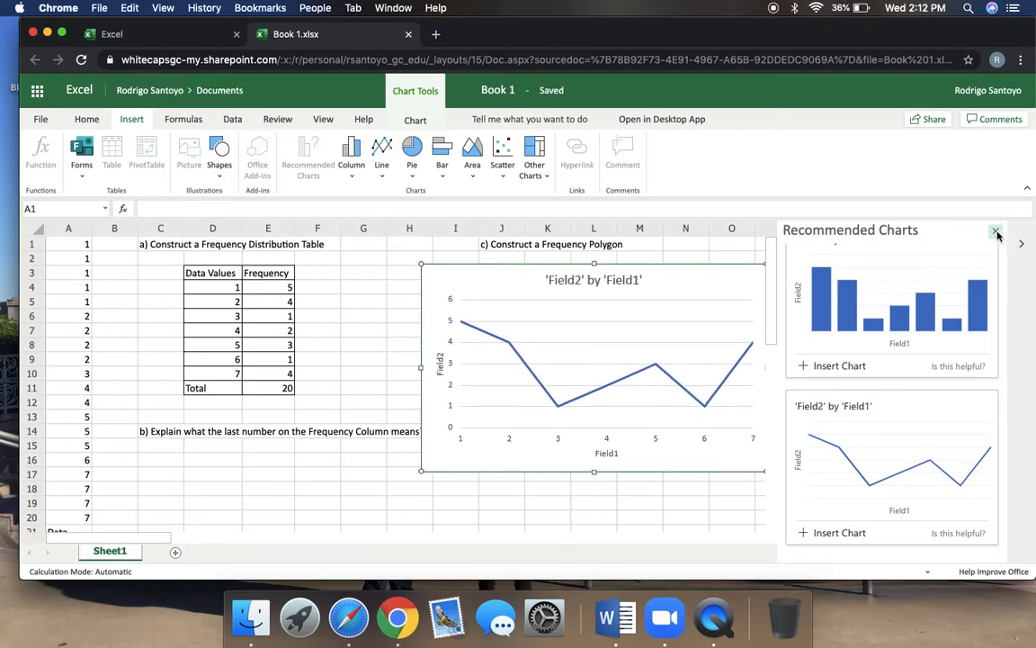
left_click(997, 230)
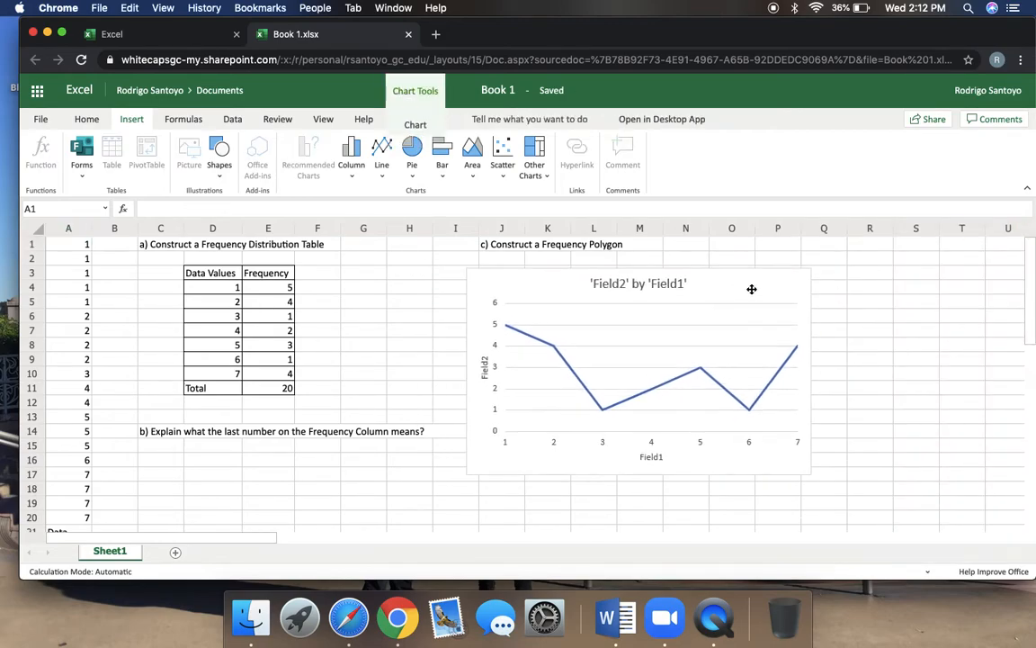
left_click(752, 288)
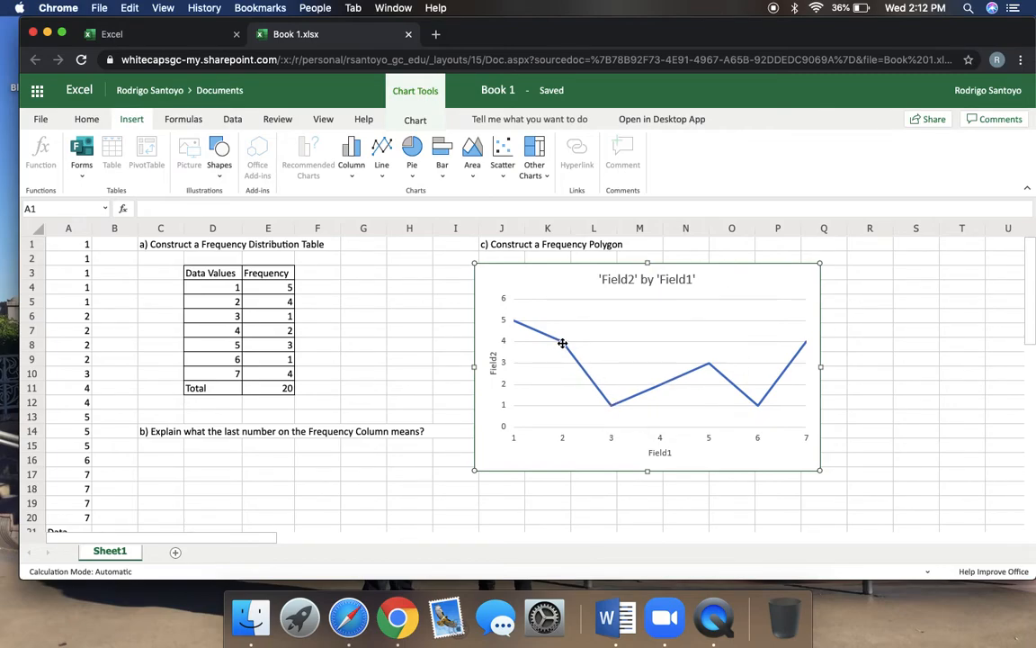
mouse_move(604, 338)
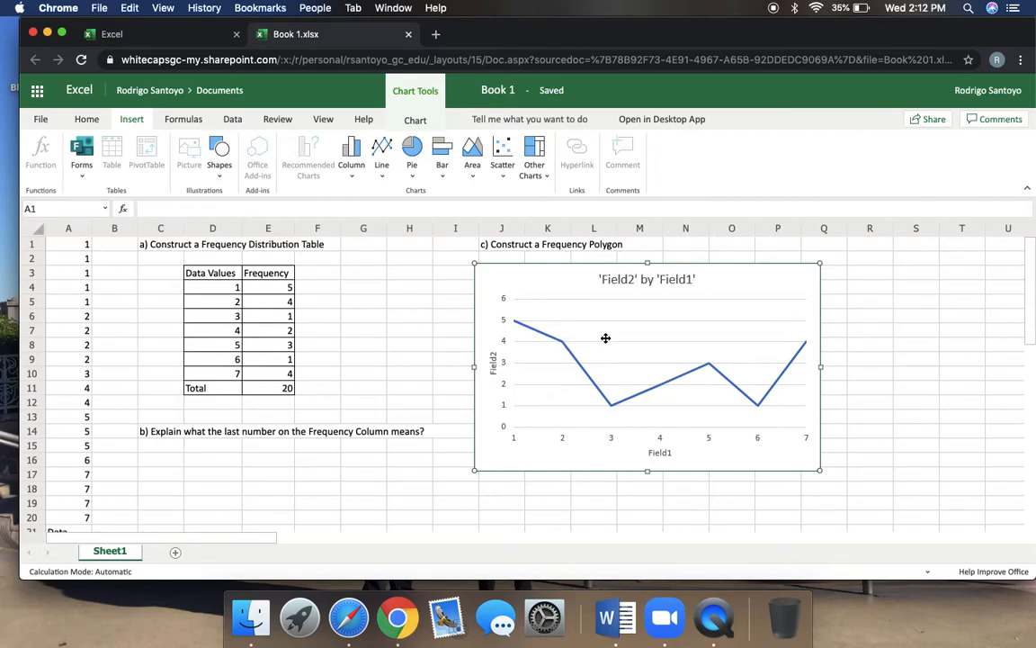
mouse_move(617, 281)
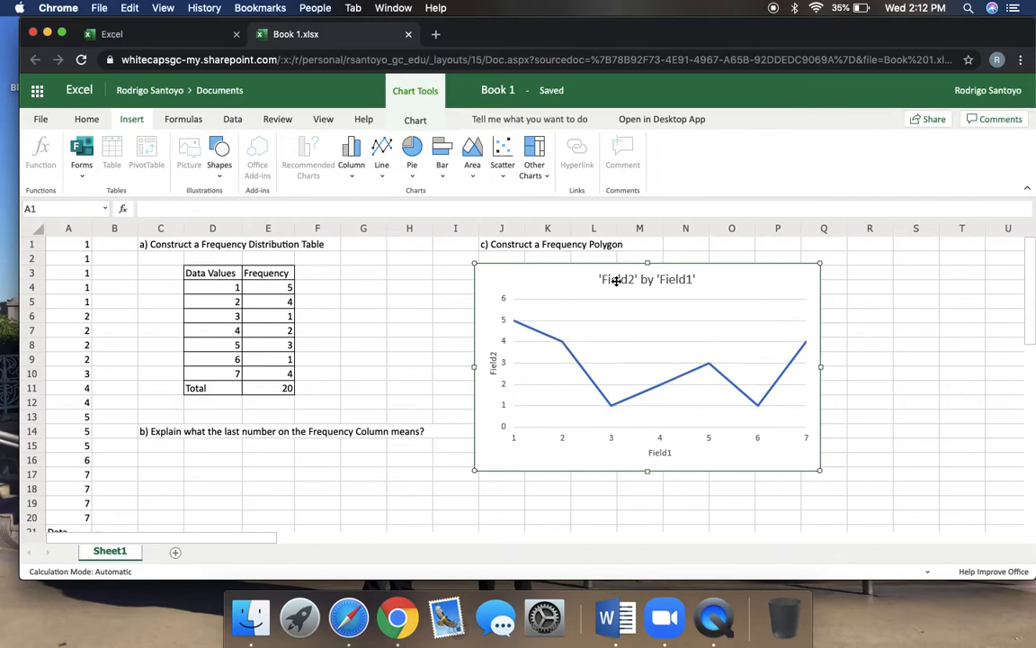
mouse_move(392, 133)
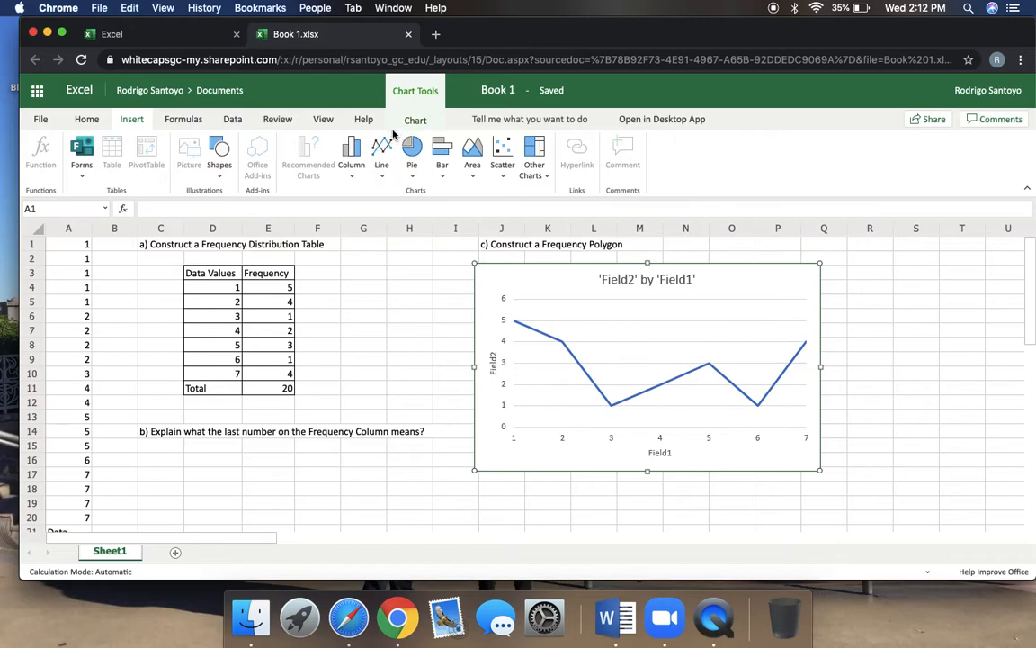
mouse_move(817, 277)
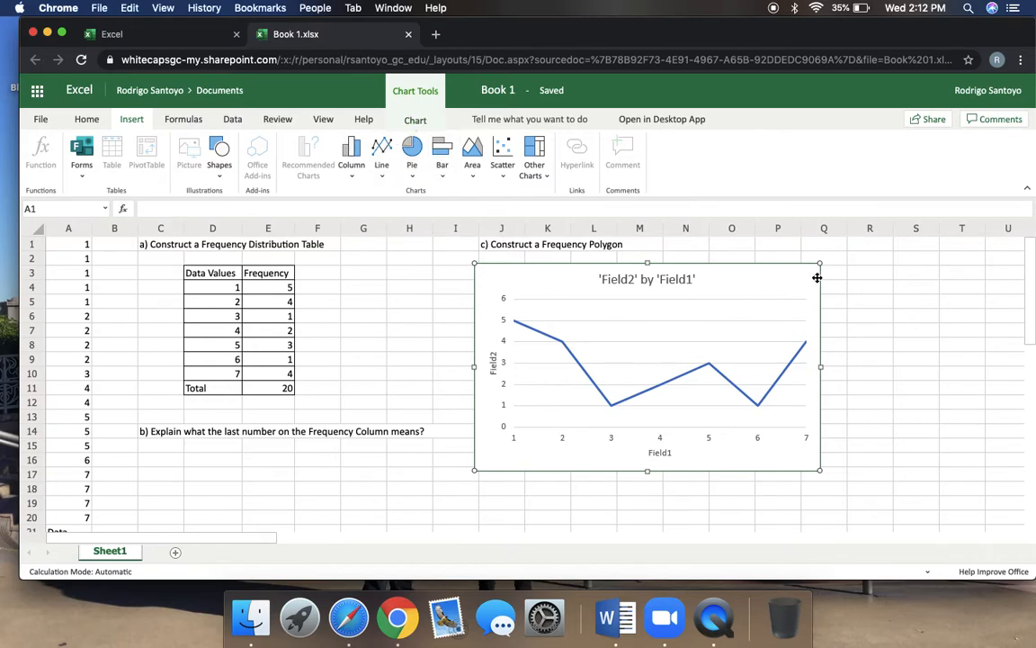
mouse_move(412, 151)
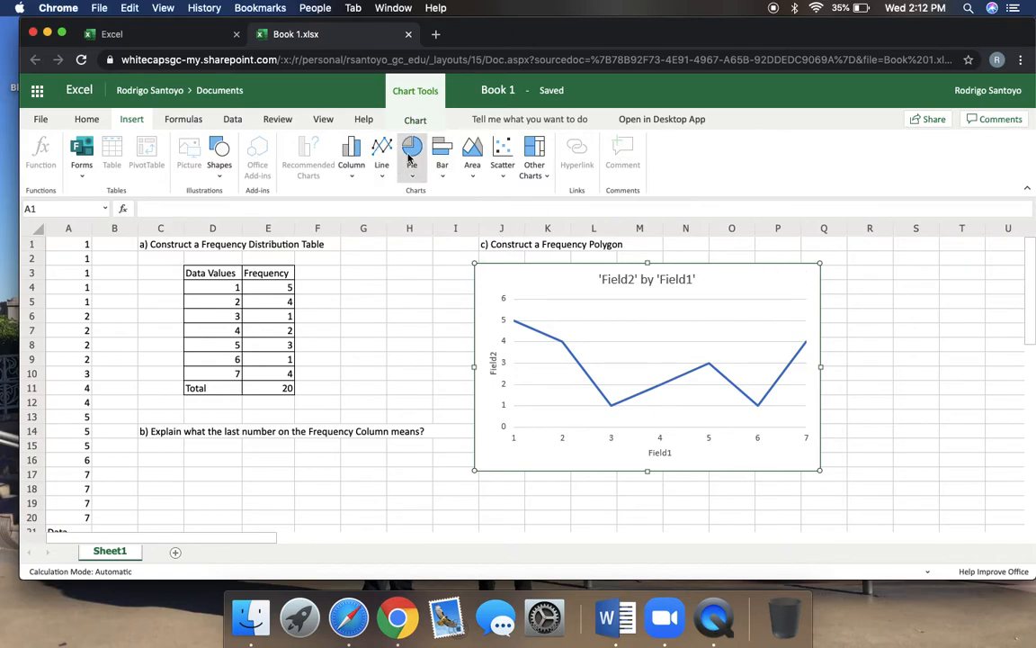
Show the 2-D line chart variants, with and without markers, for the polygon
left_click(381, 153)
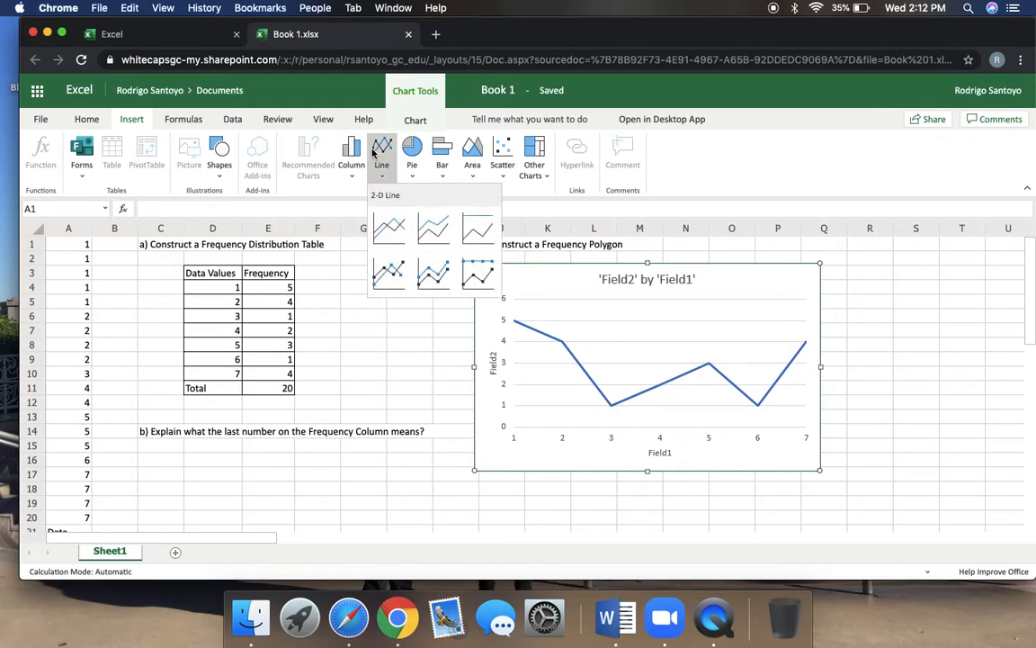
mouse_move(388, 273)
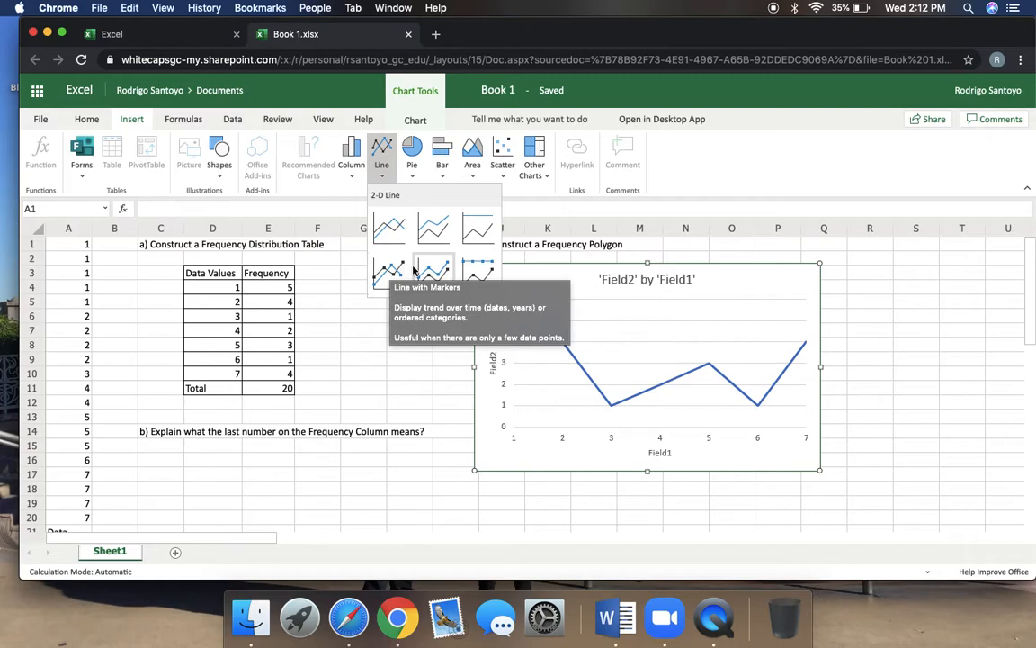
mouse_move(389, 274)
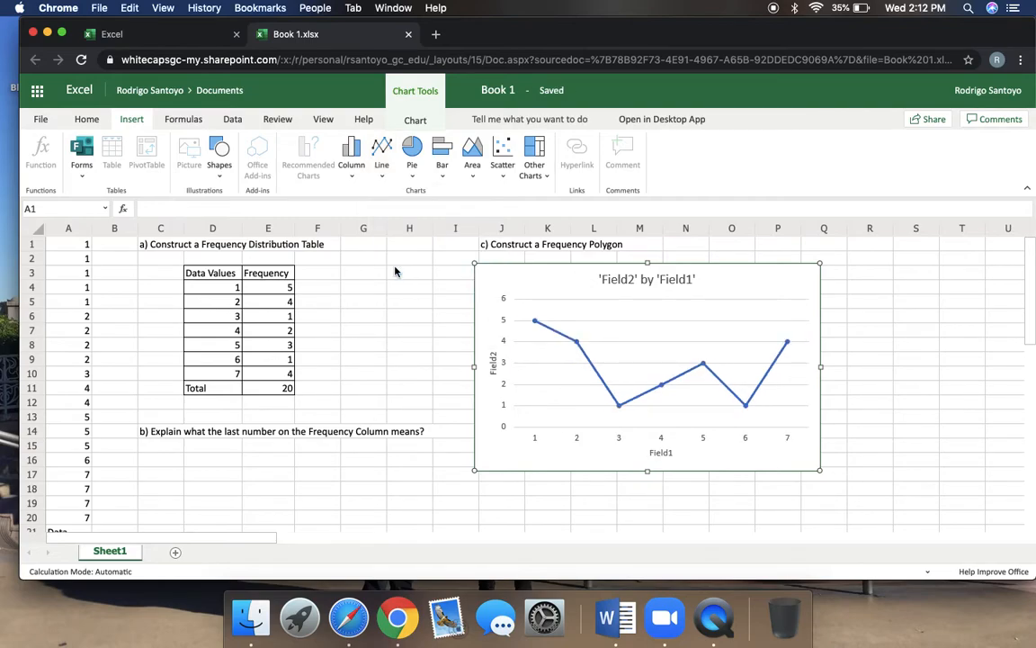
mouse_move(586, 338)
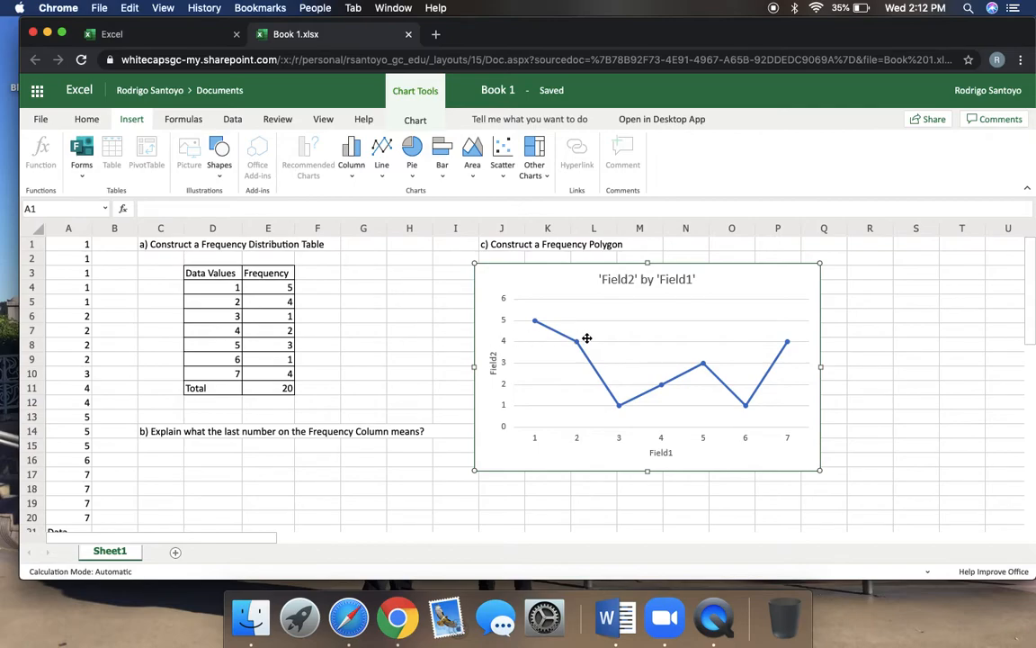
mouse_move(586, 340)
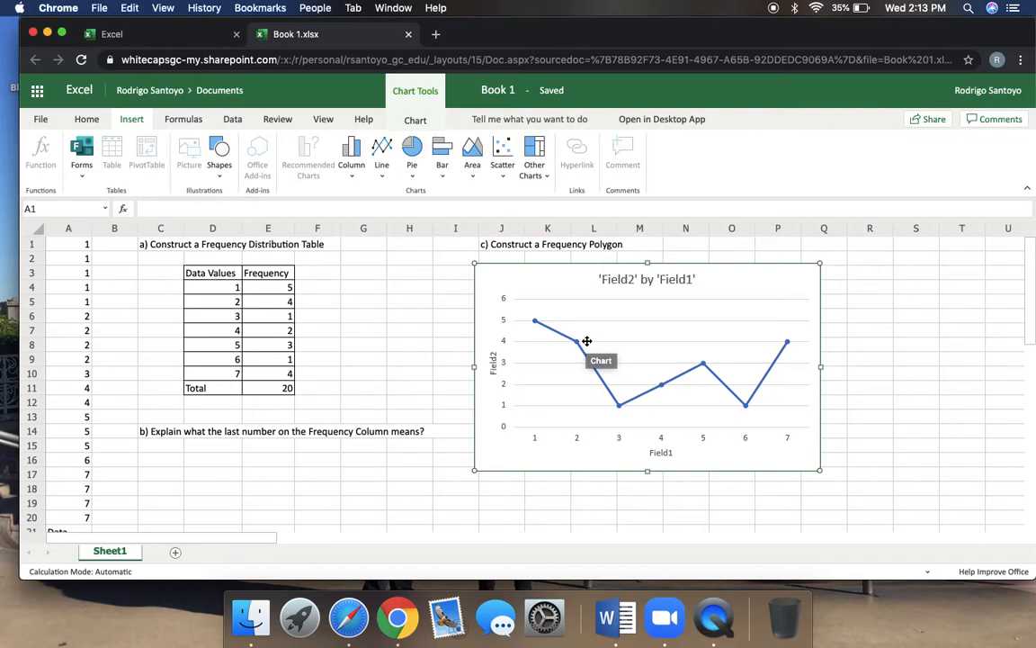
mouse_move(601, 459)
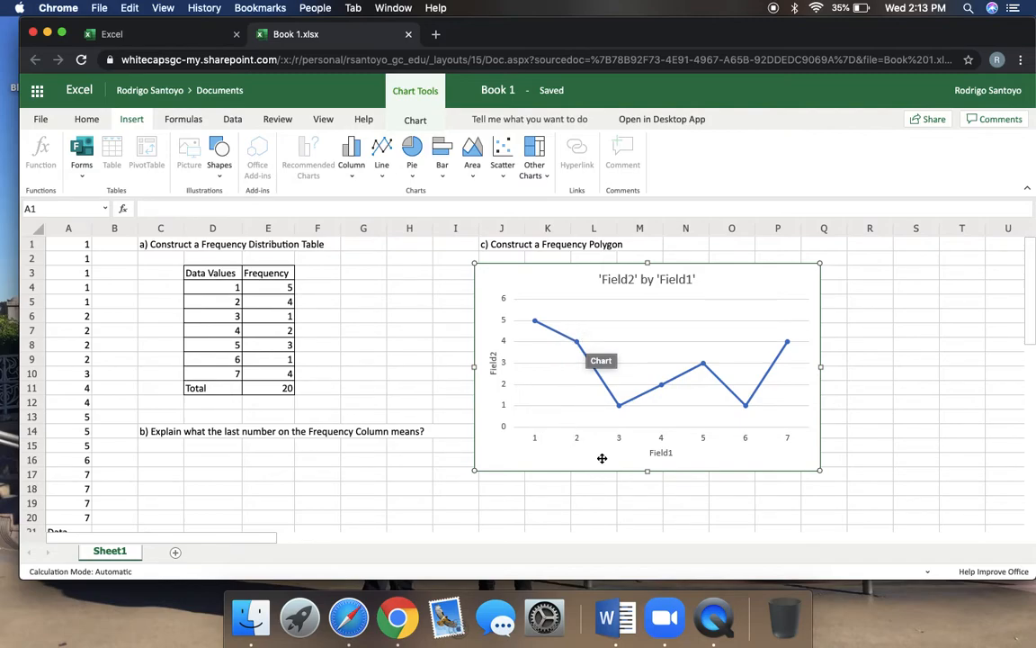
mouse_move(655, 451)
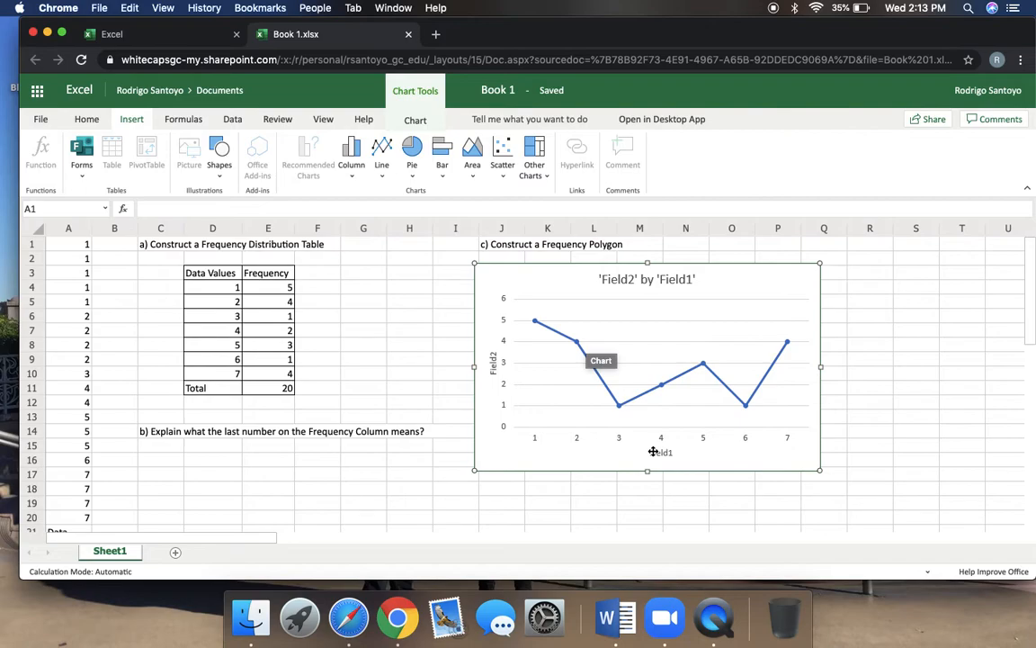
mouse_move(662, 453)
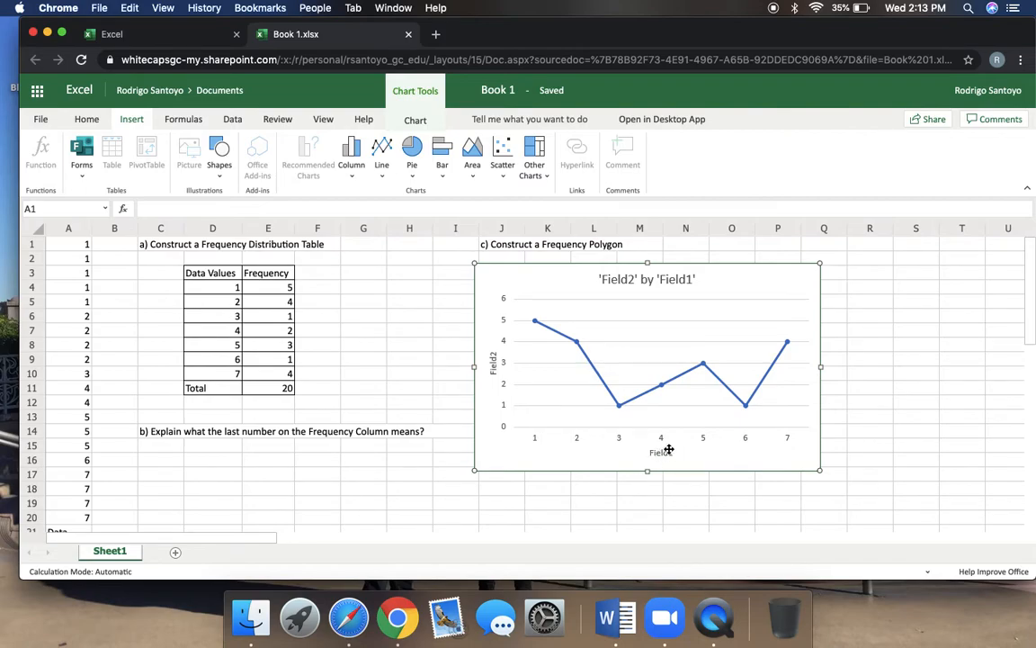
mouse_move(777, 287)
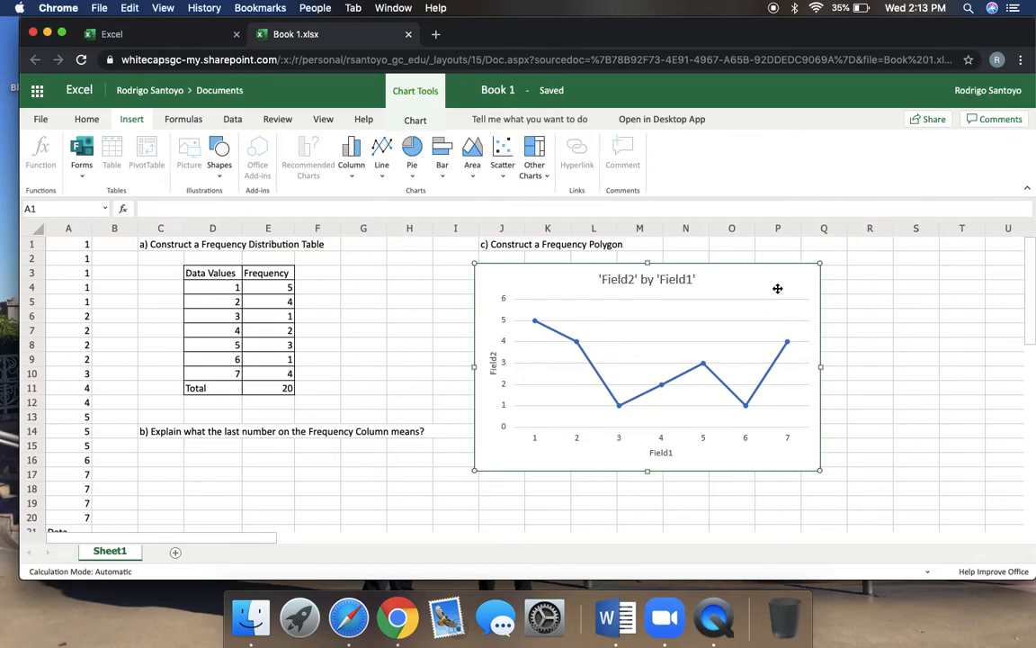
mouse_move(668, 450)
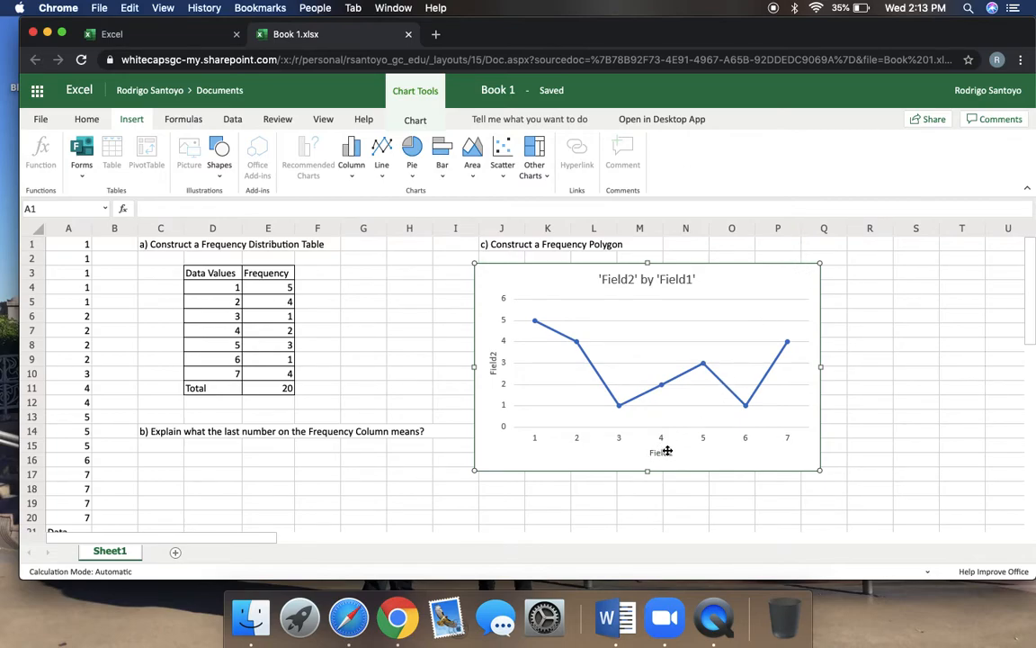
mouse_move(662, 453)
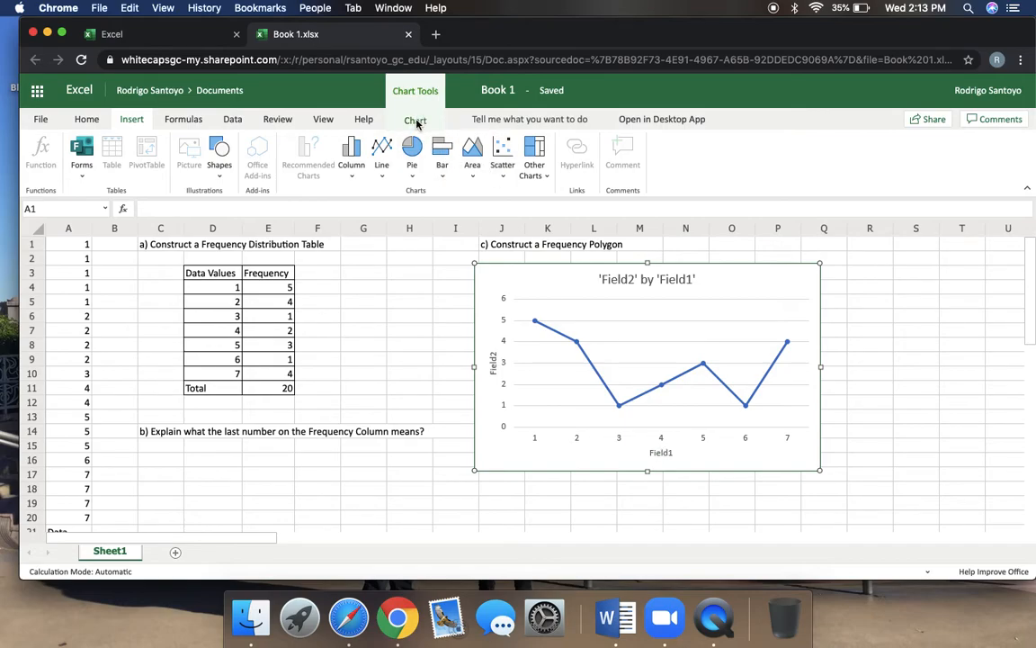
Retitle the primary horizontal axis from Field1 to Data Values
left_click(414, 118)
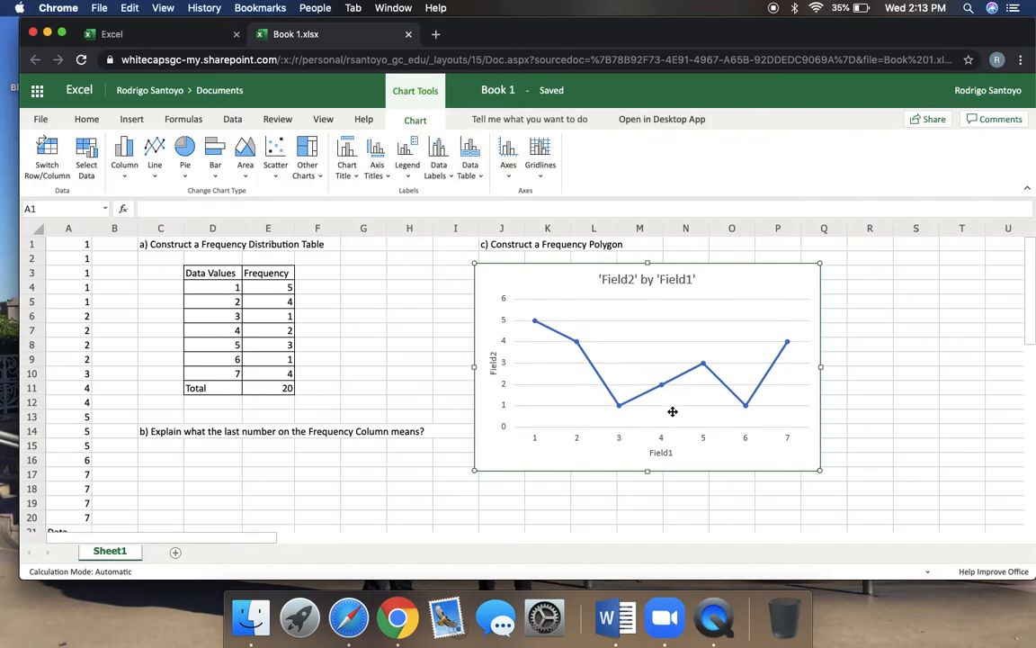
mouse_move(657, 453)
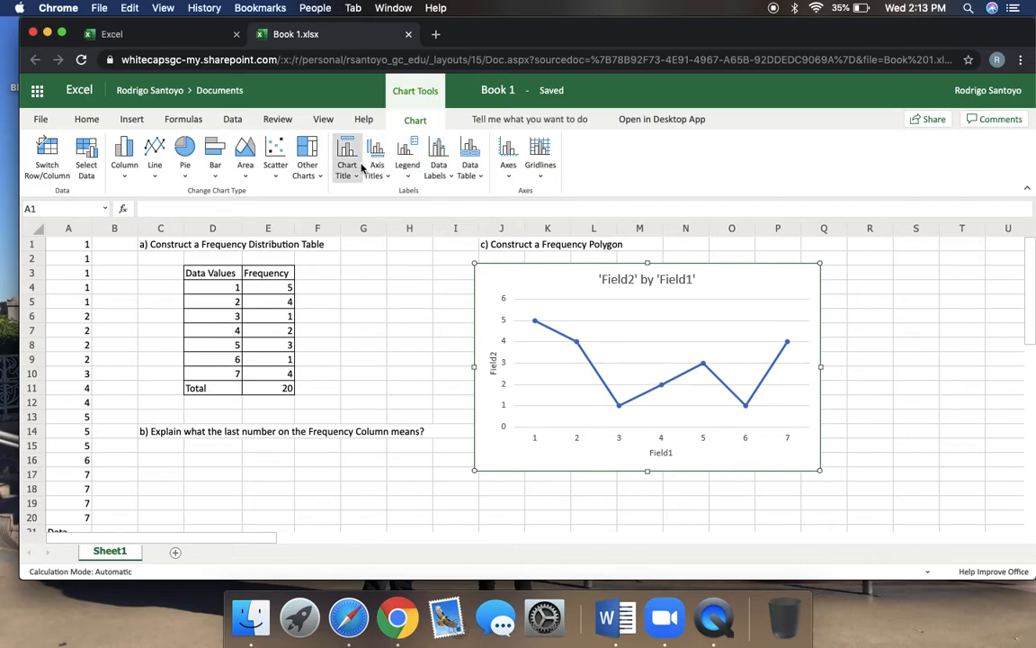
mouse_move(378, 162)
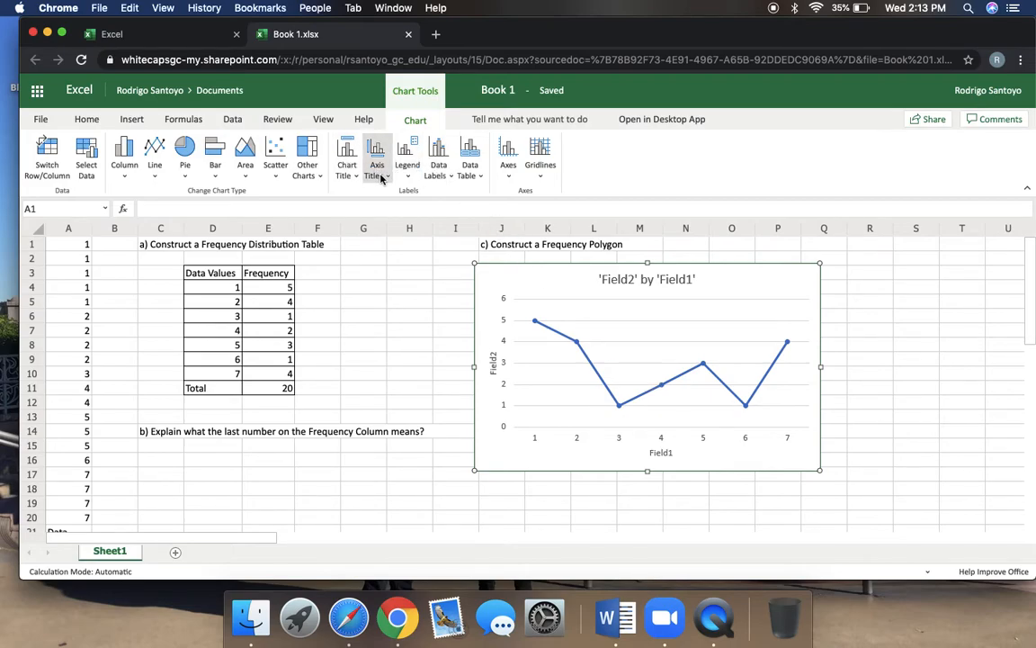
left_click(376, 158)
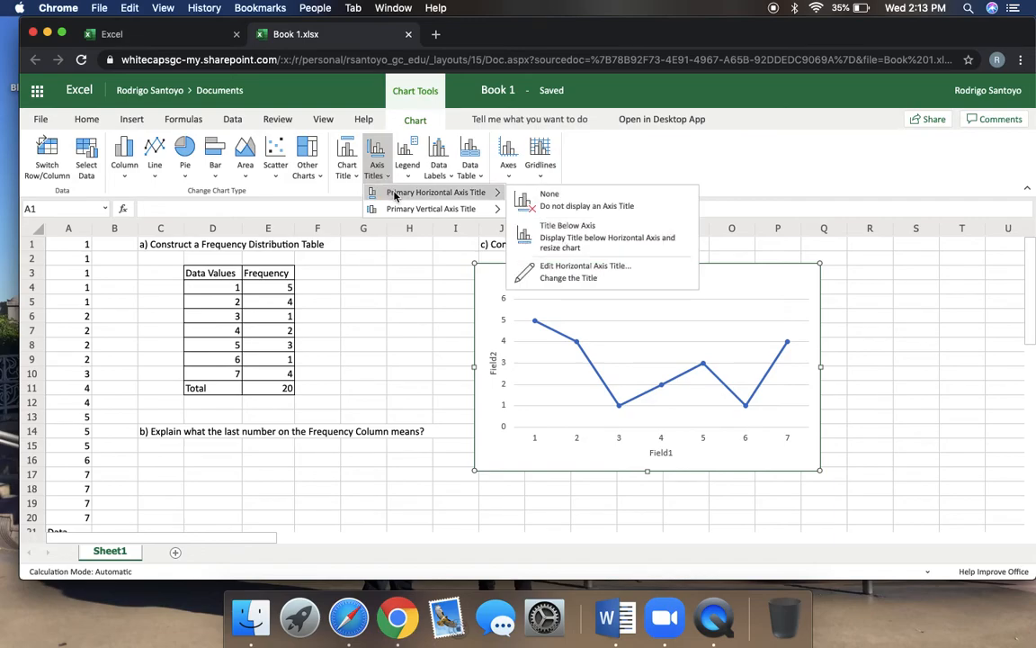
mouse_move(518, 196)
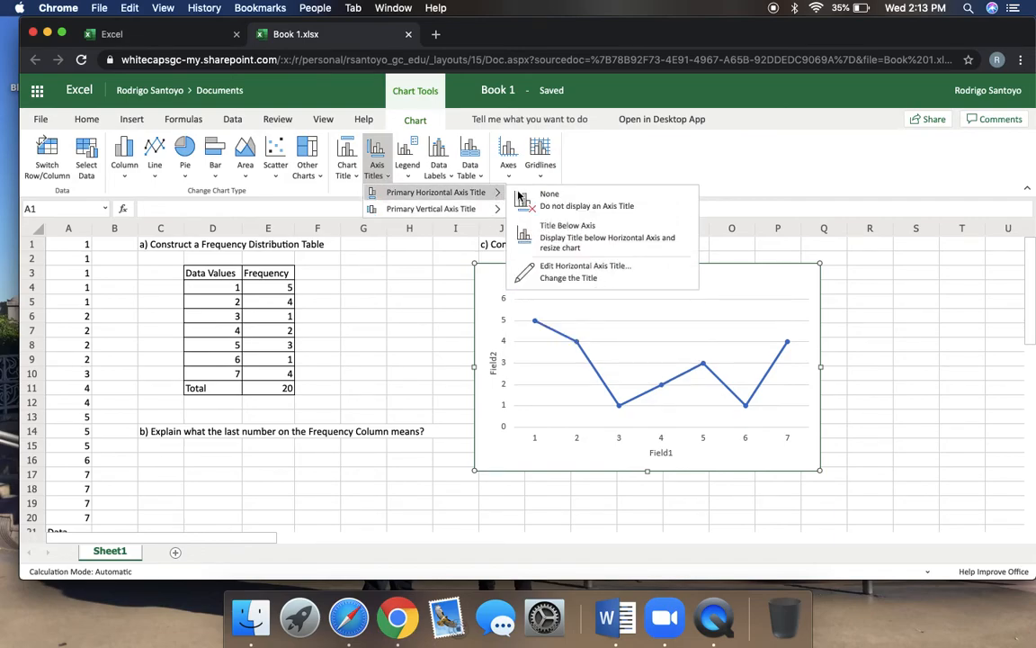
left_click(586, 266)
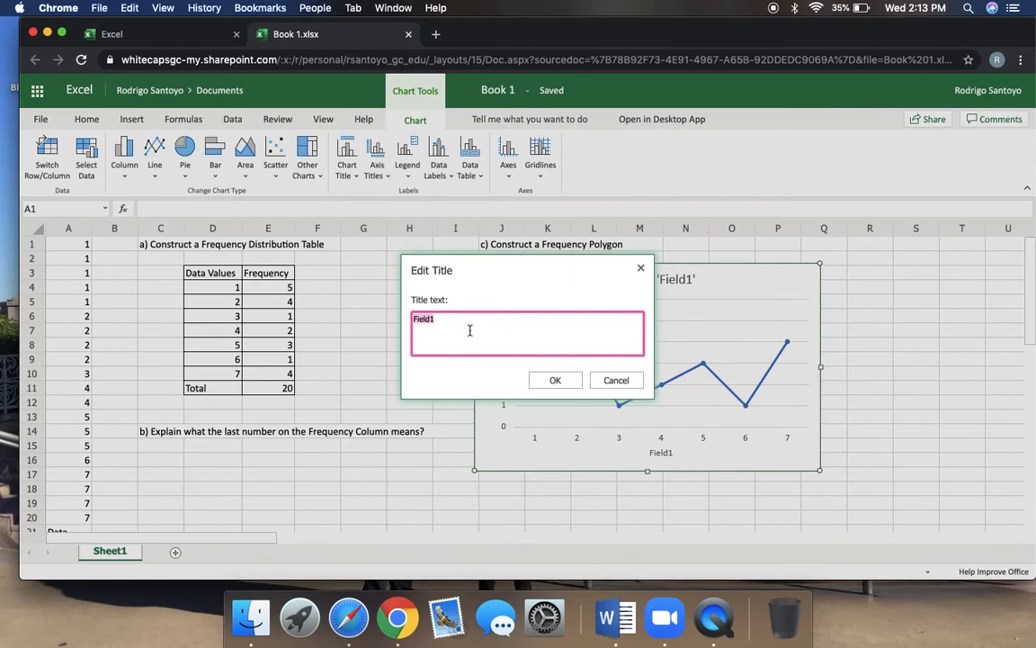
type("Dat")
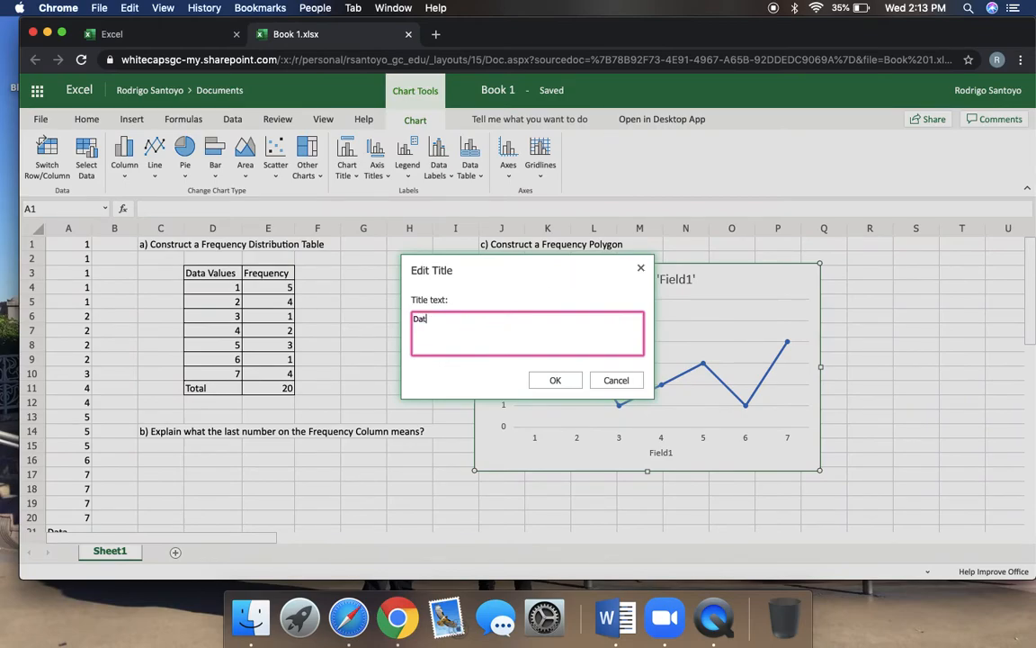
type("a Value")
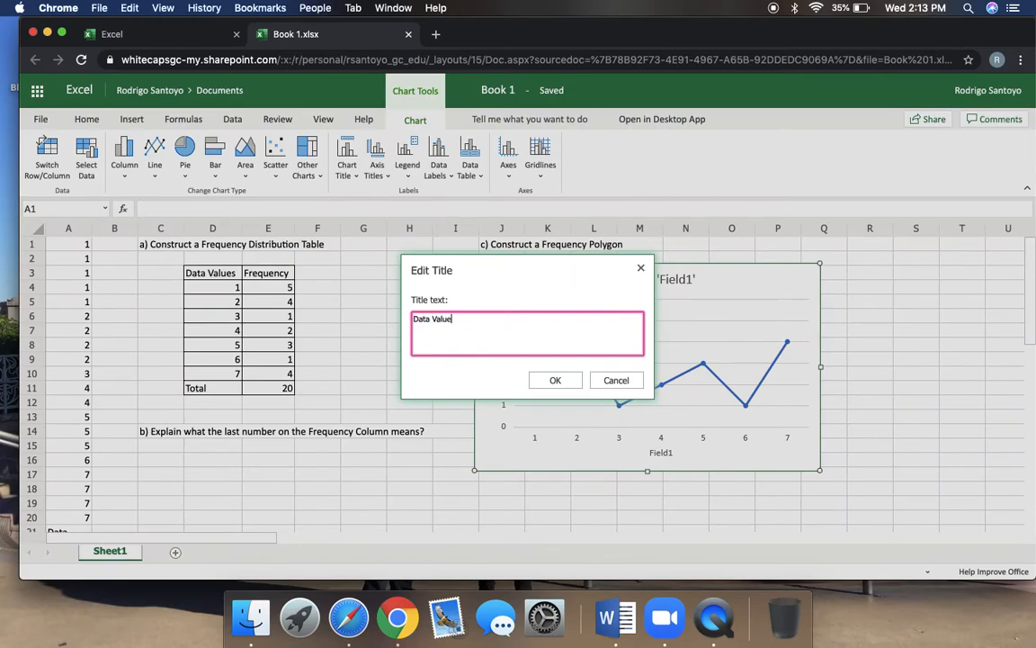
left_click(554, 380)
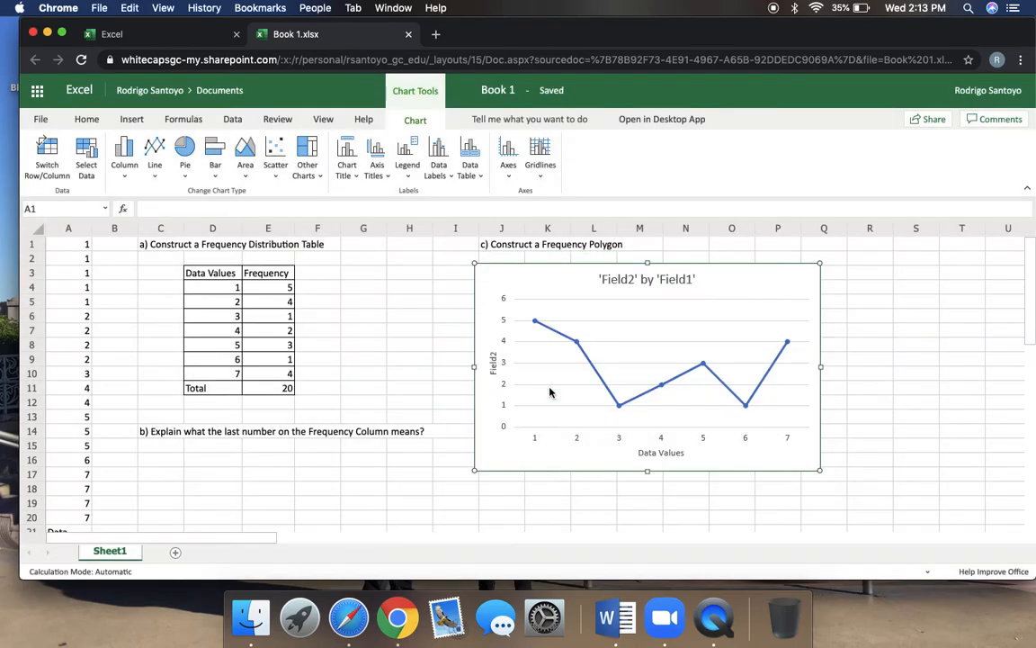
mouse_move(482, 346)
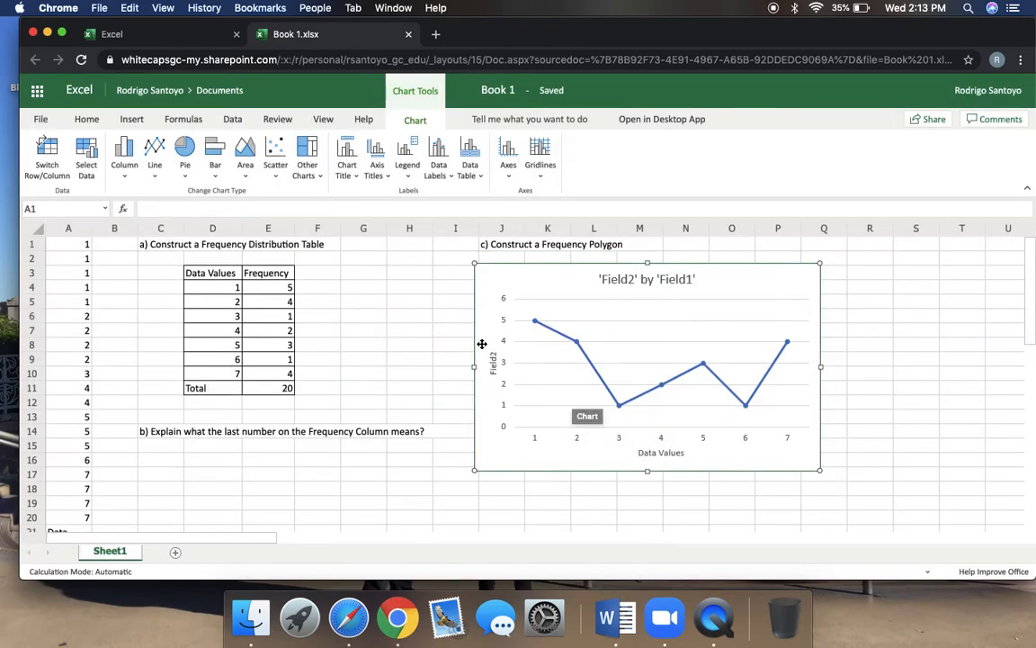
mouse_move(494, 356)
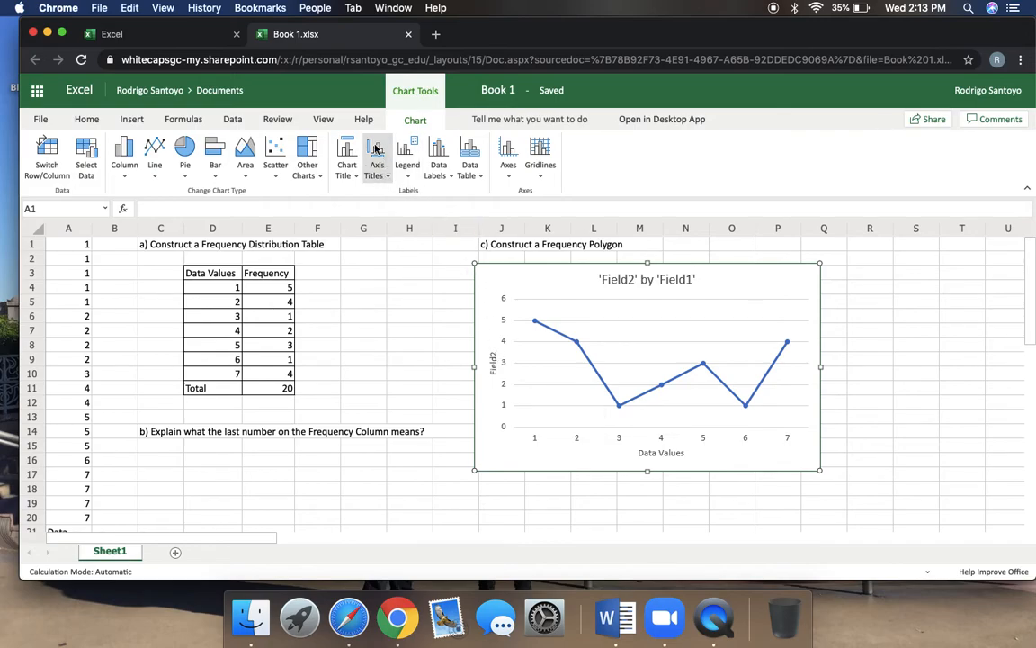
mouse_move(374, 193)
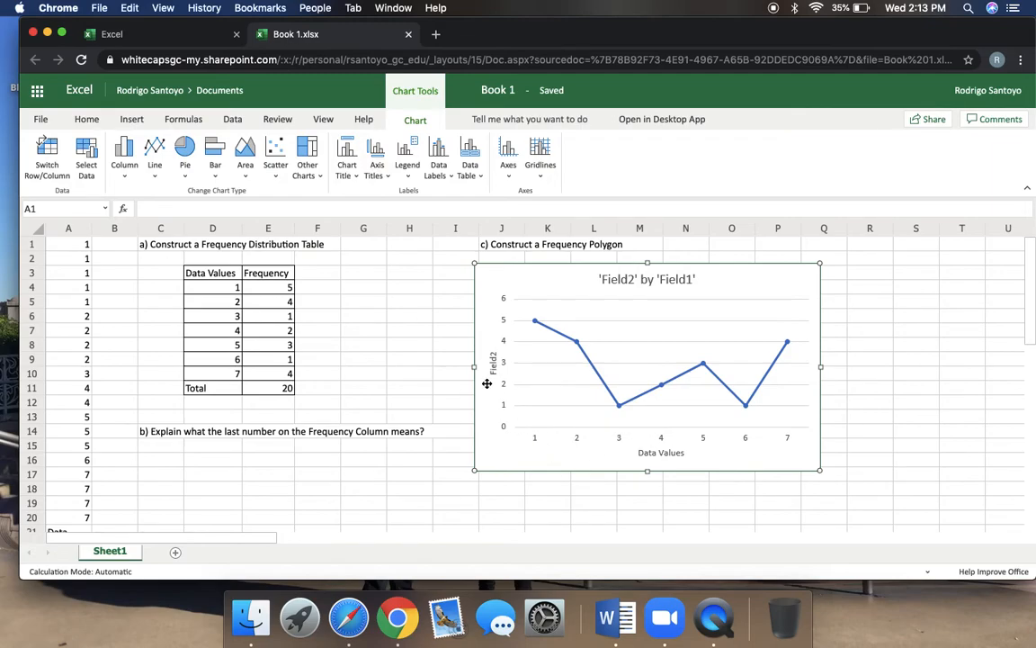
Start editing the primary vertical axis title to replace Field2 with Frequency
left_click(376, 162)
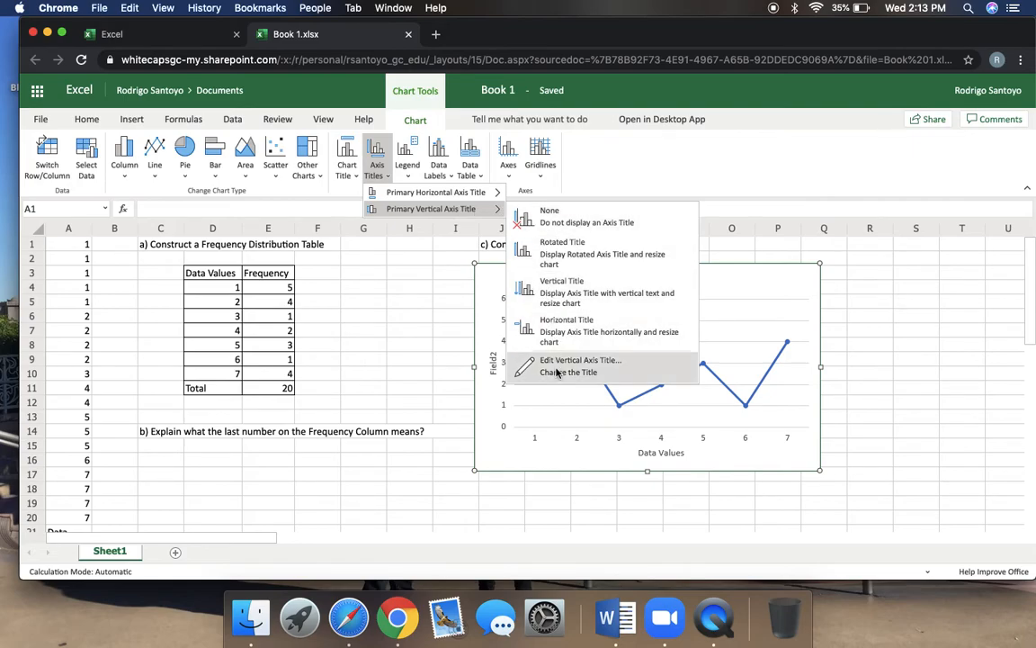
left_click(579, 367)
type("Frequency")
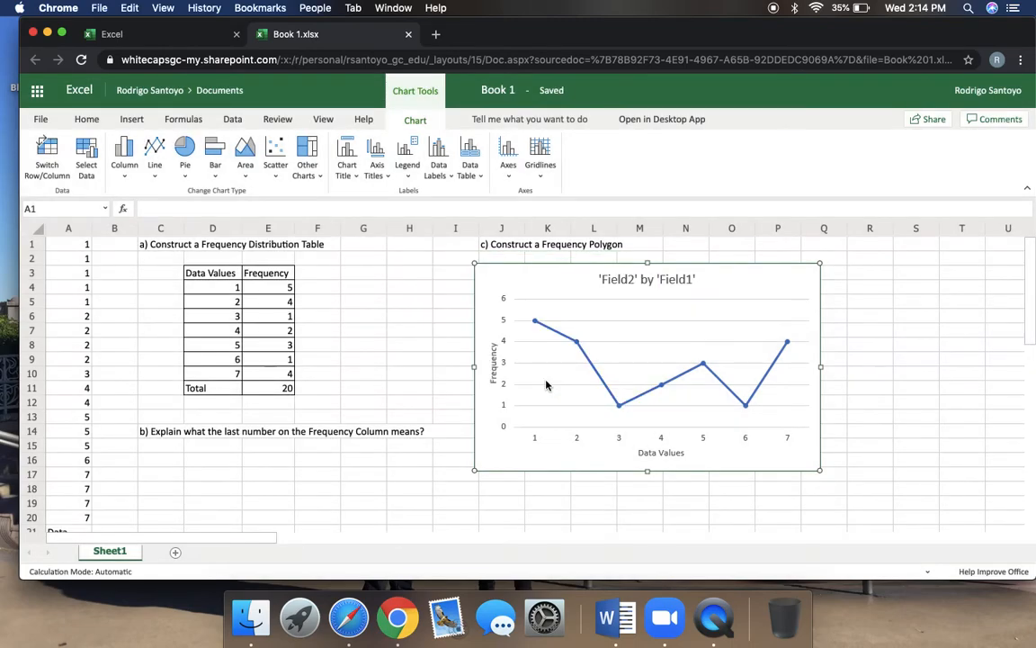
mouse_move(621, 280)
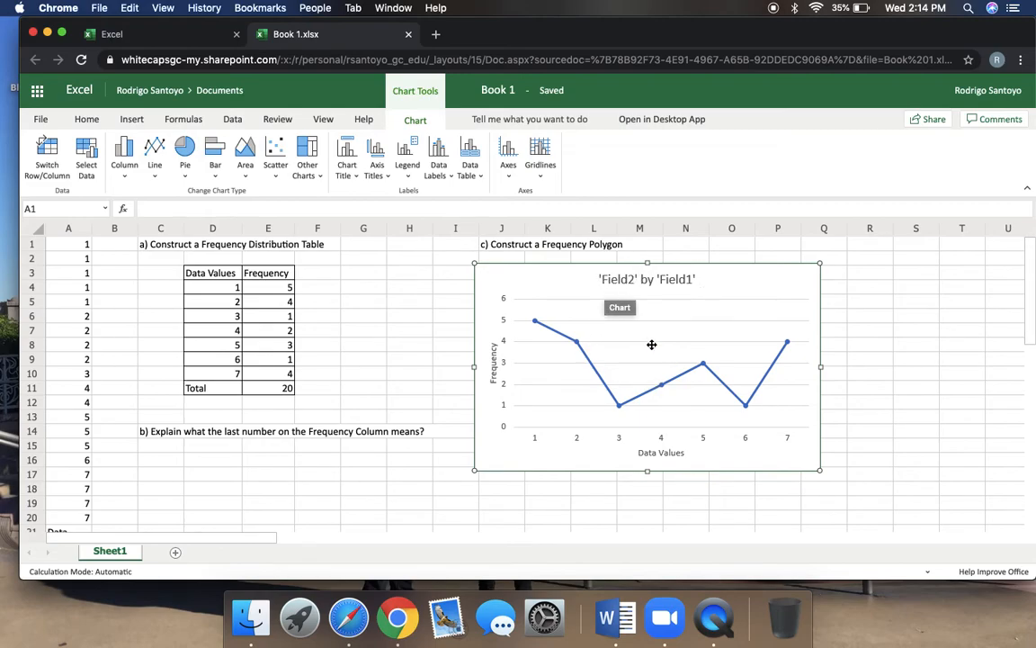
Set Chart Title to None, removing 'Field2' by 'Field1'
left_click(346, 158)
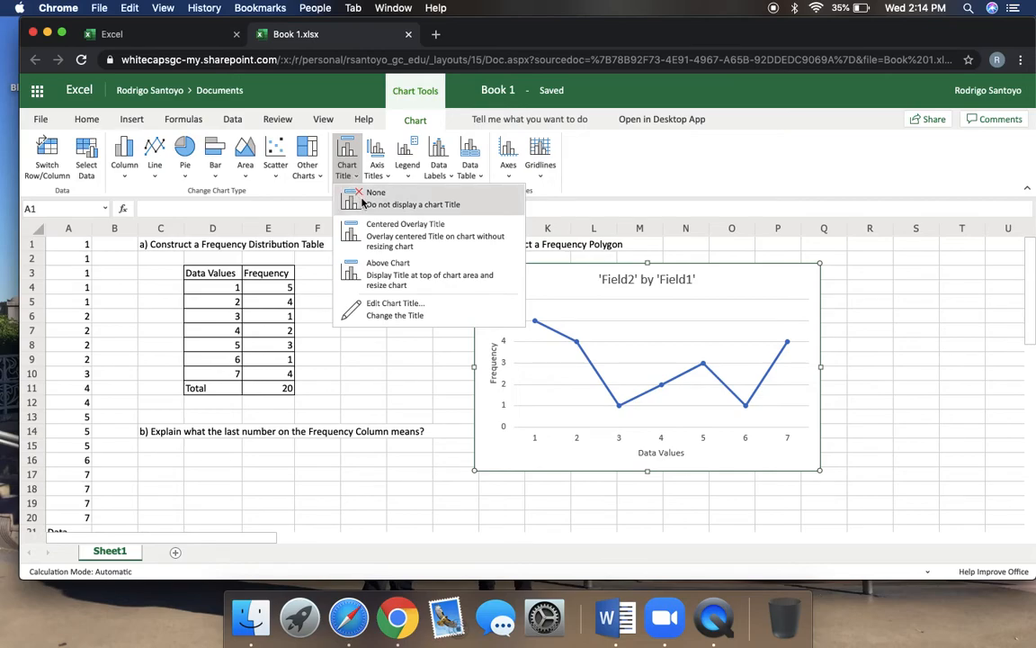
left_click(374, 198)
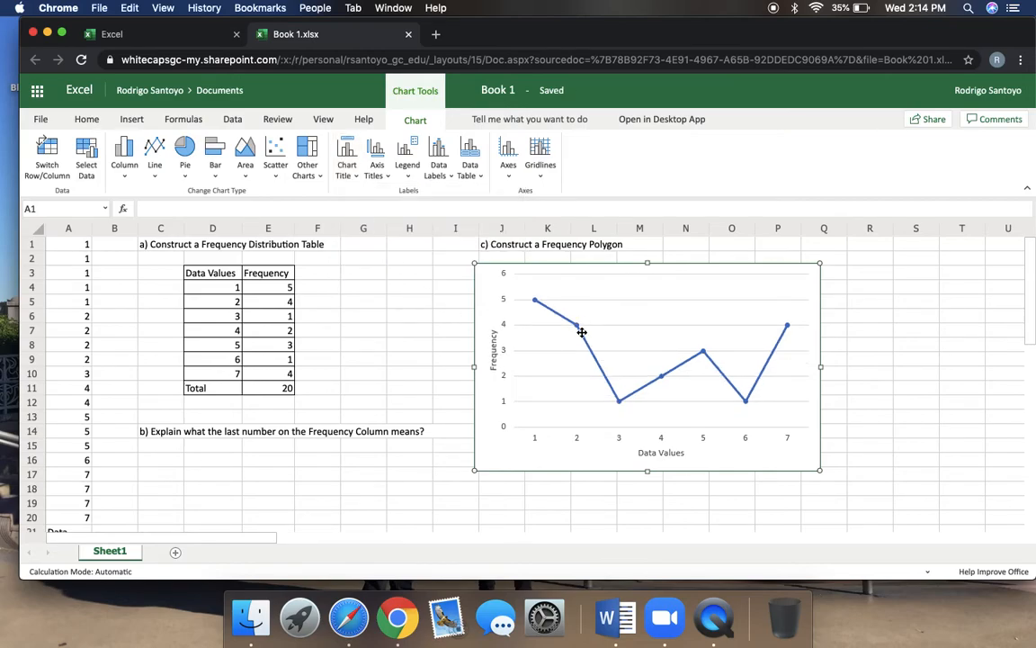
mouse_move(639, 398)
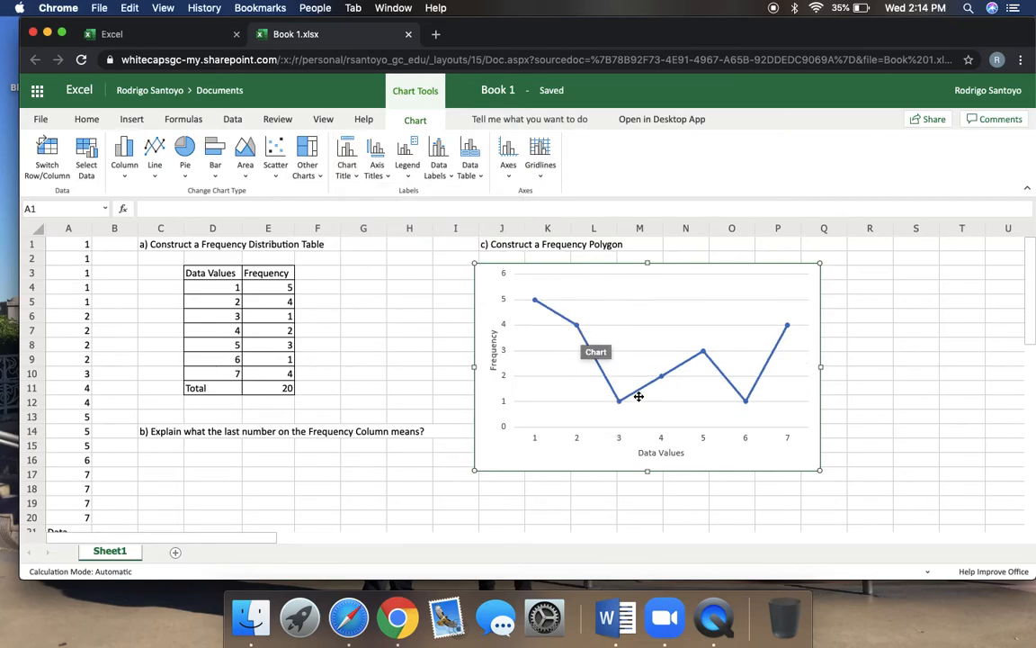
mouse_move(590, 367)
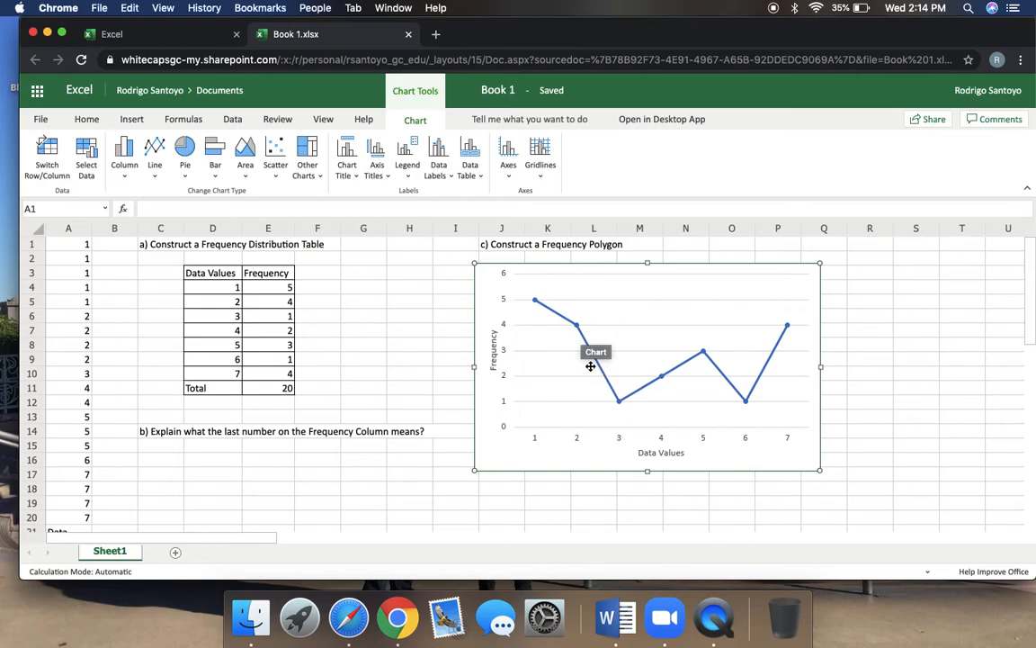
mouse_move(524, 306)
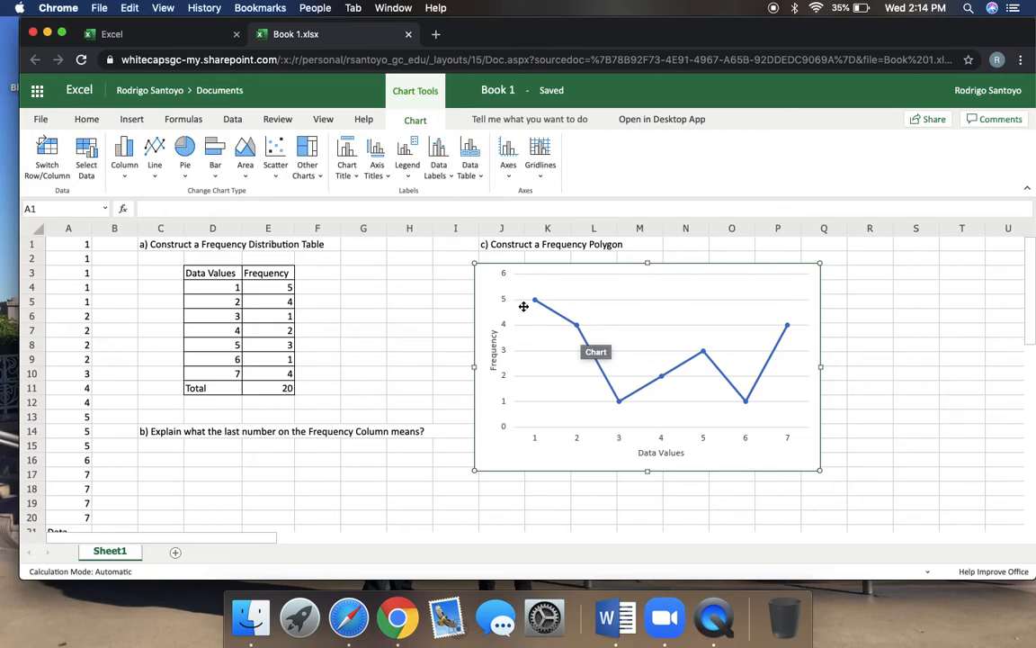
mouse_move(539, 158)
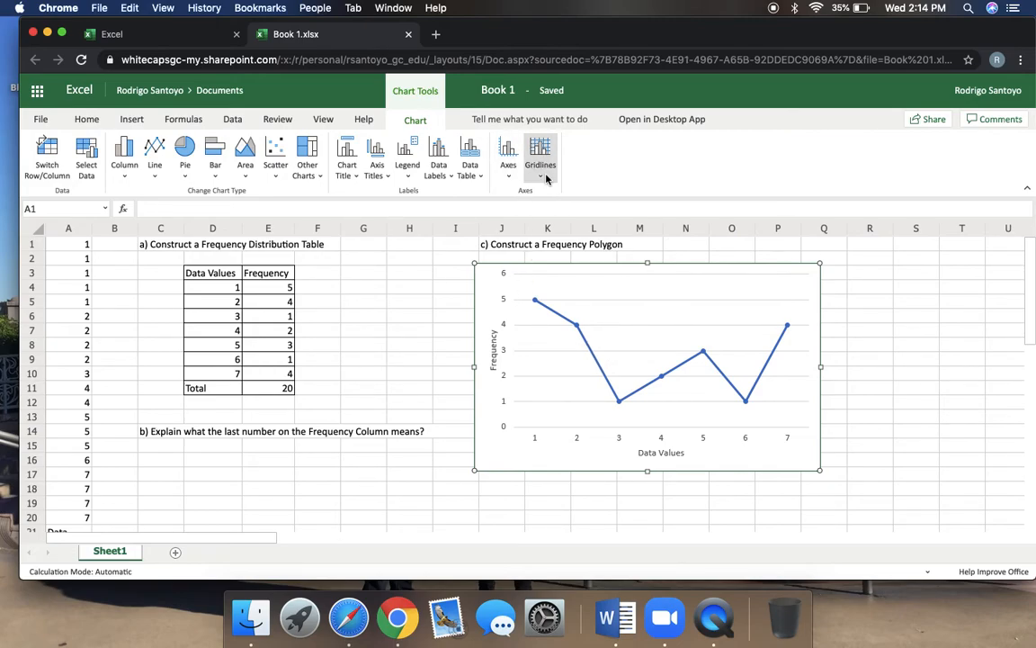
Choose Major Gridlines for the primary vertical gridlines
left_click(539, 158)
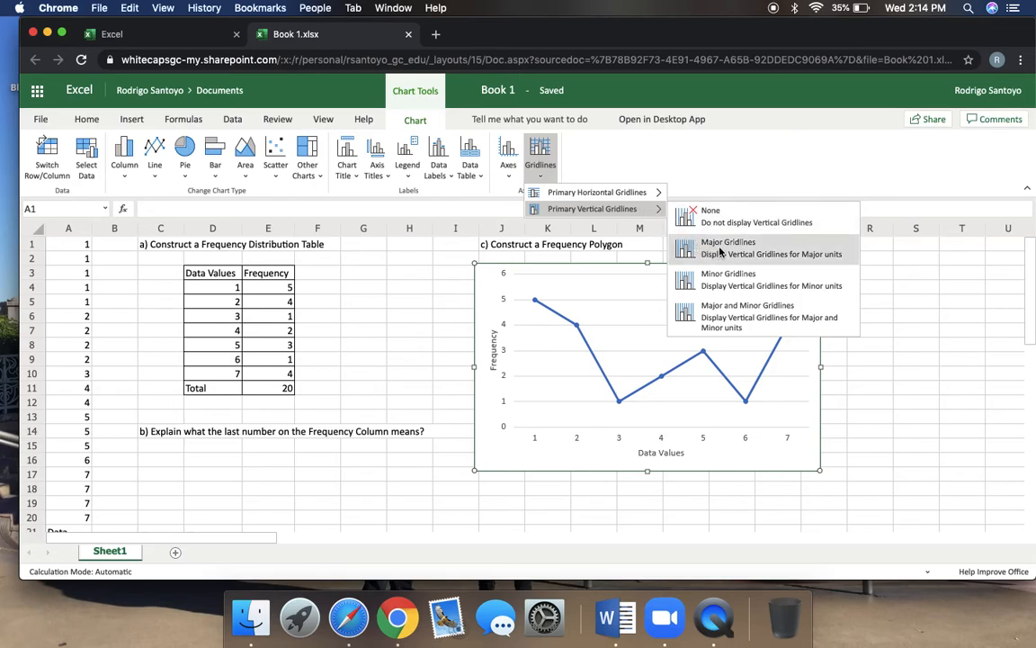
left_click(710, 216)
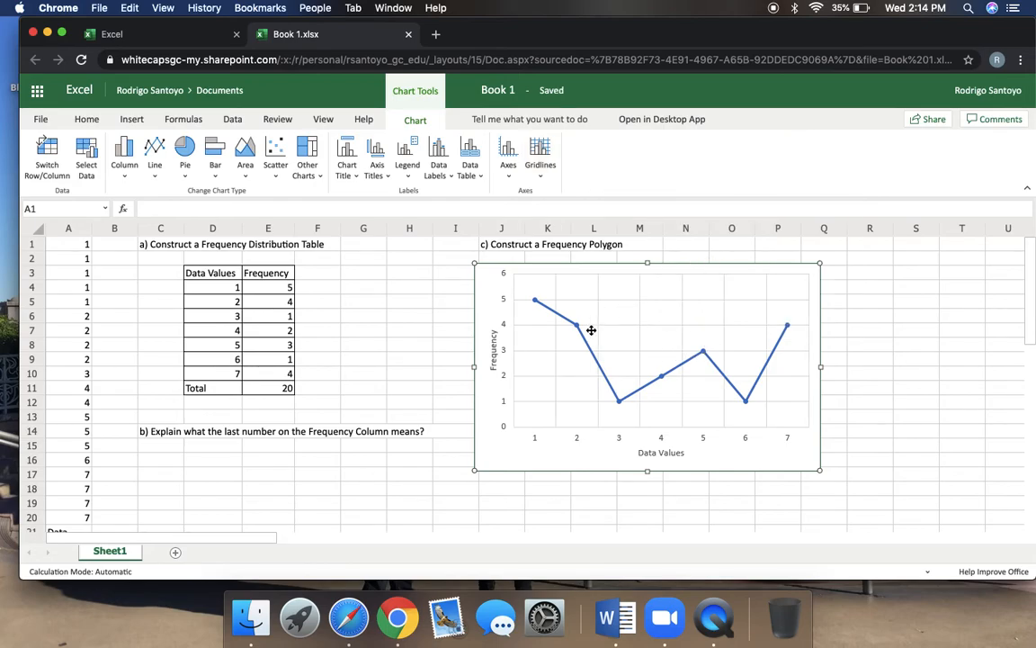
mouse_move(590, 399)
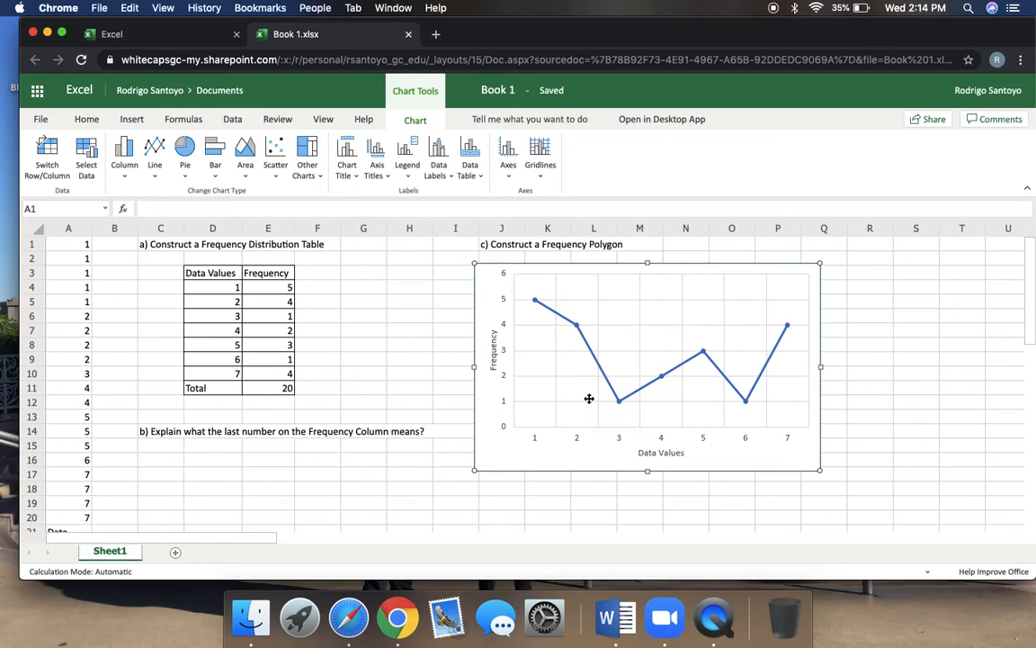
mouse_move(362, 342)
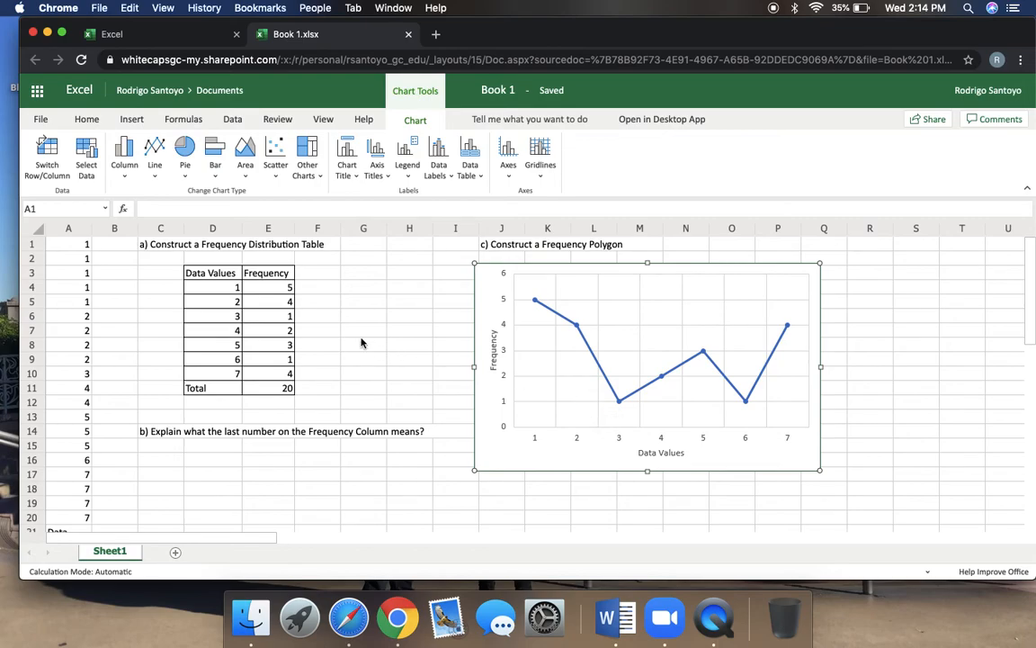
left_click(115, 245)
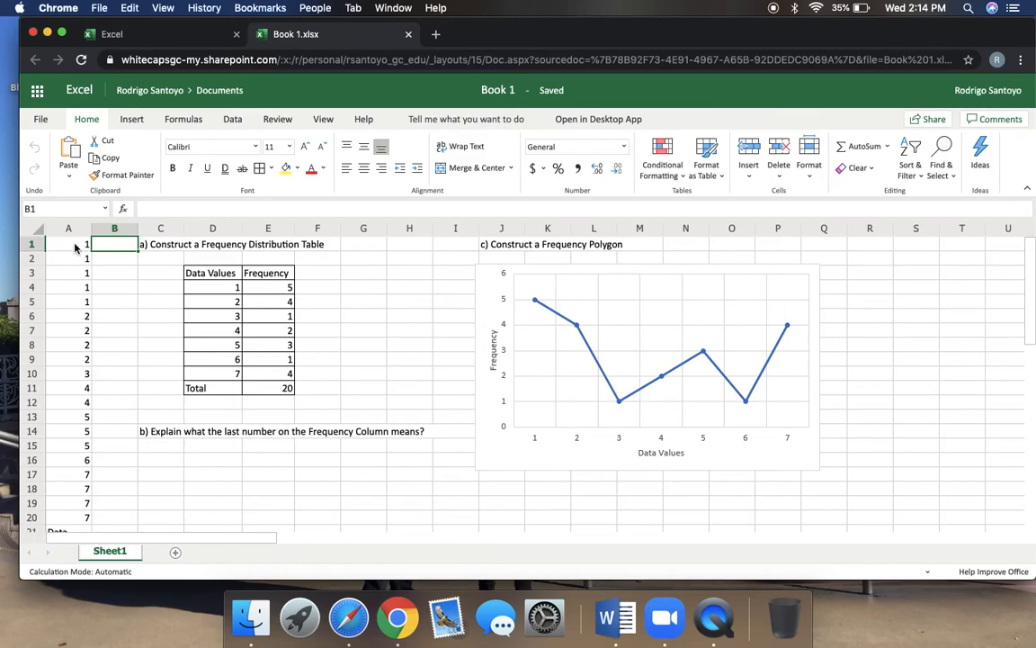
left_click_drag(68, 245, 68, 388)
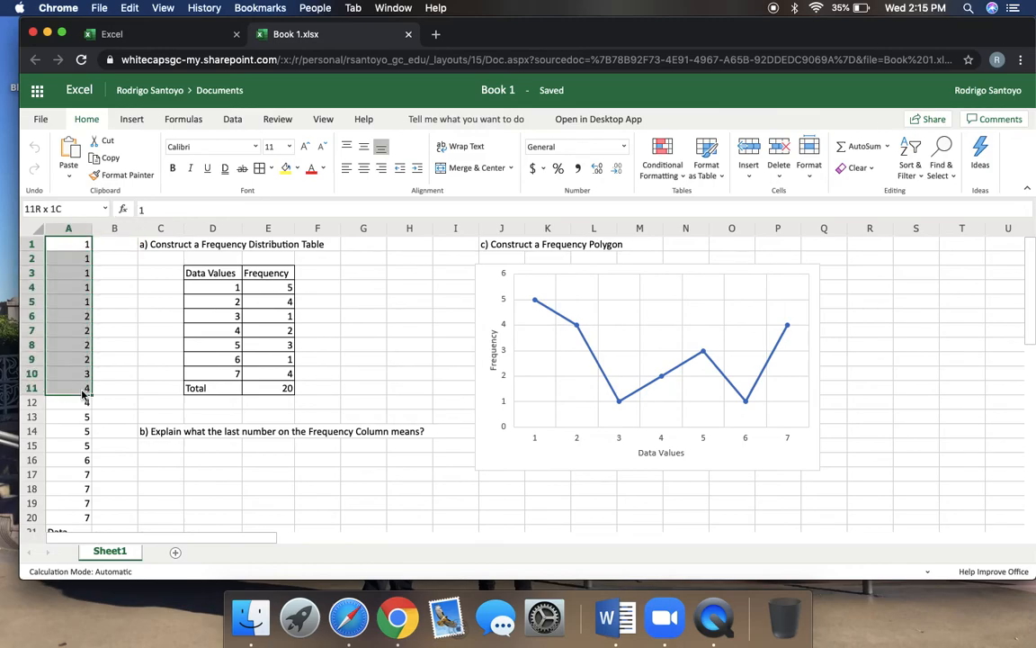
left_click(115, 288)
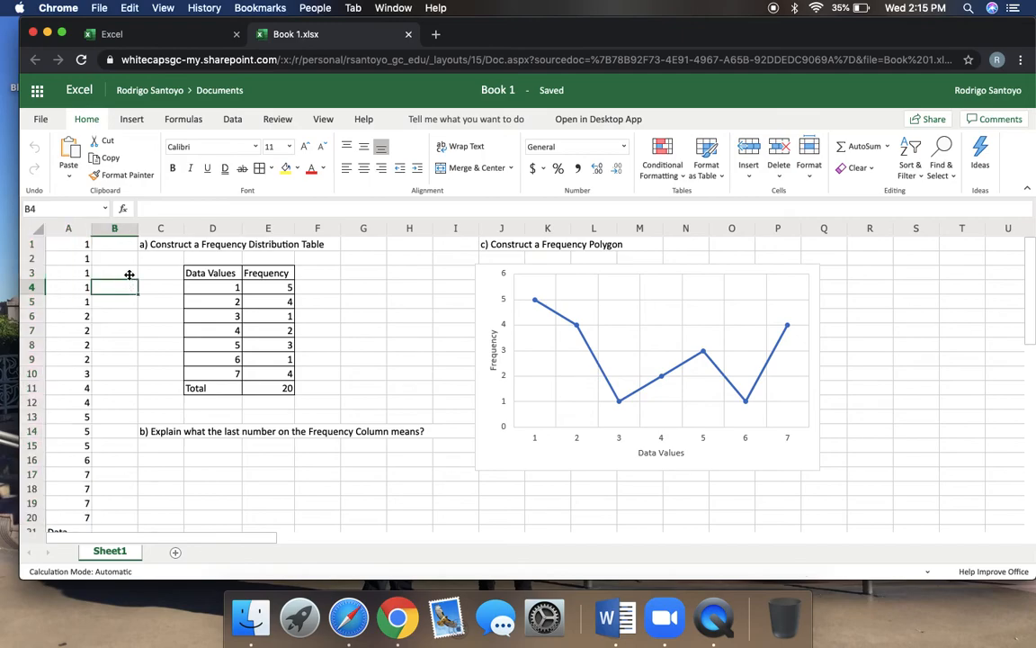
left_click_drag(116, 245, 317, 388)
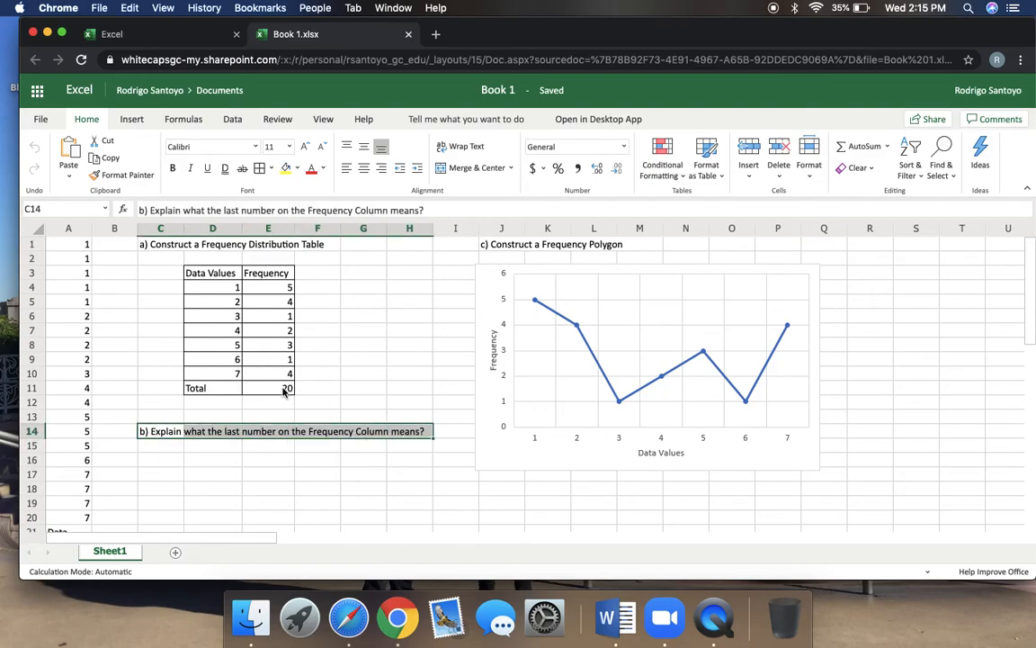
left_click(160, 446)
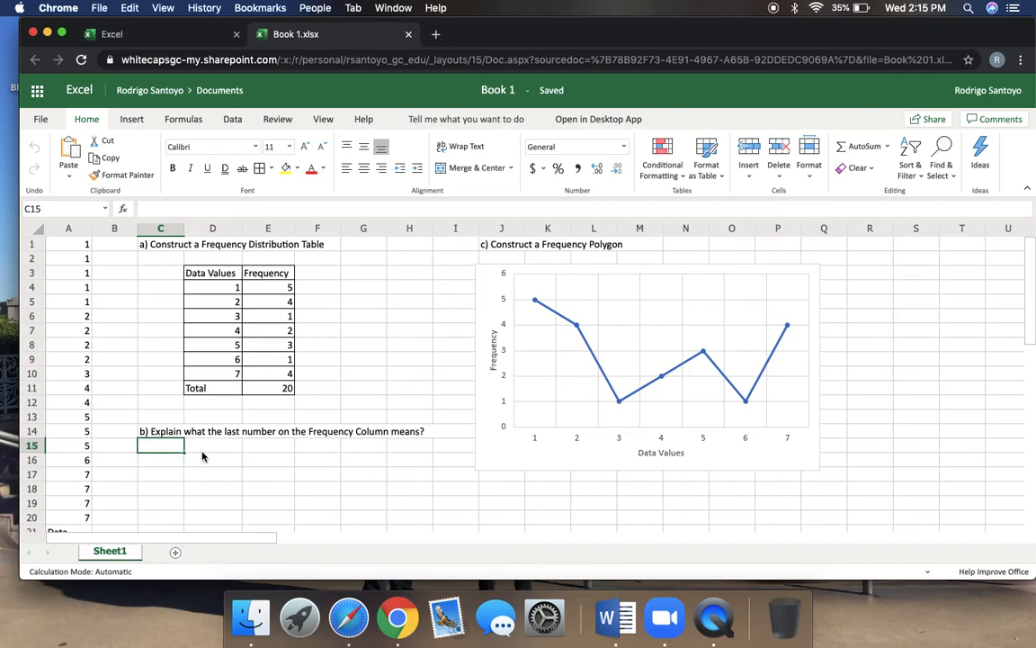
type("hgfd")
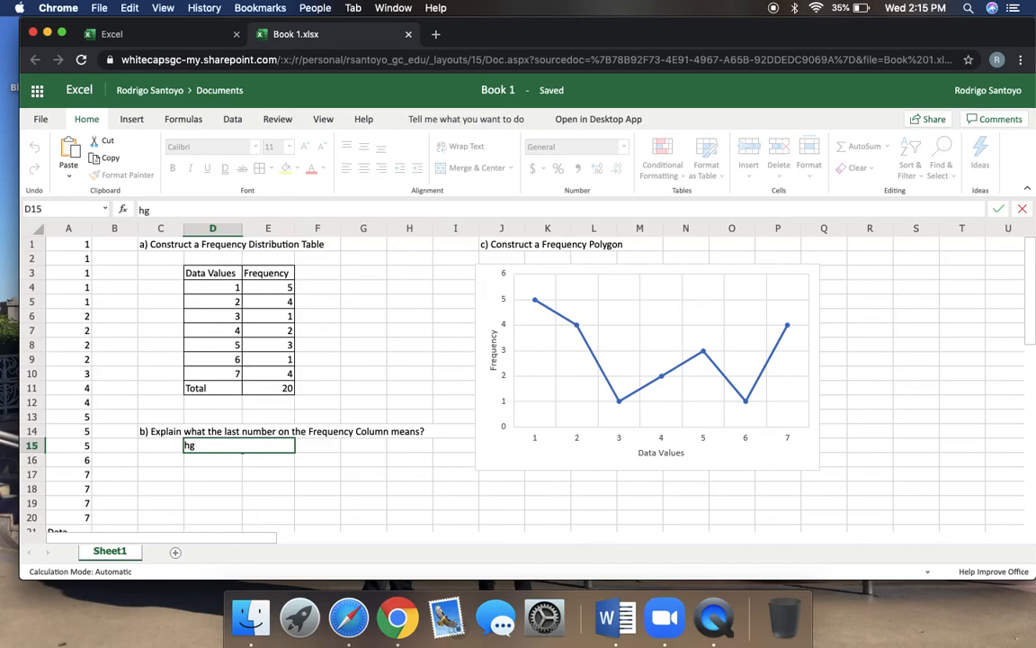
left_click(363, 331)
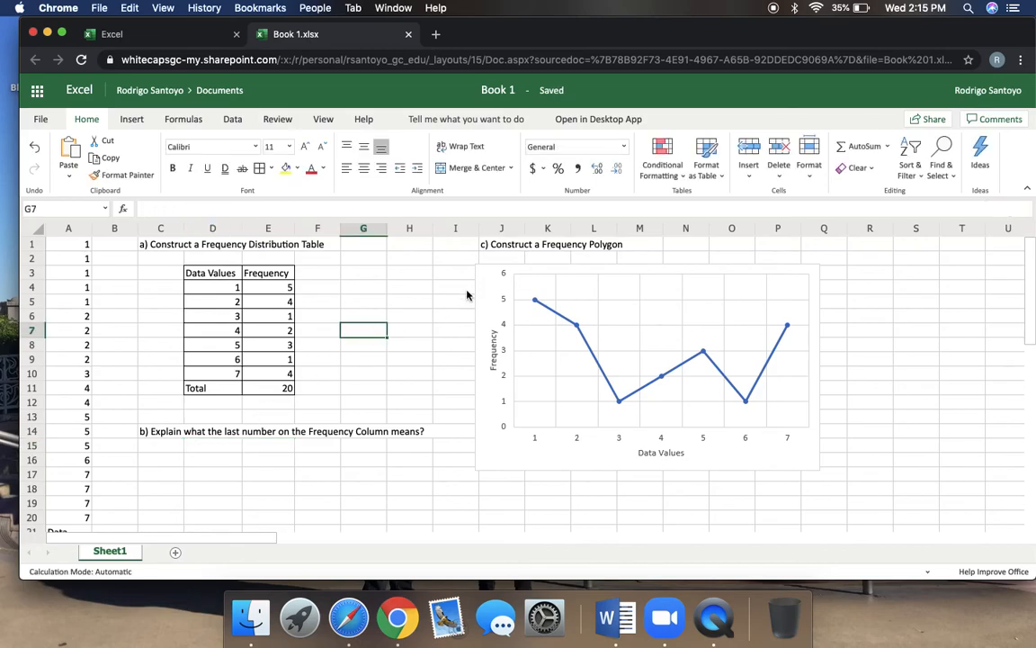
left_click_drag(502, 245, 547, 330)
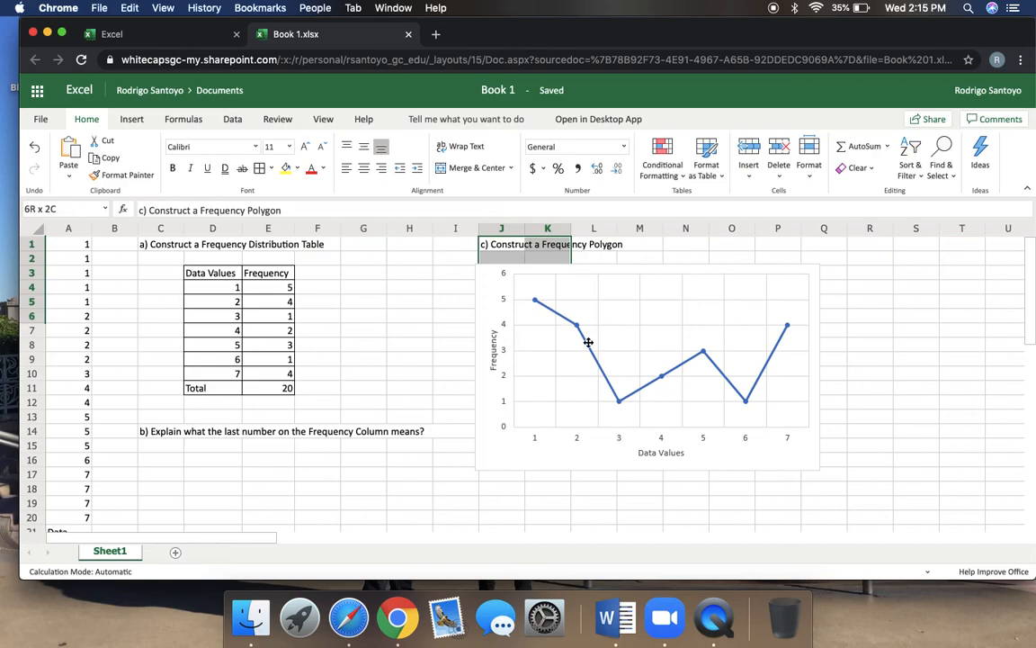
left_click_drag(547, 245, 799, 489)
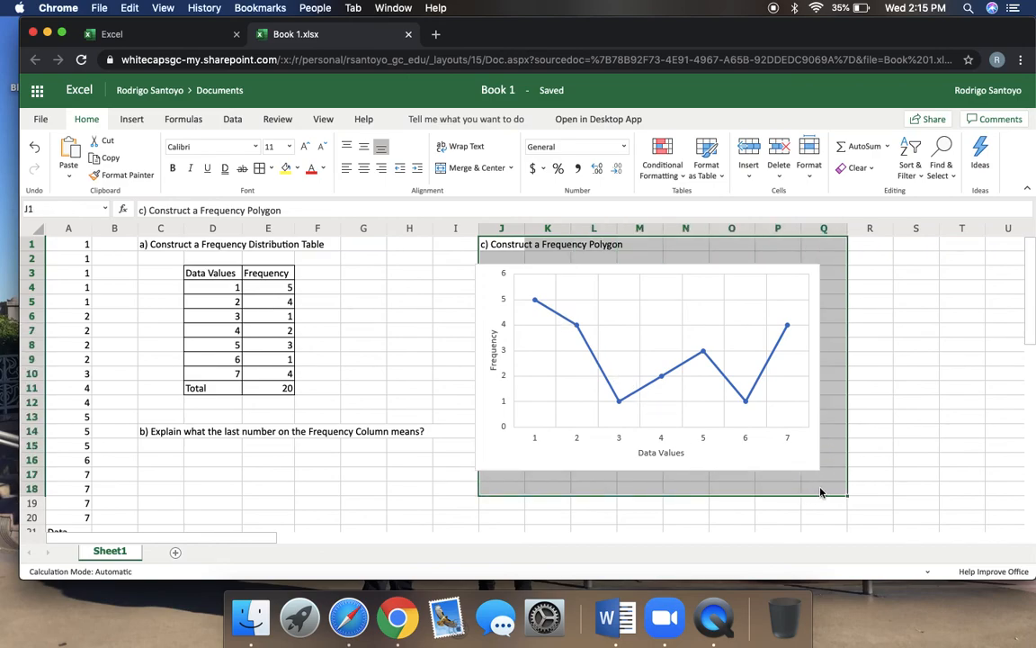
Clear the selection and scroll to the area below question b for the Name: label
left_click(456, 346)
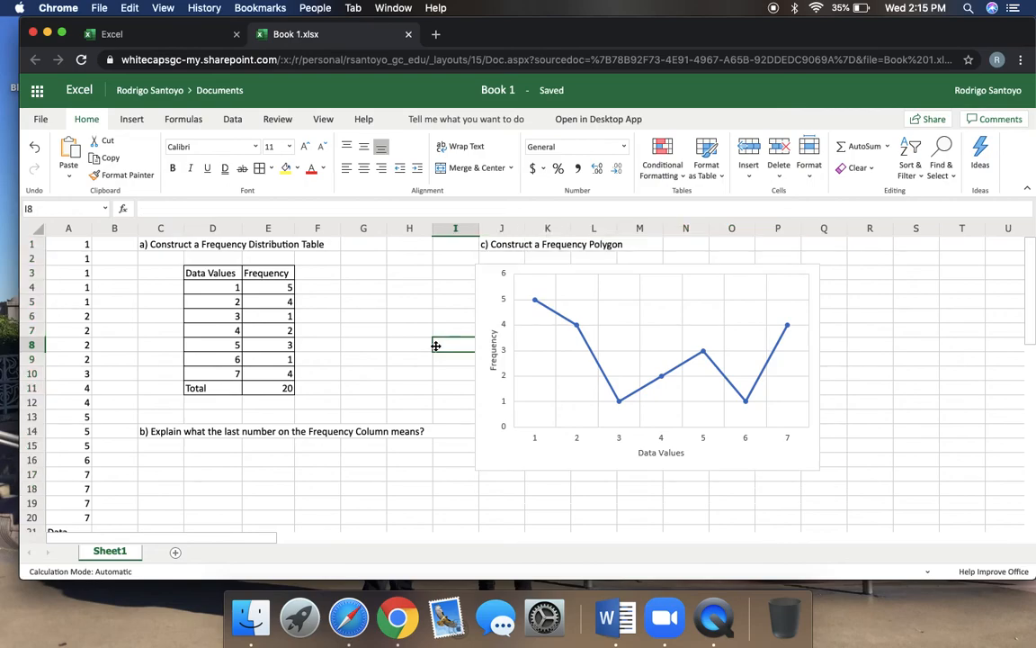
scroll("down", 3)
type("Name:")
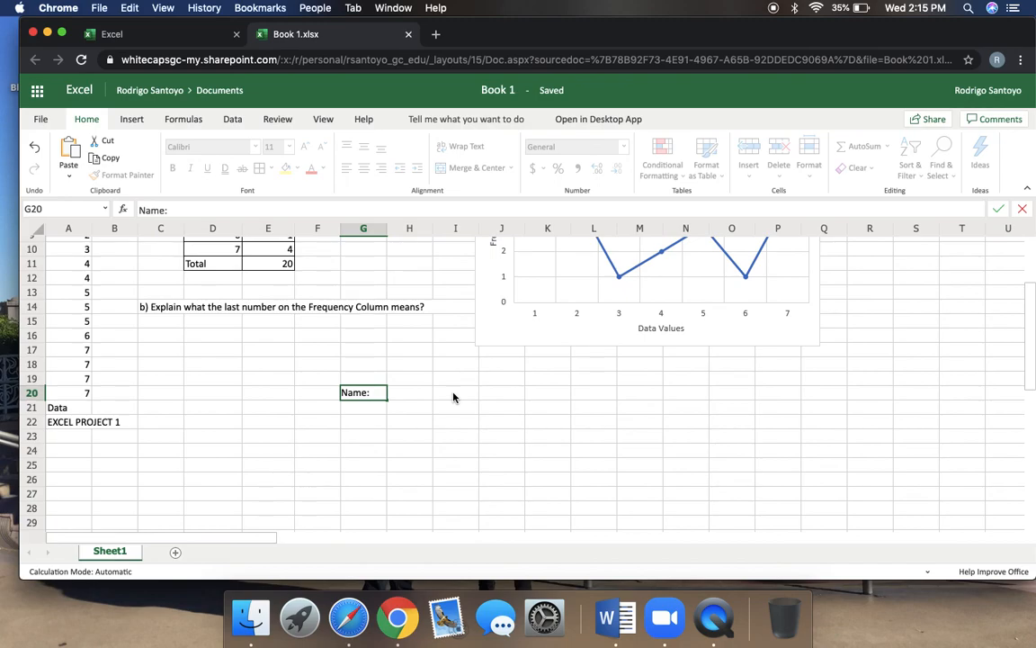
scroll("up", 3)
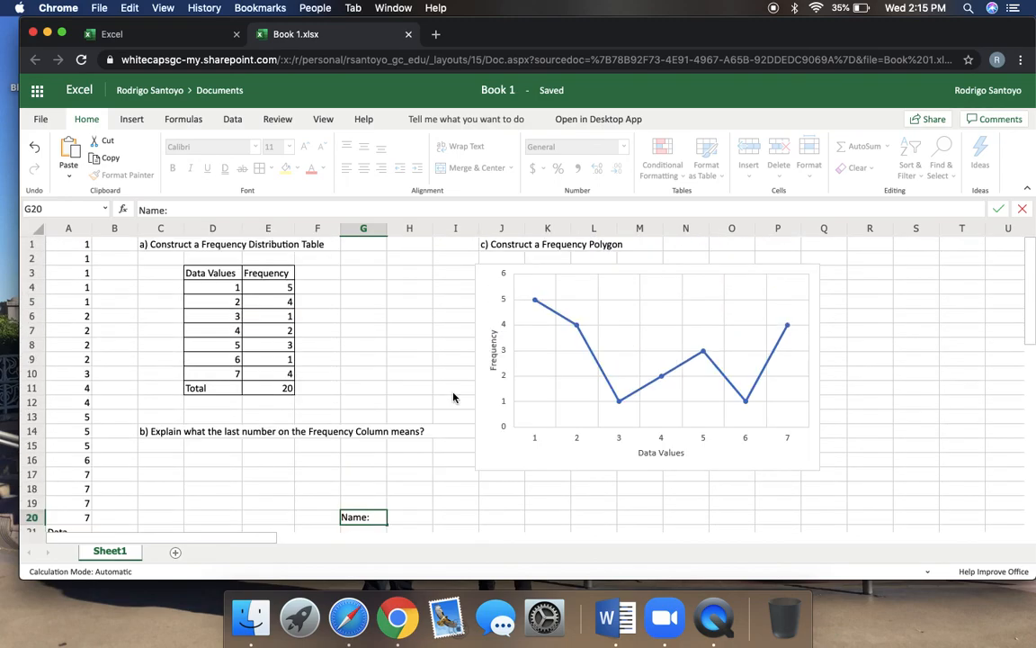